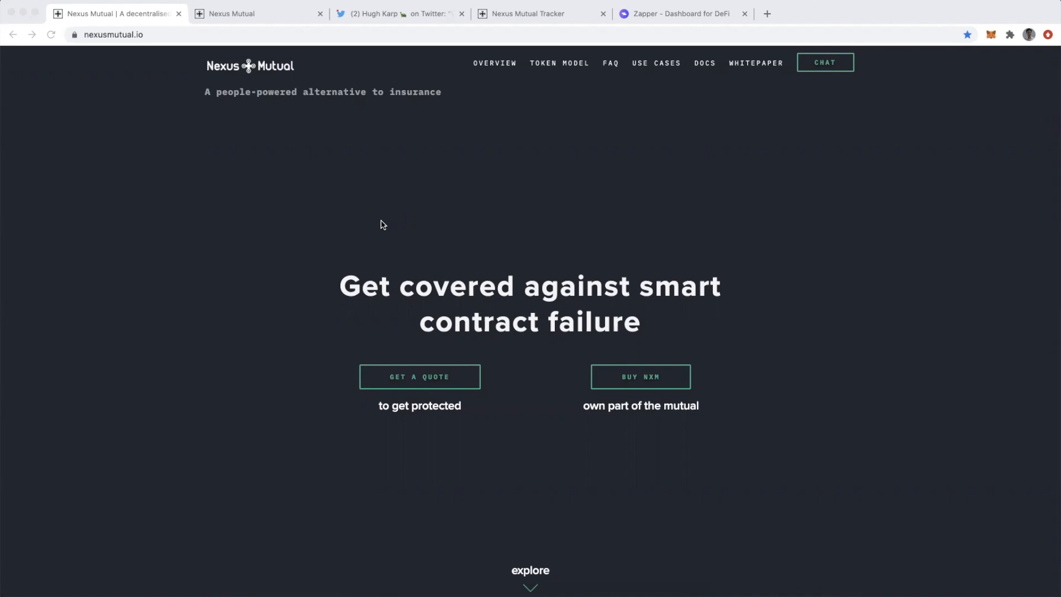
{"action": "mouse_move", "coordinate": [407, 346]}
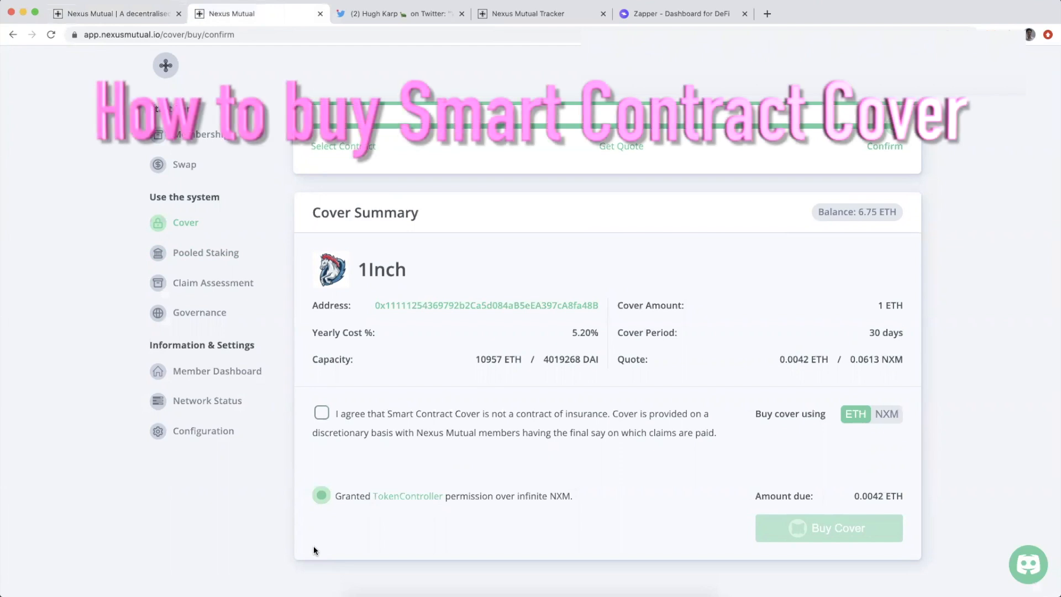
{"action": "mouse_move", "coordinate": [434, 415]}
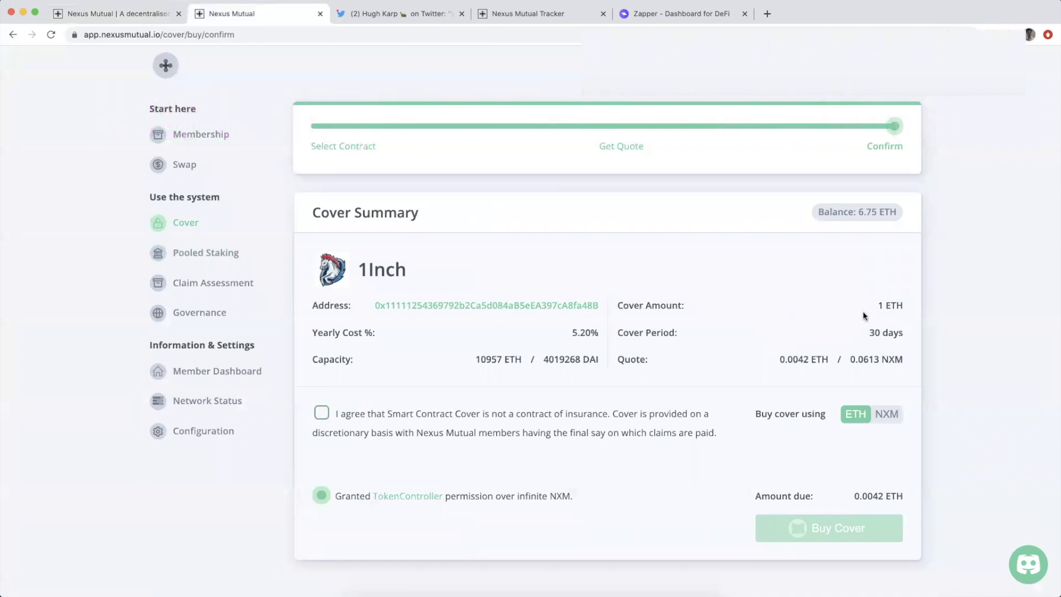
{"action": "mouse_move", "coordinate": [894, 322]}
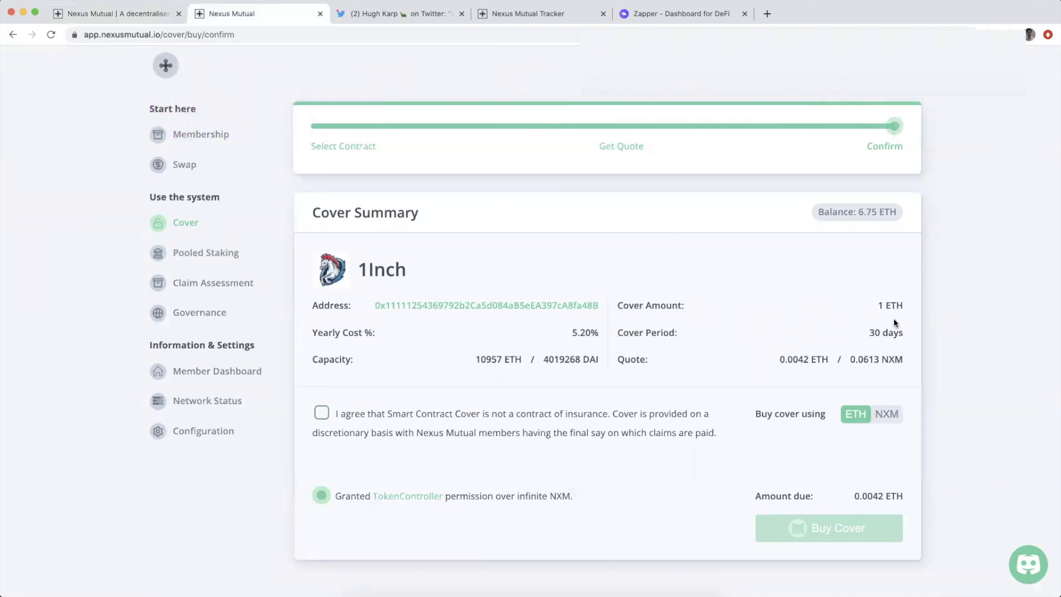
{"action": "mouse_move", "coordinate": [370, 268]}
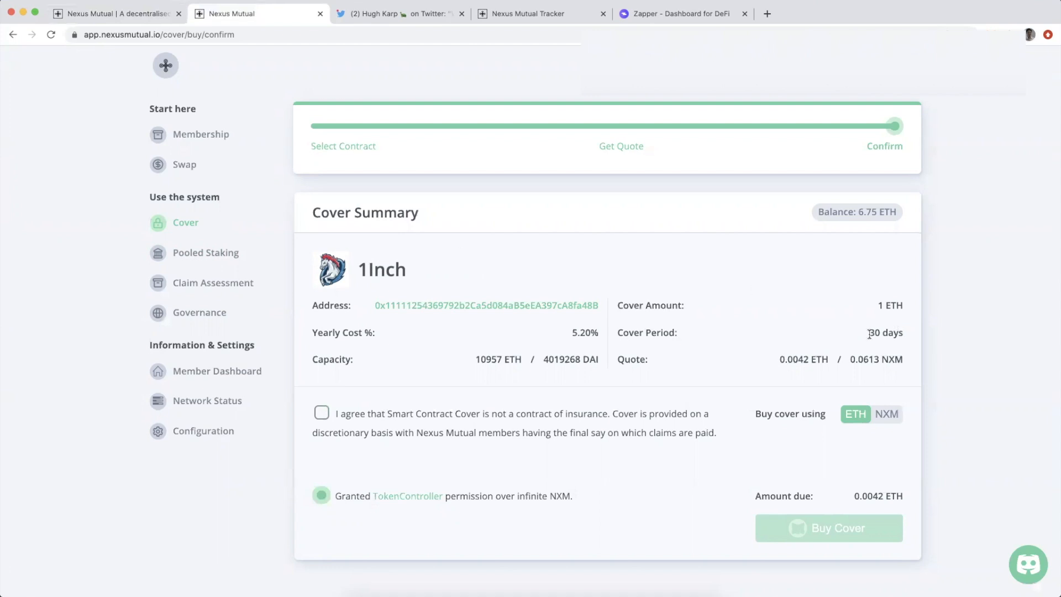
{"action": "mouse_move", "coordinate": [613, 317]}
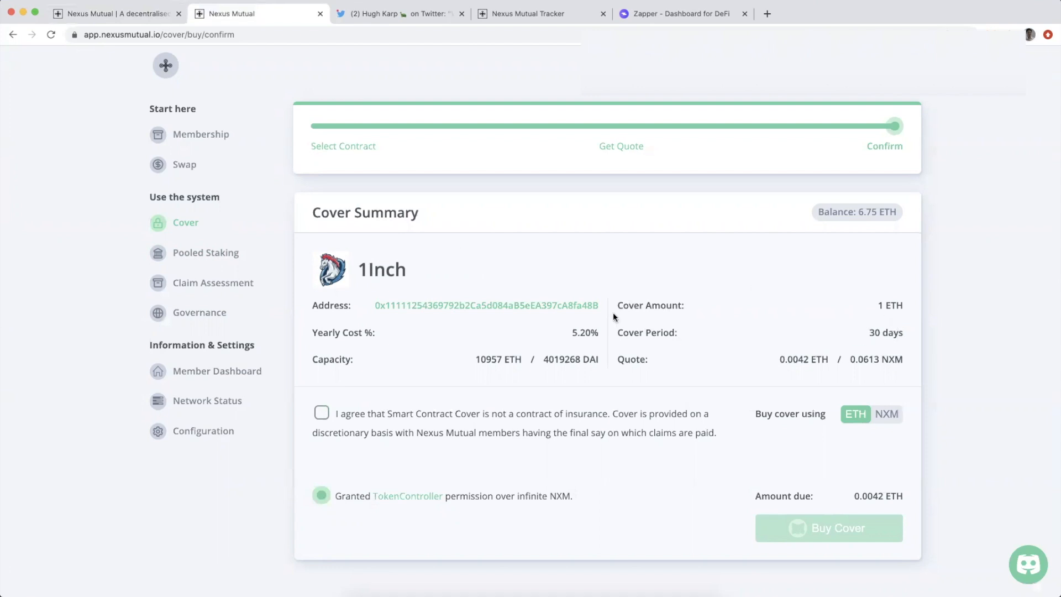
{"action": "mouse_move", "coordinate": [589, 344]}
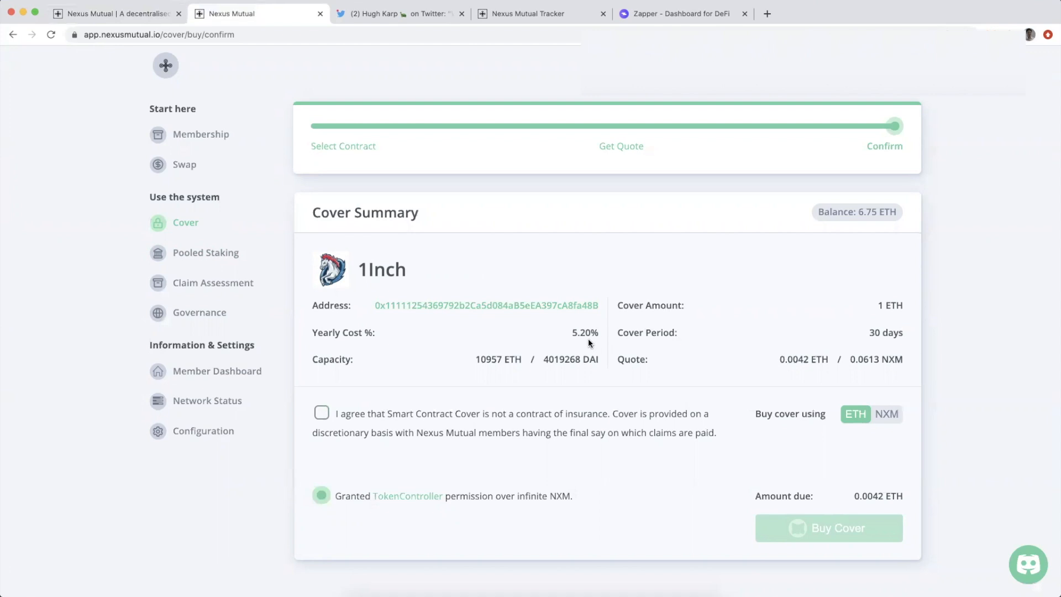
{"action": "mouse_move", "coordinate": [860, 374]}
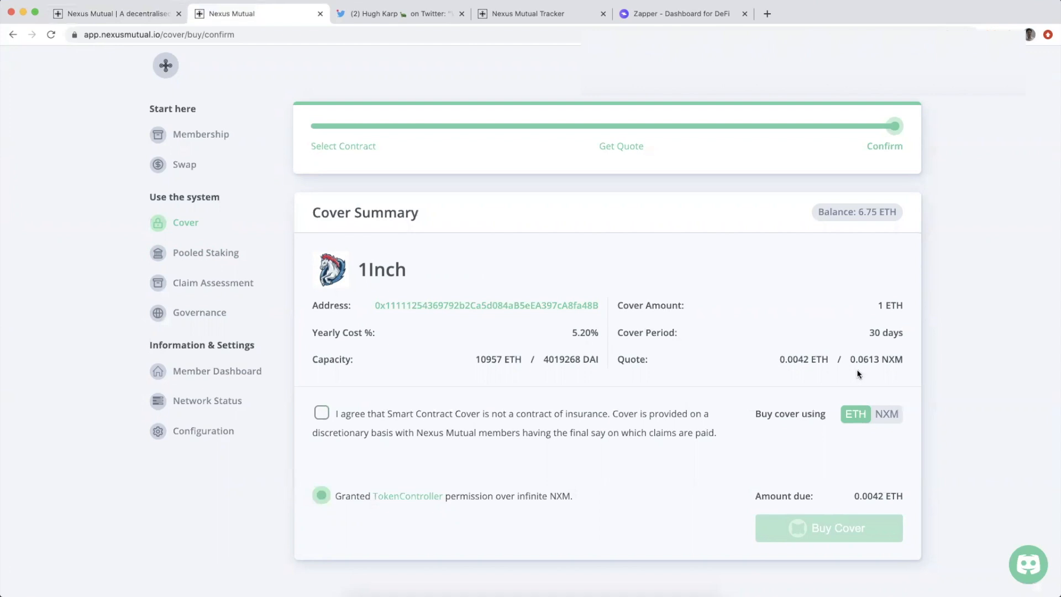
{"action": "mouse_move", "coordinate": [814, 372]}
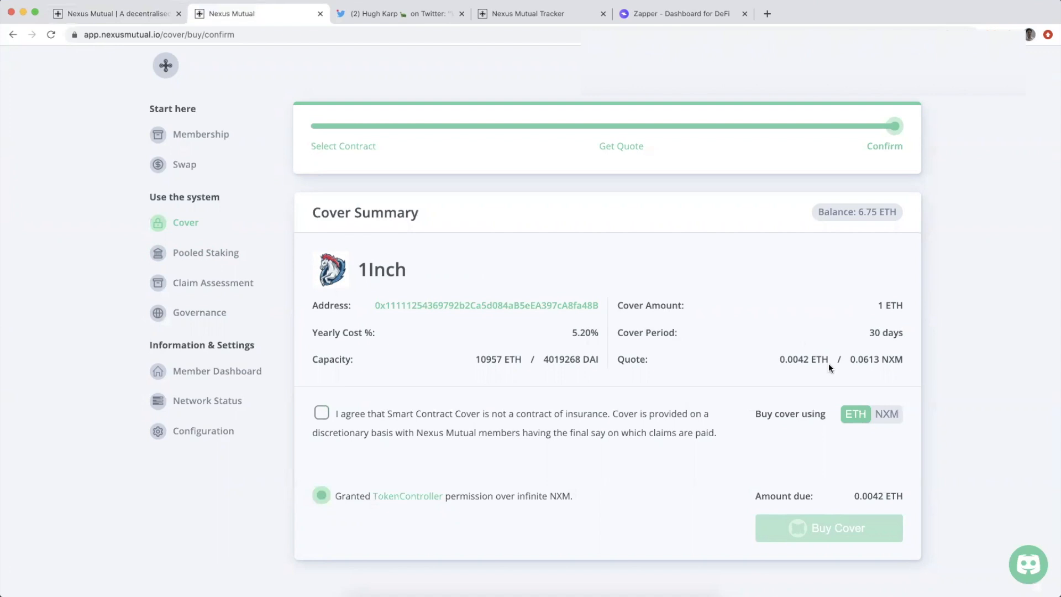
{"action": "mouse_move", "coordinate": [886, 372]}
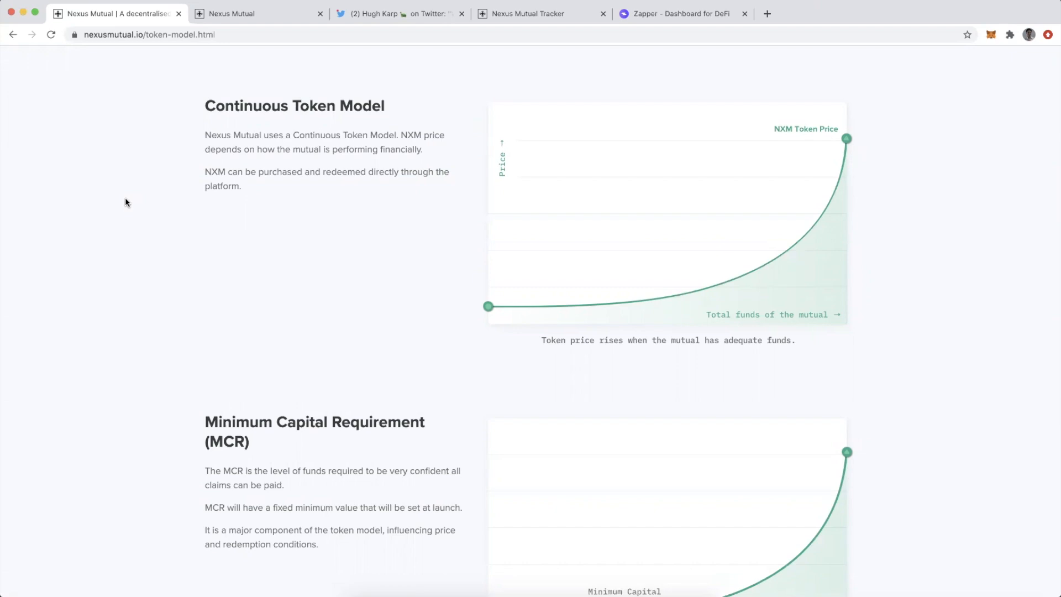
{"action": "mouse_move", "coordinate": [242, 228]}
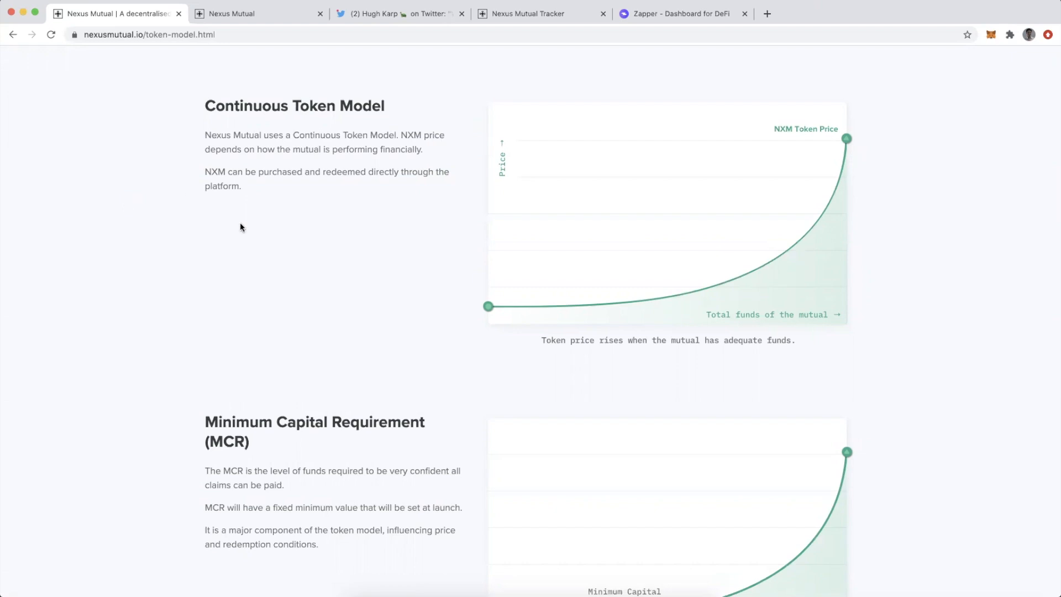
{"action": "mouse_move", "coordinate": [372, 279]}
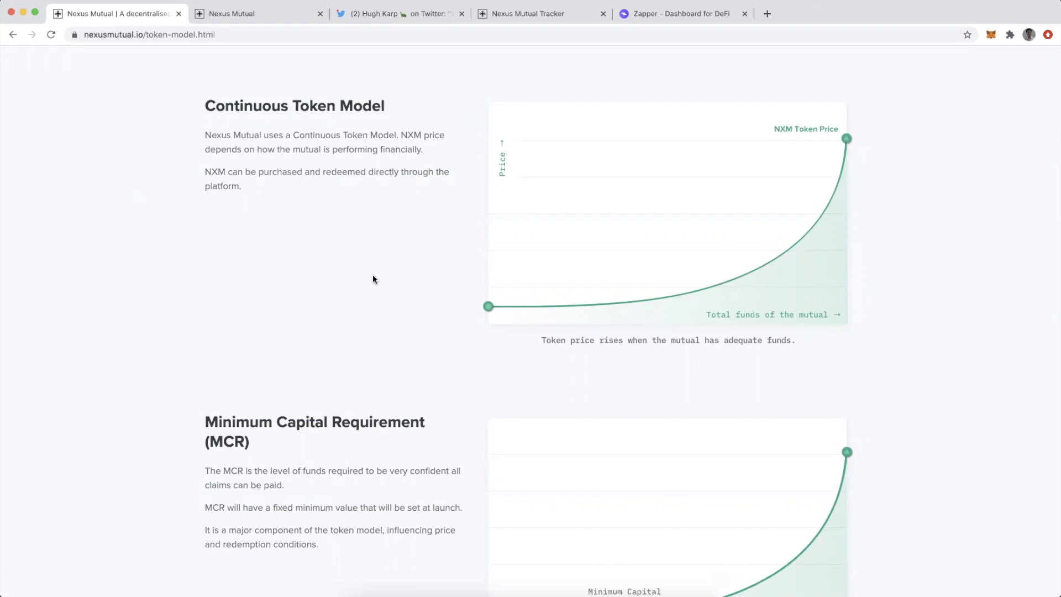
{"action": "mouse_move", "coordinate": [695, 302]}
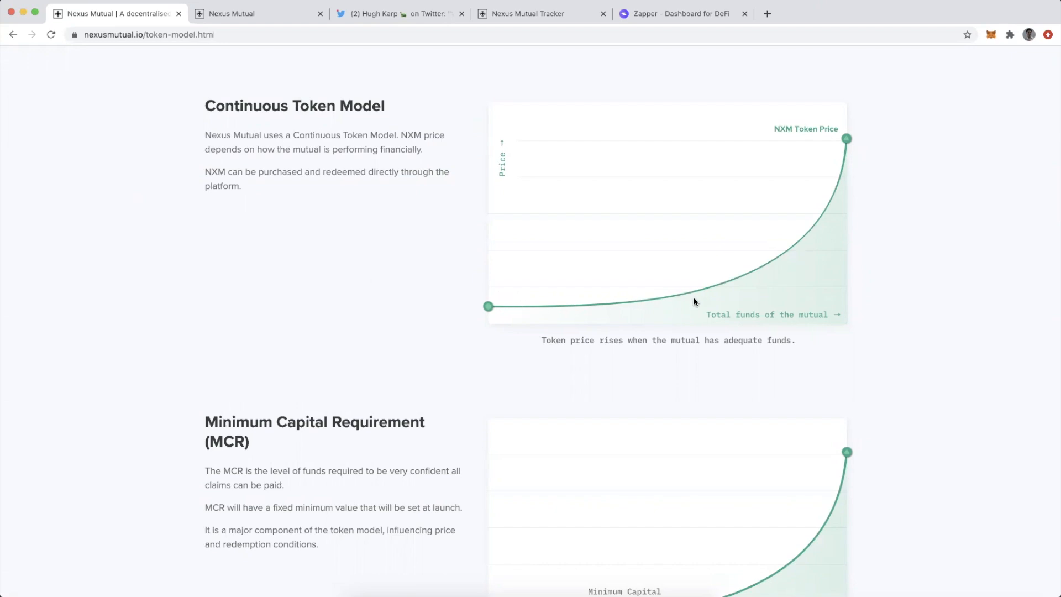
{"action": "mouse_move", "coordinate": [835, 163]}
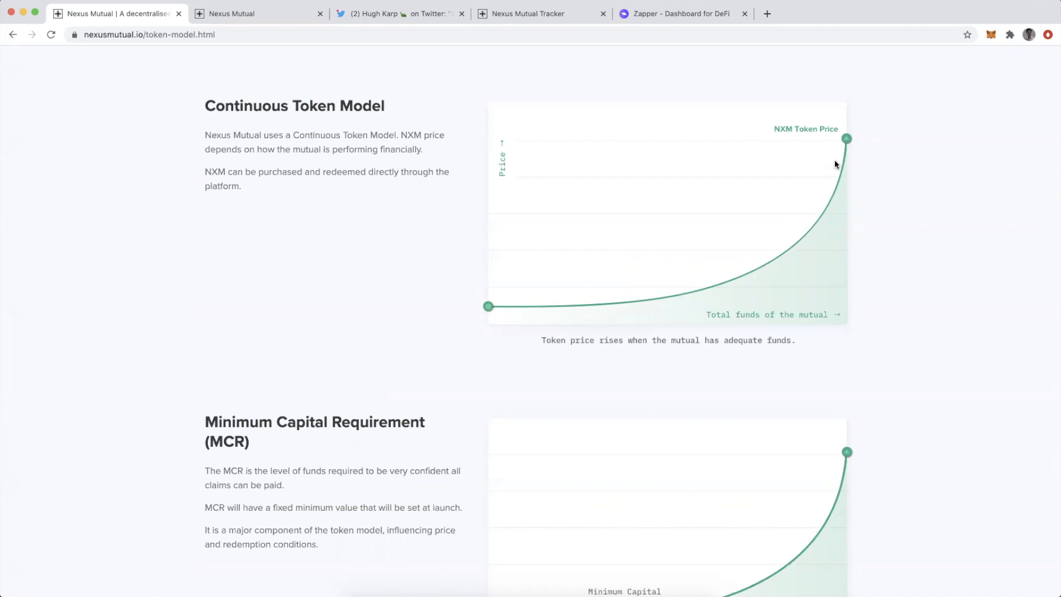
{"action": "mouse_move", "coordinate": [612, 301]}
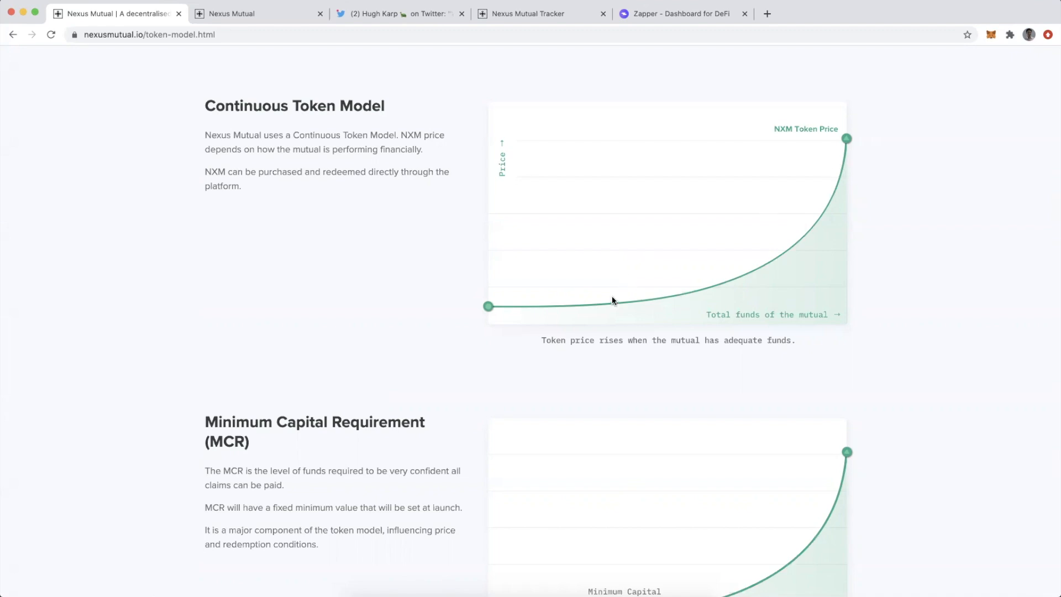
{"action": "mouse_move", "coordinate": [609, 303]}
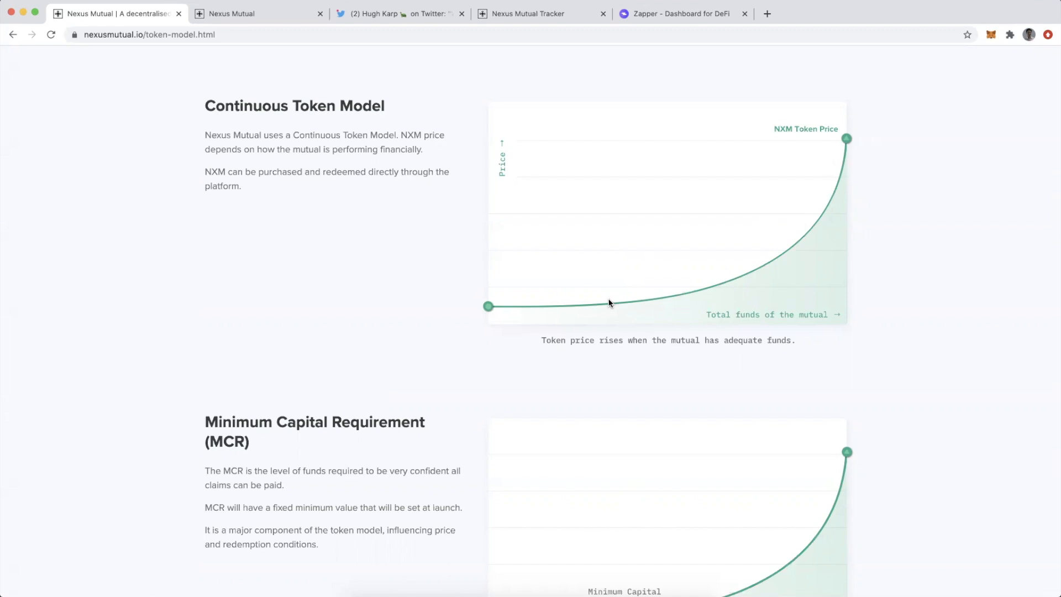
{"action": "mouse_move", "coordinate": [648, 301]}
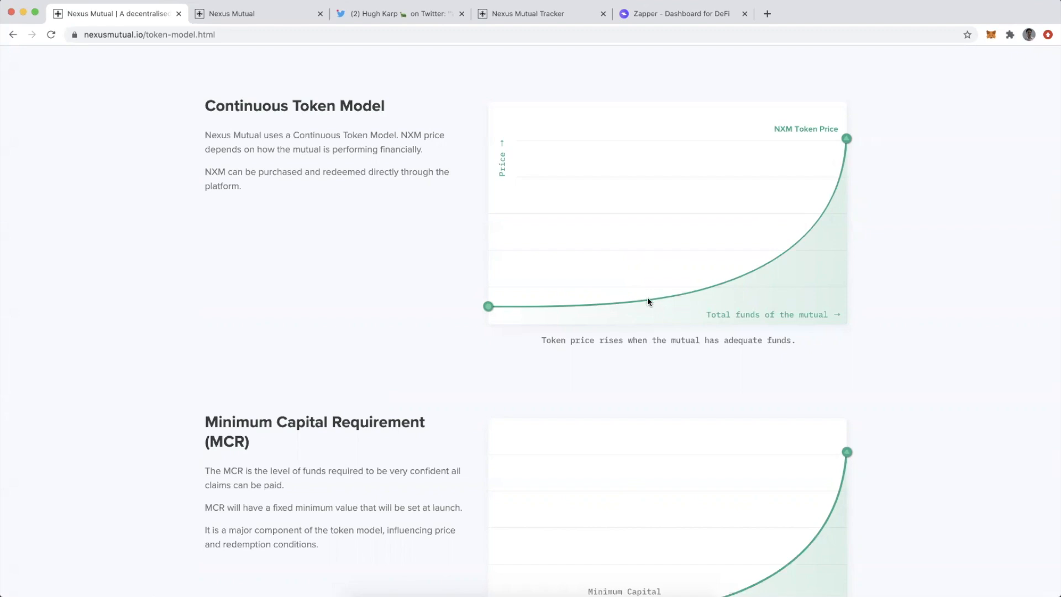
{"action": "mouse_move", "coordinate": [828, 195]}
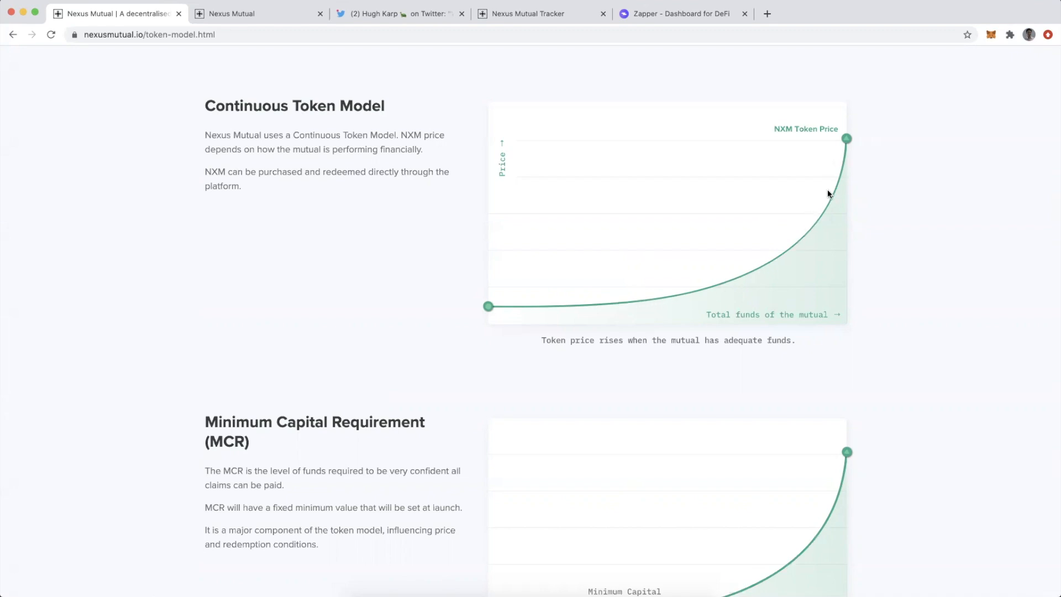
- Scroll to the NXM price formula section tied to the Capital Pool
{"action": "scroll", "scroll_direction": "down", "scroll_amount": 3}
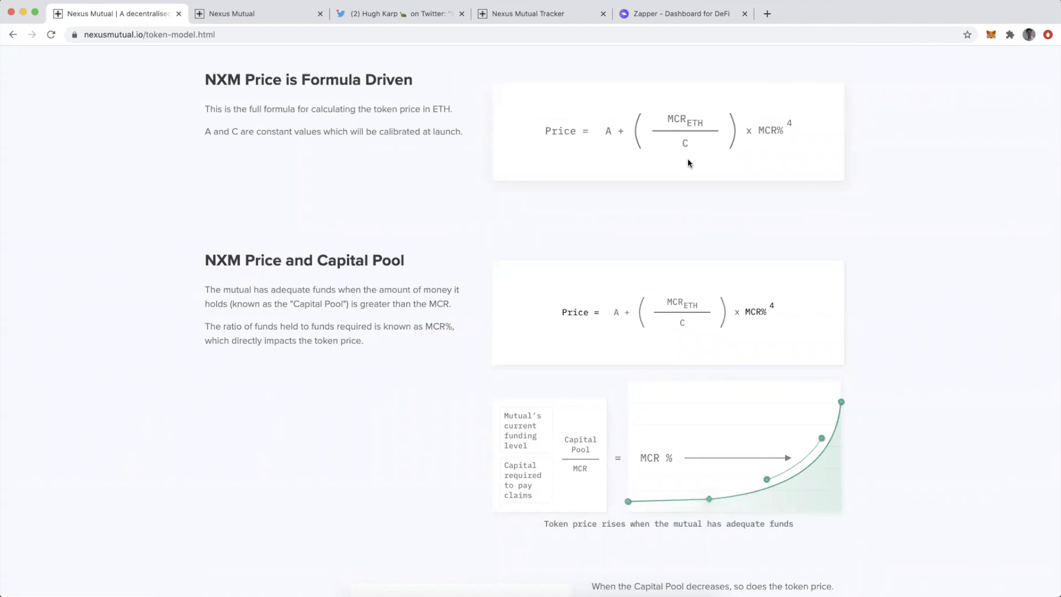
{"action": "mouse_move", "coordinate": [617, 143]}
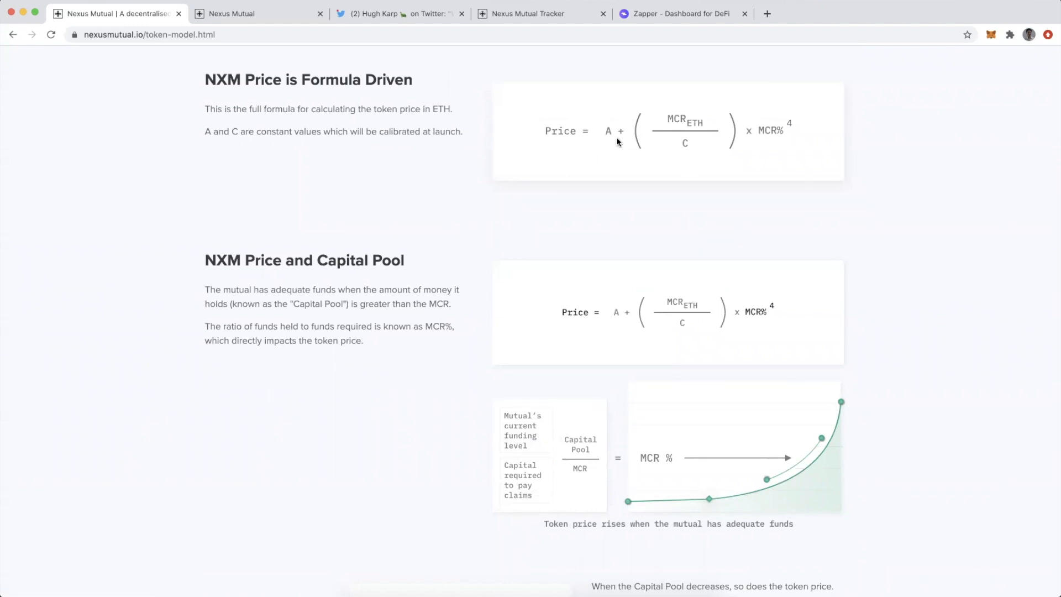
{"action": "mouse_move", "coordinate": [689, 150]}
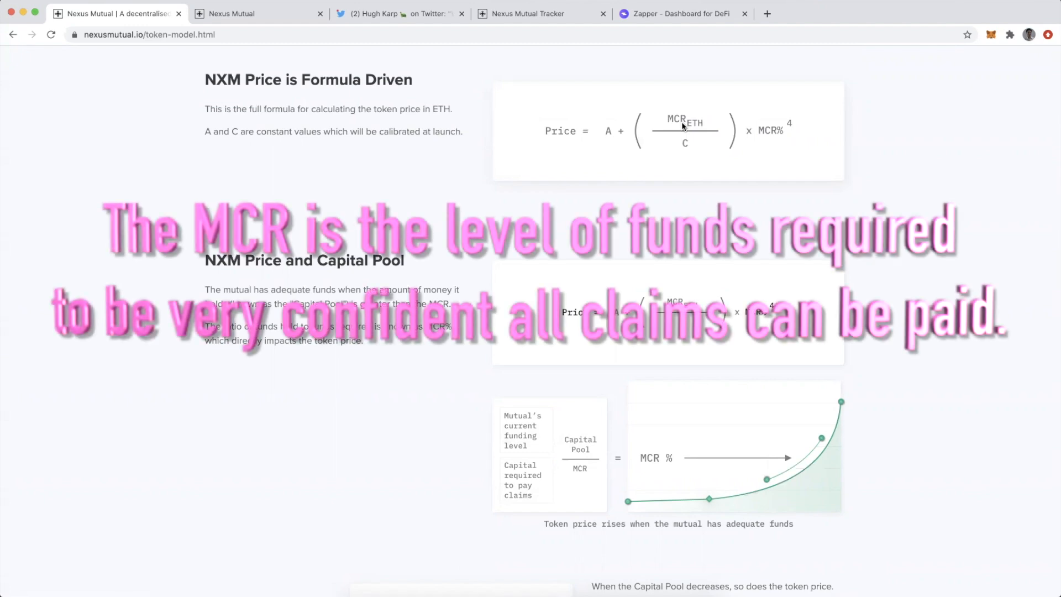
{"action": "mouse_move", "coordinate": [690, 129]}
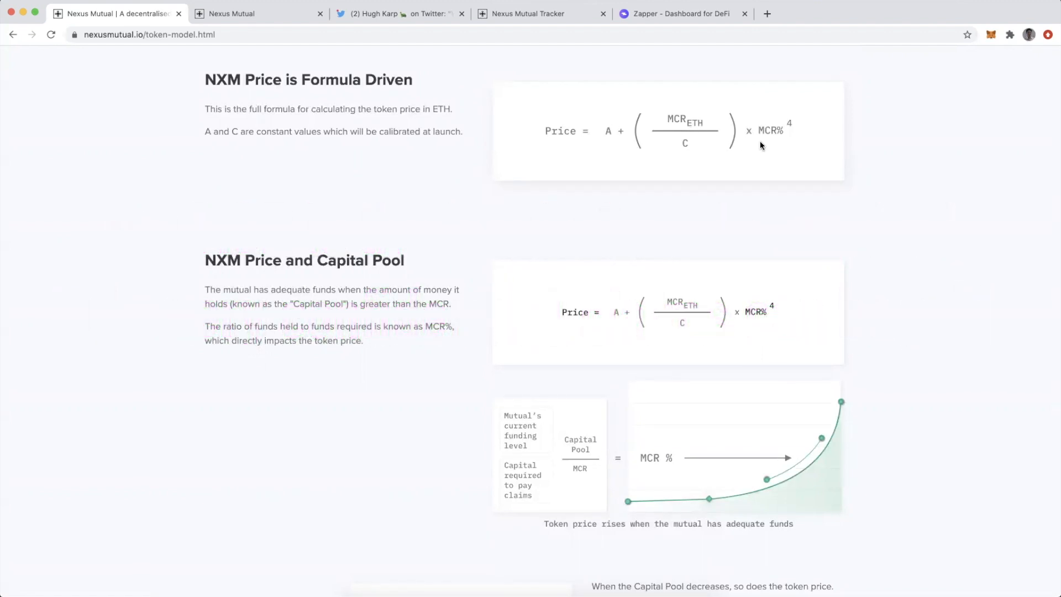
{"action": "mouse_move", "coordinate": [585, 363]}
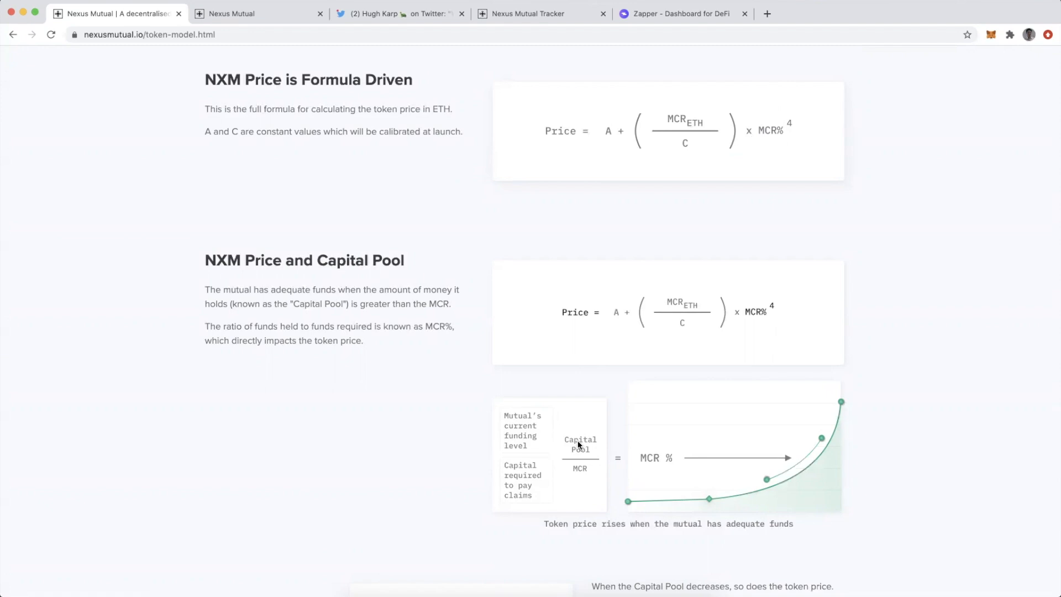
{"action": "mouse_move", "coordinate": [577, 470]}
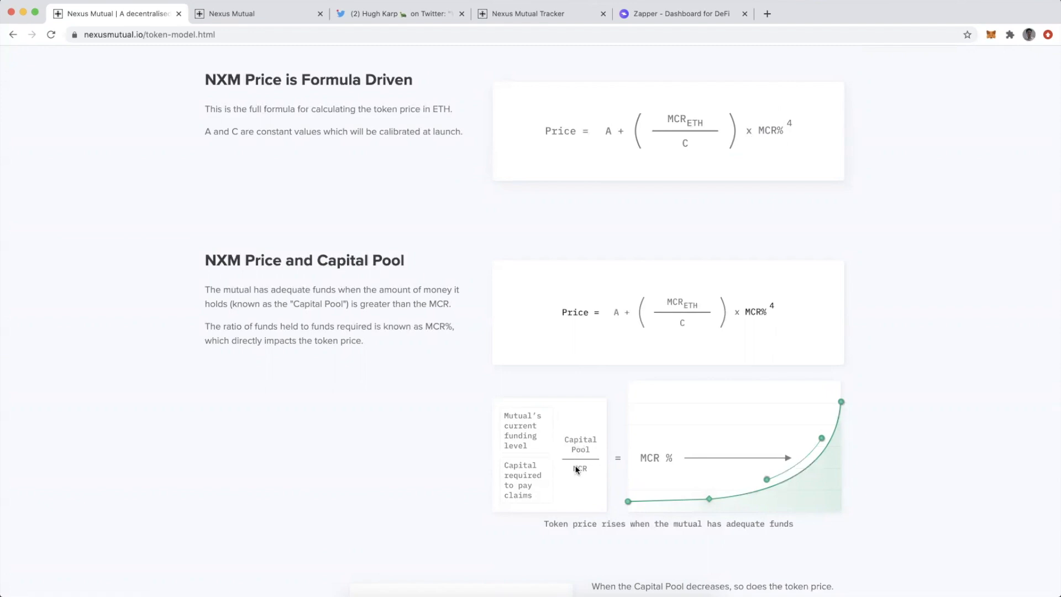
{"action": "mouse_move", "coordinate": [575, 471]}
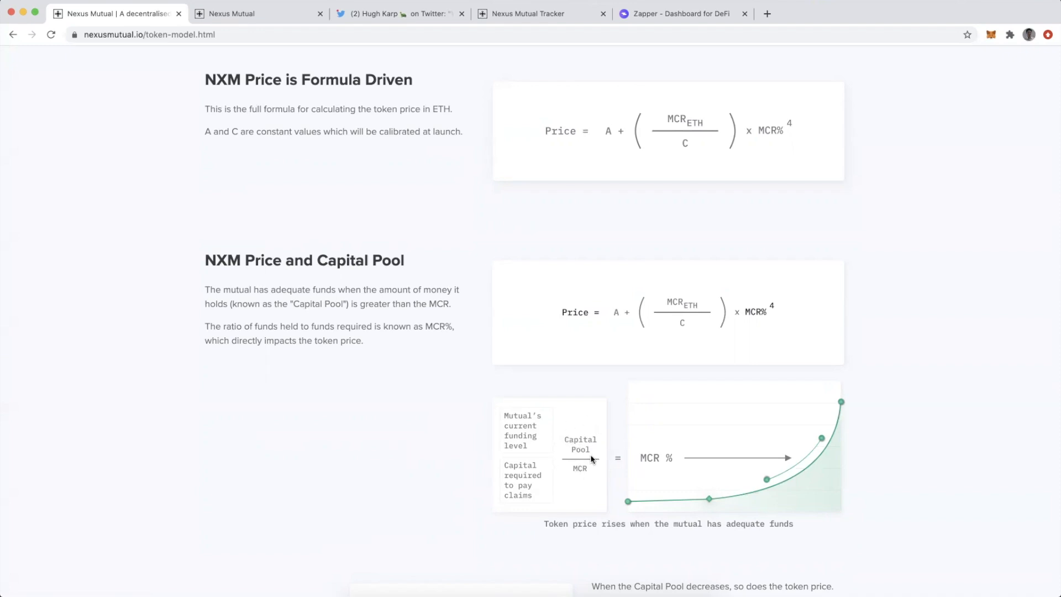
{"action": "mouse_move", "coordinate": [739, 201]}
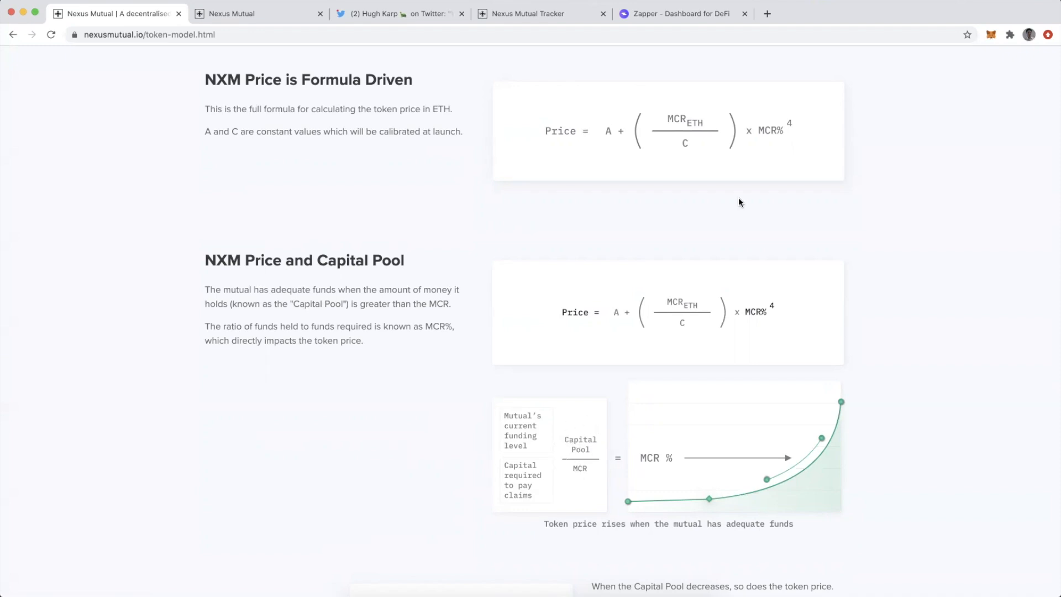
{"action": "mouse_move", "coordinate": [782, 149]}
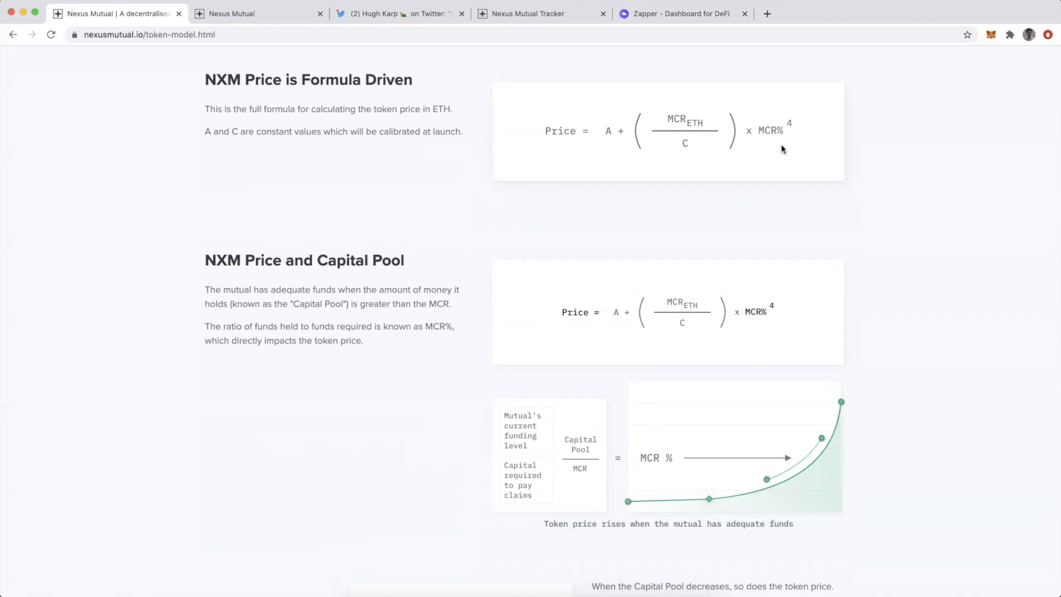
{"action": "mouse_move", "coordinate": [783, 130]}
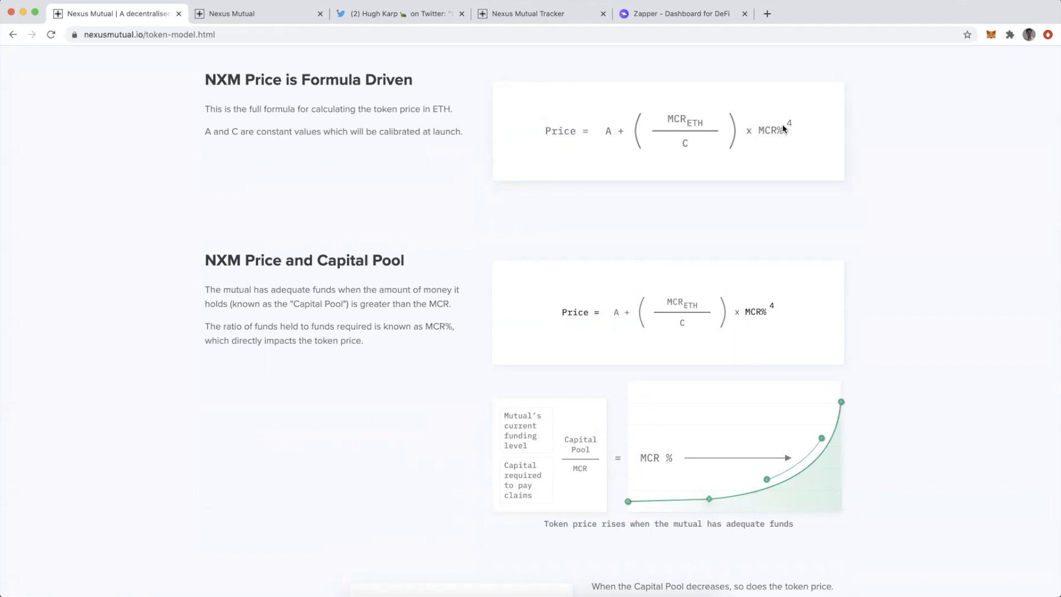
{"action": "mouse_move", "coordinate": [704, 494]}
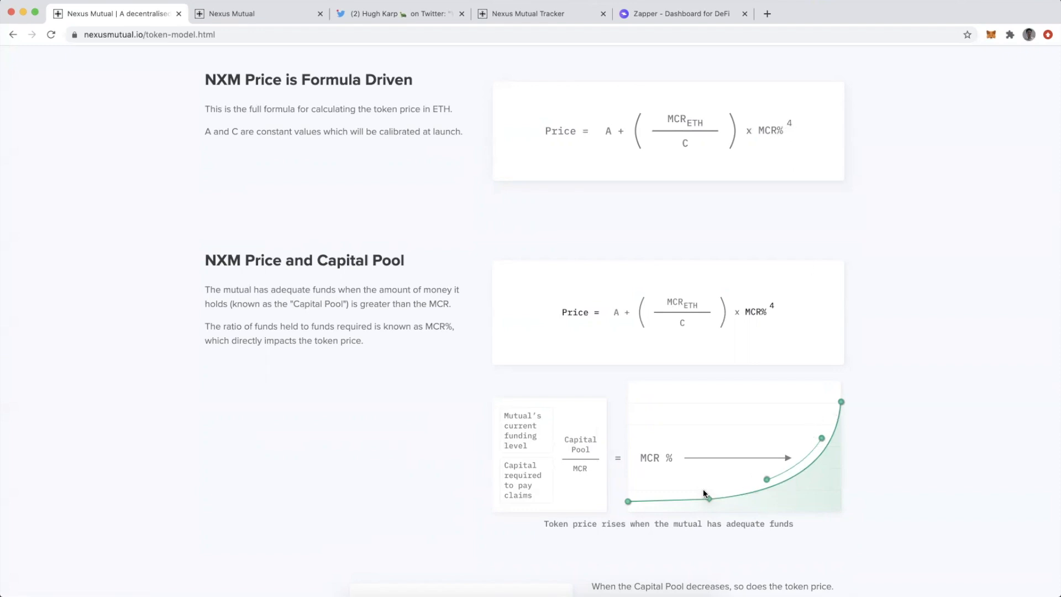
{"action": "mouse_move", "coordinate": [819, 435]}
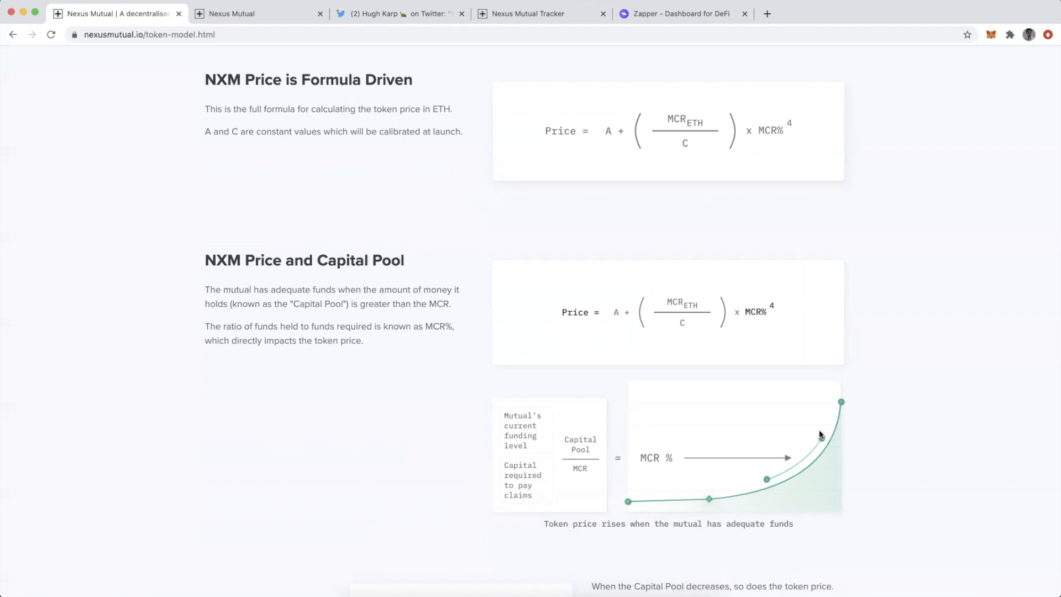
{"action": "mouse_move", "coordinate": [208, 280]}
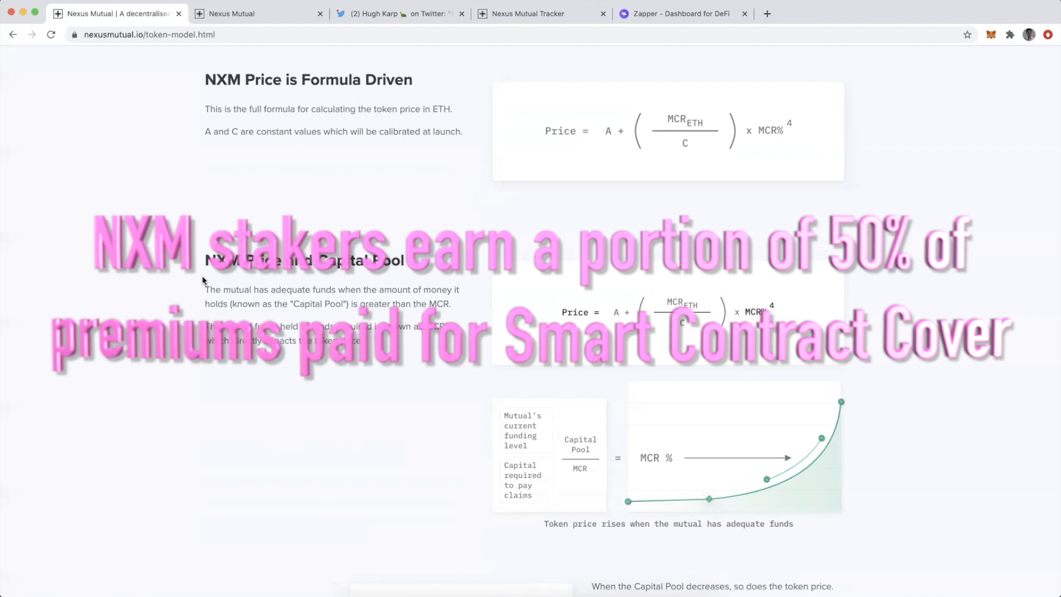
- Switch to the app.nexusmutual.io Pooled Staking dashboard showing 3200 NXM staked
{"action": "left_click", "coordinate": [258, 13]}
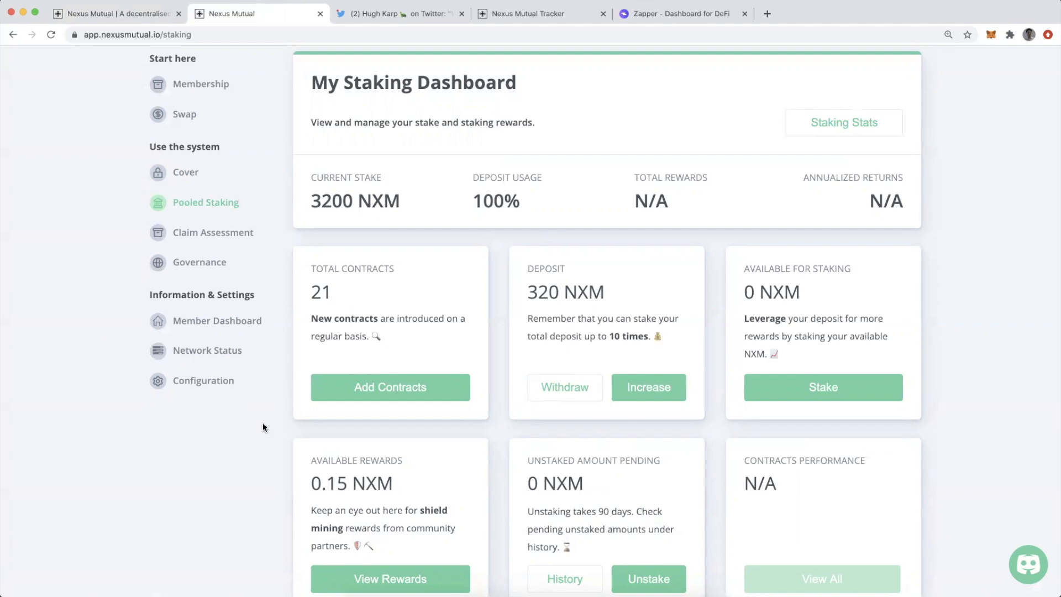
{"action": "mouse_move", "coordinate": [217, 218]}
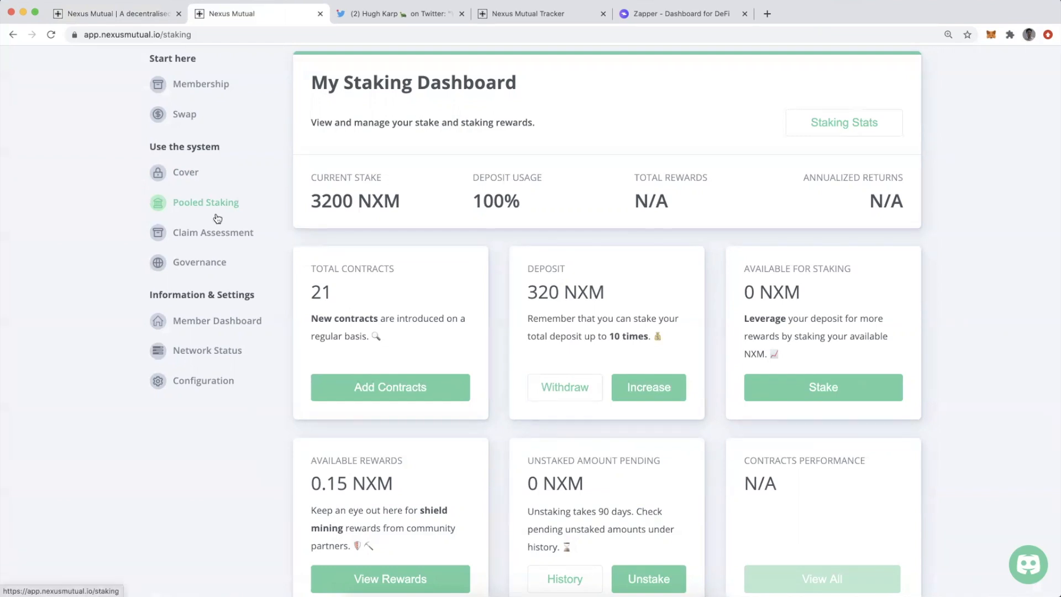
{"action": "mouse_move", "coordinate": [217, 222]}
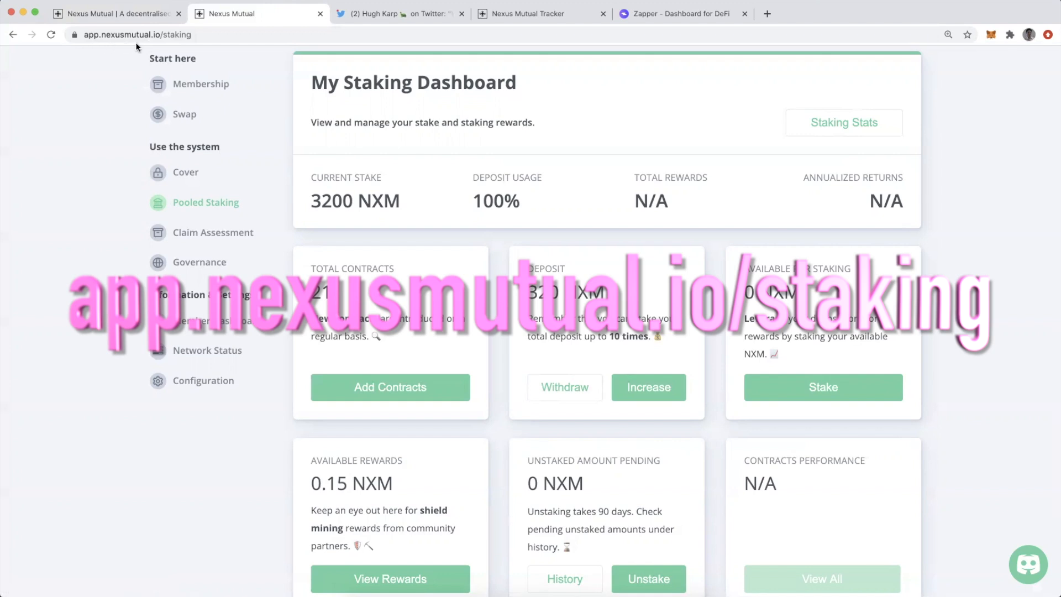
{"action": "mouse_move", "coordinate": [179, 206]}
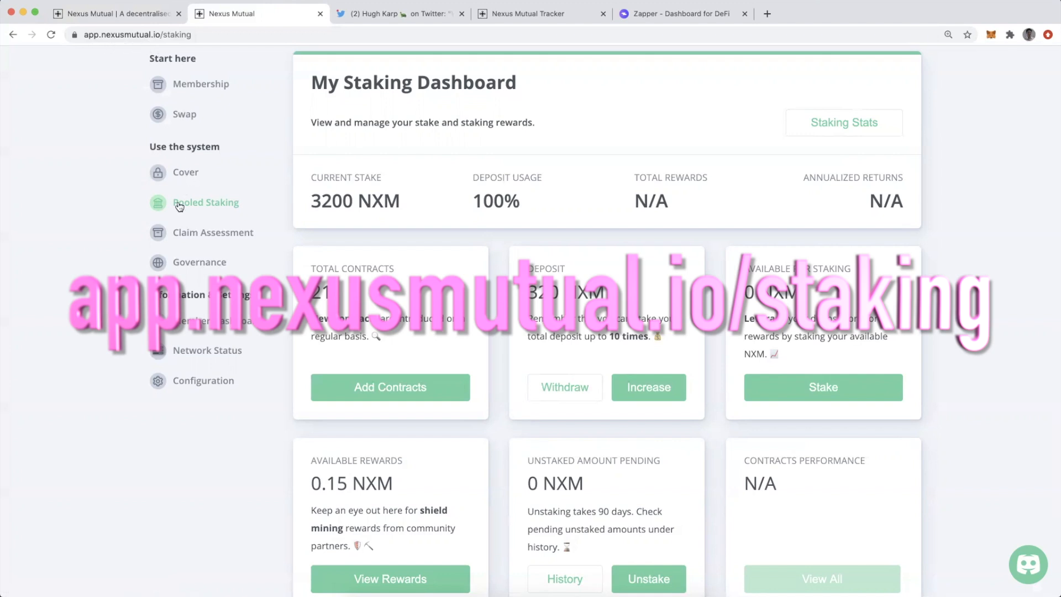
{"action": "mouse_move", "coordinate": [206, 202]}
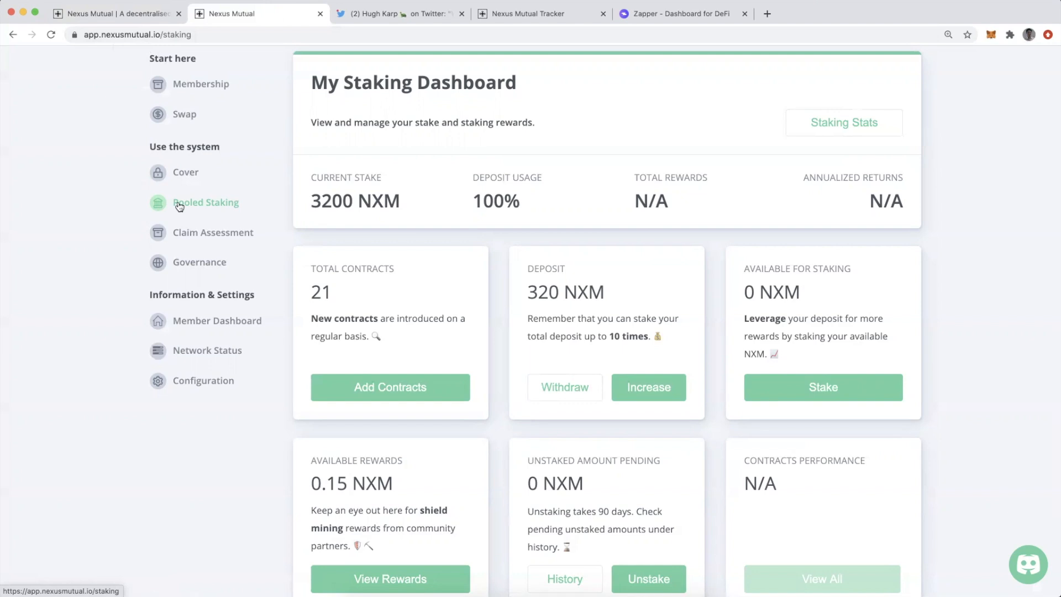
{"action": "mouse_move", "coordinate": [461, 330]}
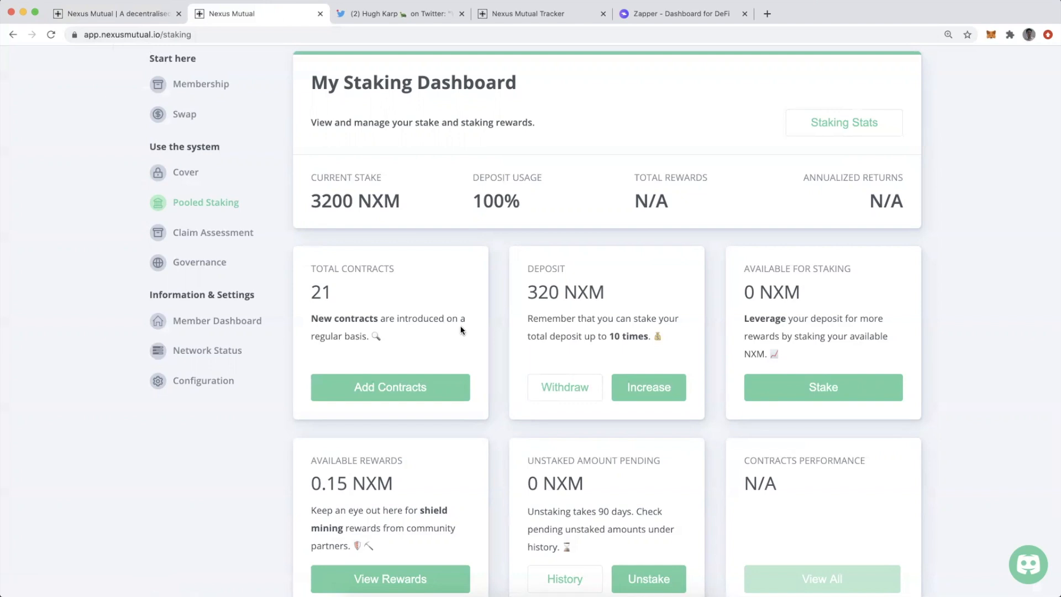
{"action": "mouse_move", "coordinate": [378, 267]}
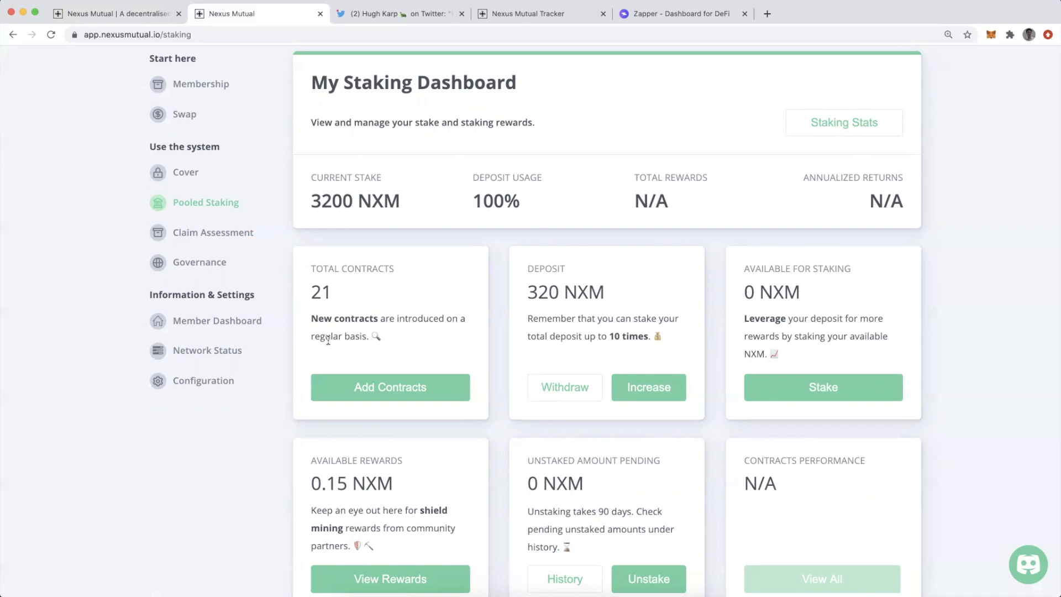
{"action": "mouse_move", "coordinate": [517, 312]}
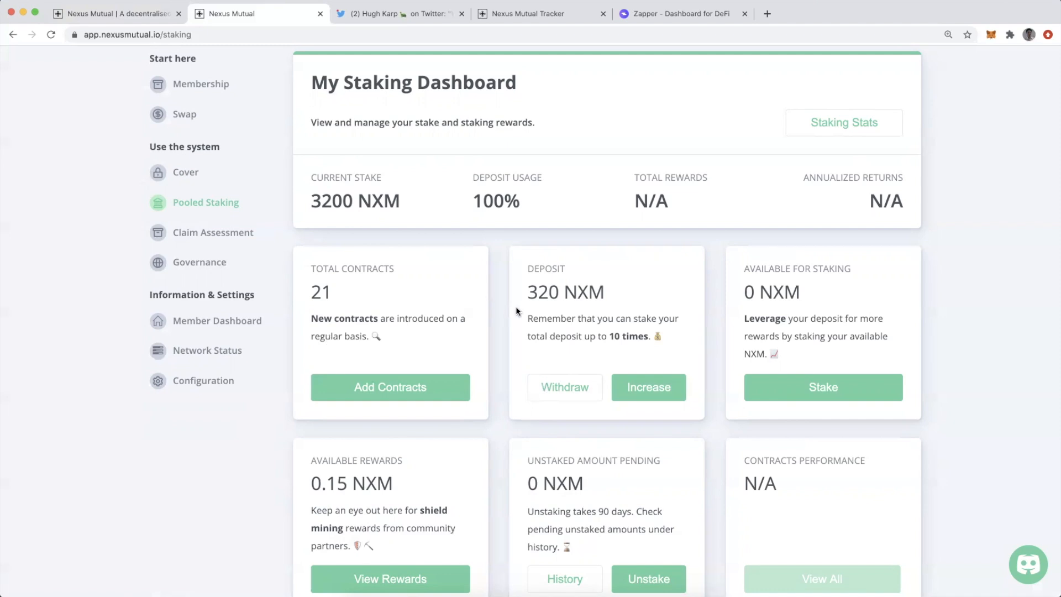
{"action": "mouse_move", "coordinate": [590, 331]}
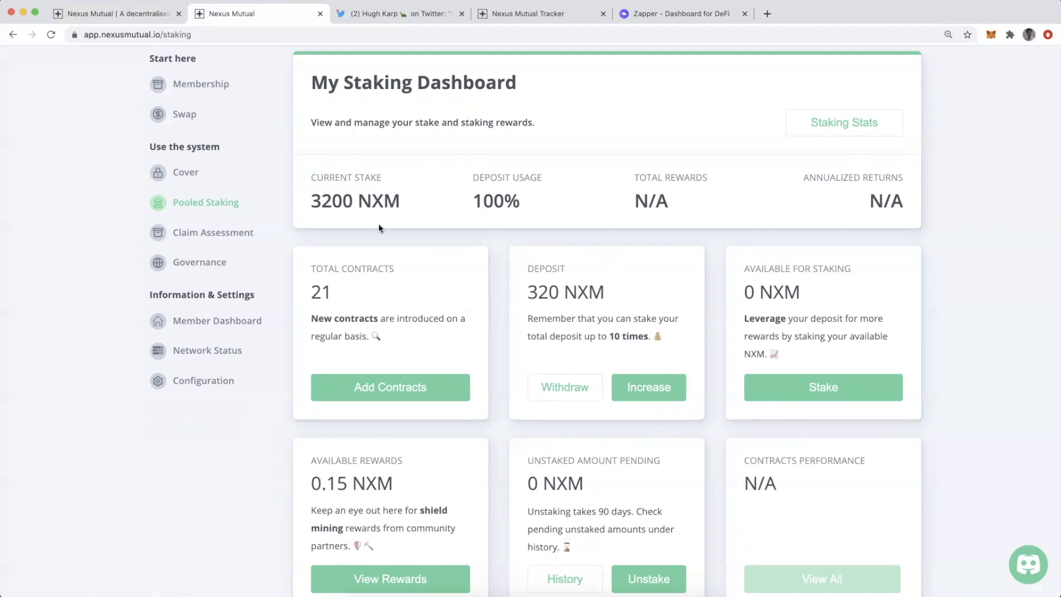
{"action": "mouse_move", "coordinate": [318, 221]}
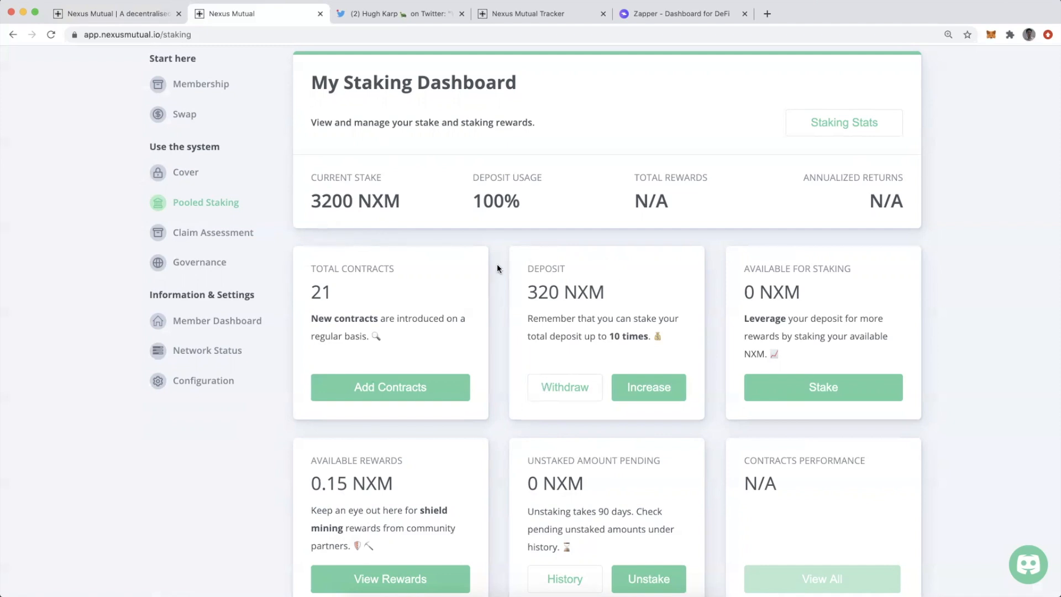
{"action": "mouse_move", "coordinate": [584, 316]}
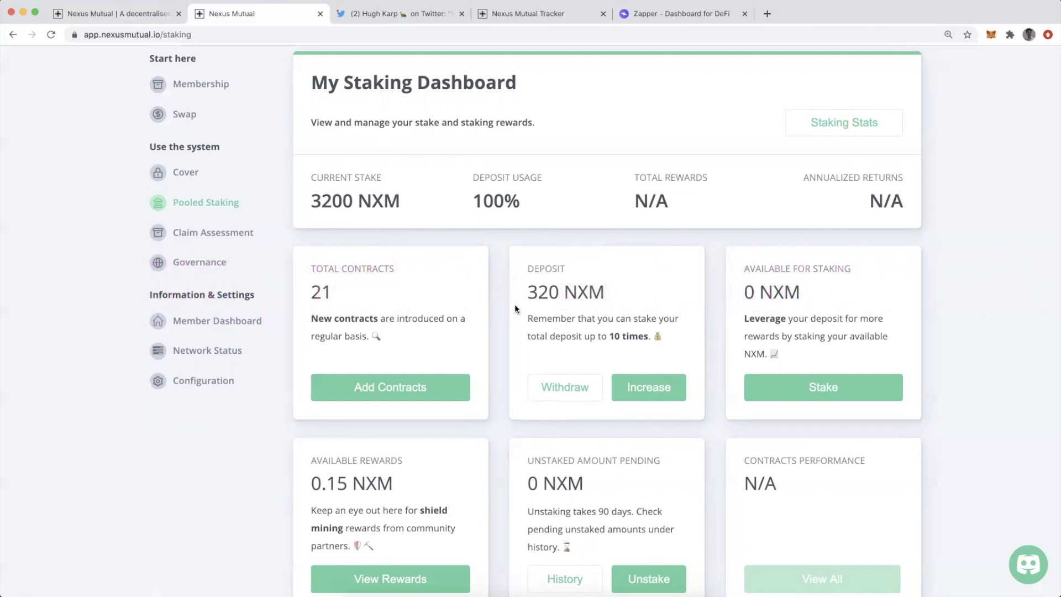
{"action": "mouse_move", "coordinate": [568, 306]}
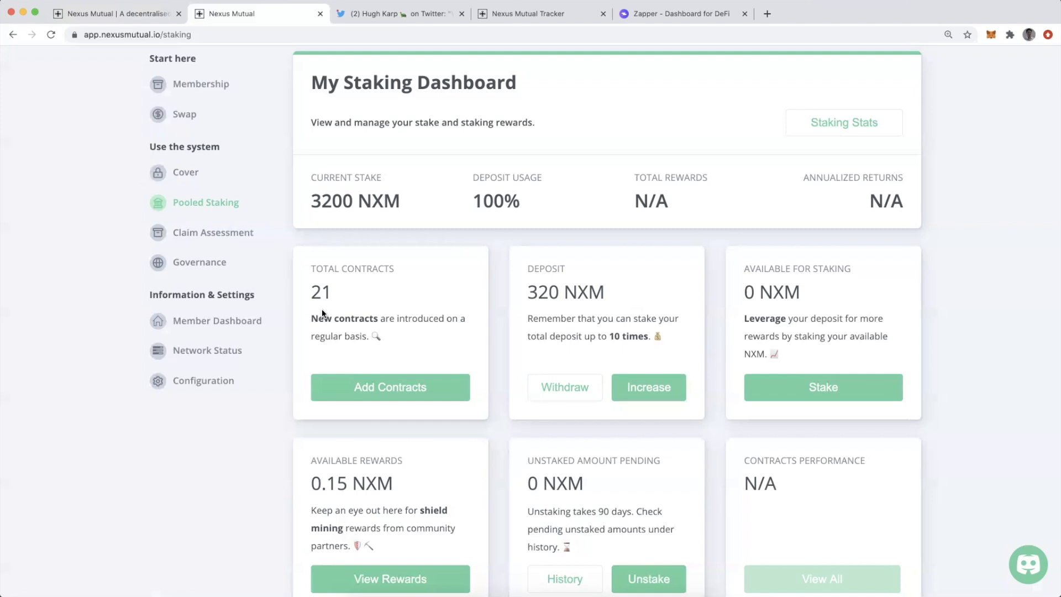
{"action": "mouse_move", "coordinate": [512, 431]}
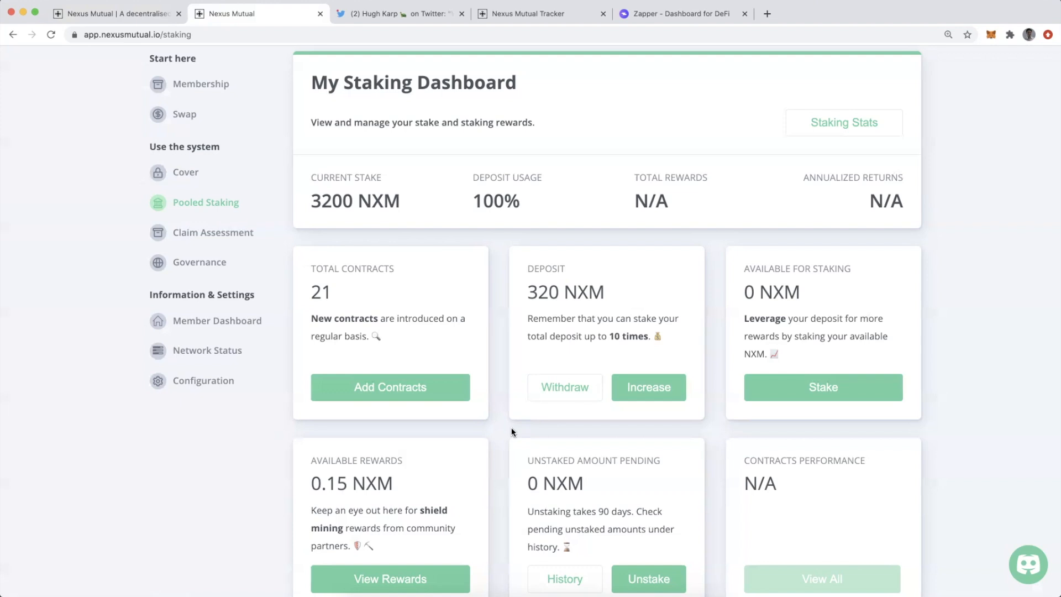
- Start adding contracts and select Synthetix and bZx for staking
{"action": "left_click", "coordinate": [390, 387]}
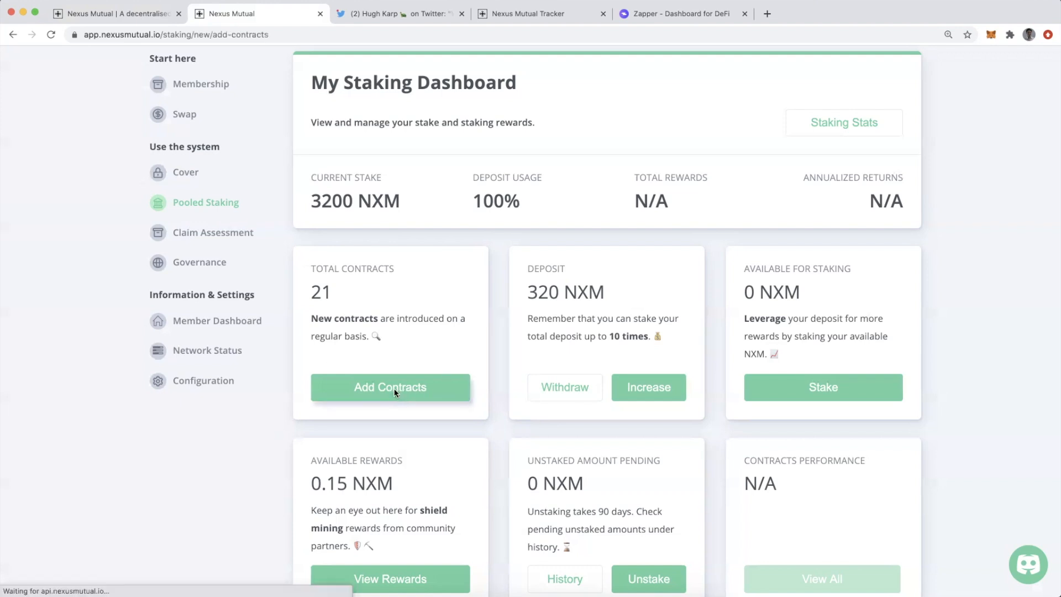
{"action": "left_click", "coordinate": [390, 387]}
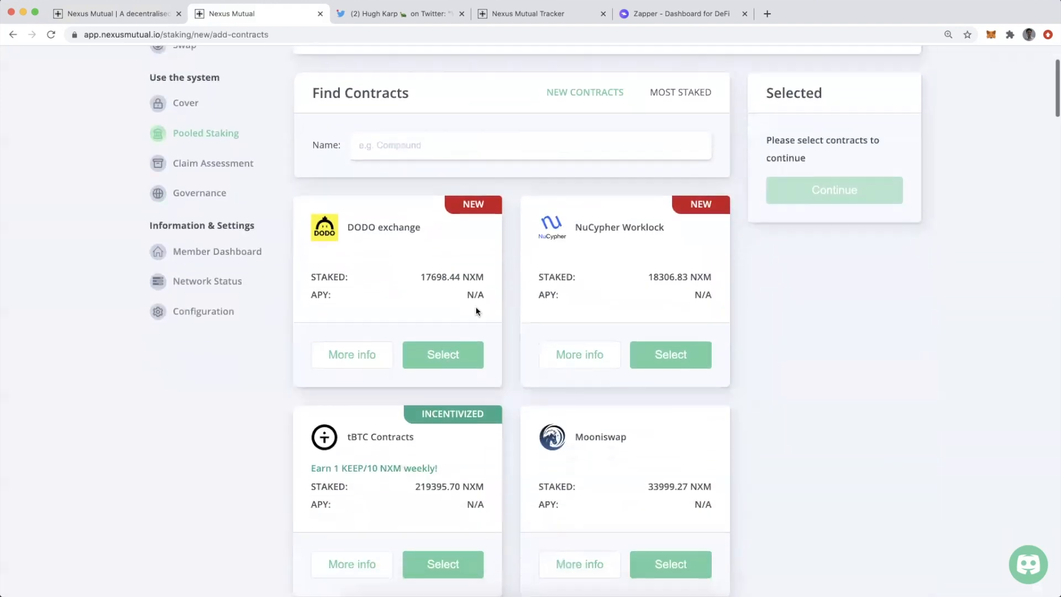
{"action": "mouse_move", "coordinate": [511, 305]}
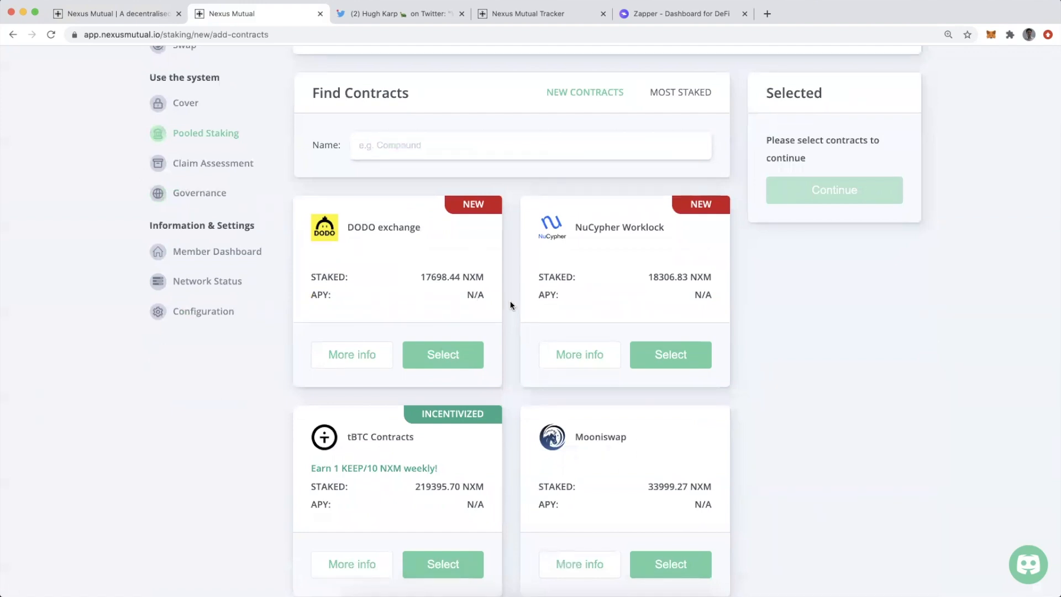
{"action": "scroll", "scroll_direction": "down", "scroll_amount": 3}
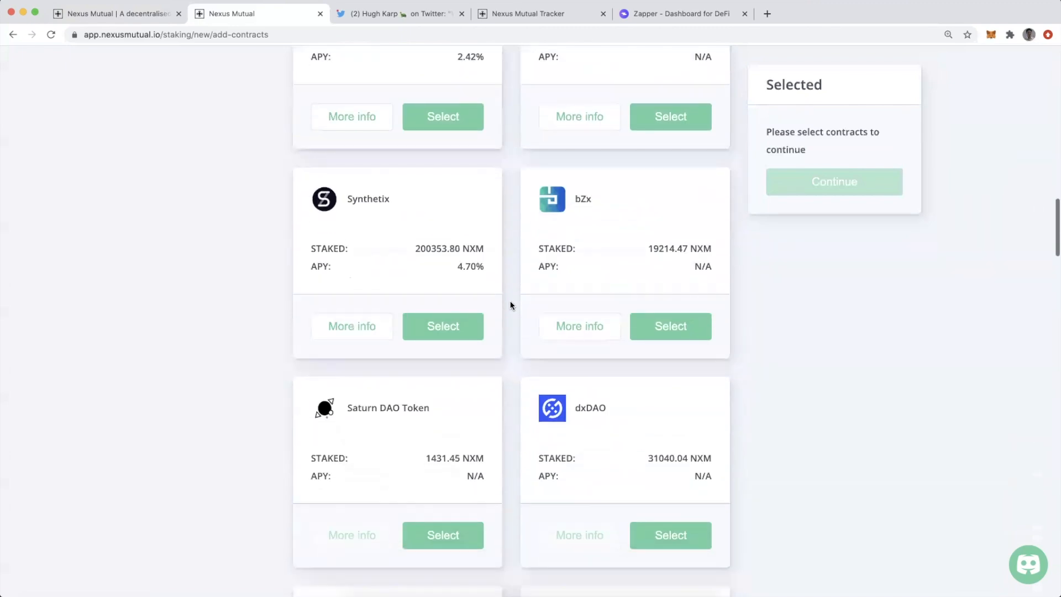
{"action": "left_click", "coordinate": [442, 326]}
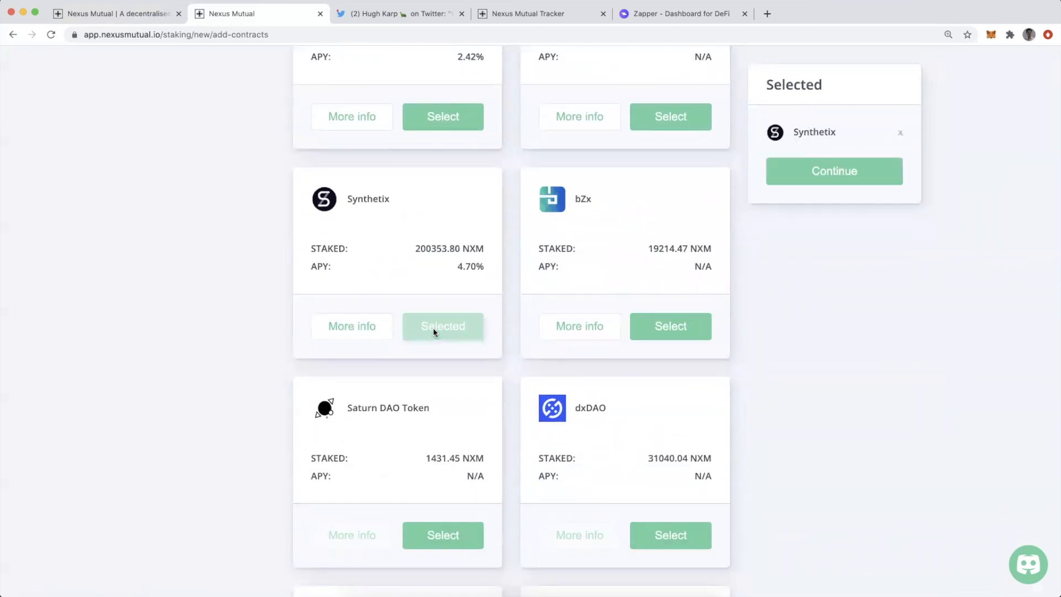
{"action": "mouse_move", "coordinate": [670, 326]}
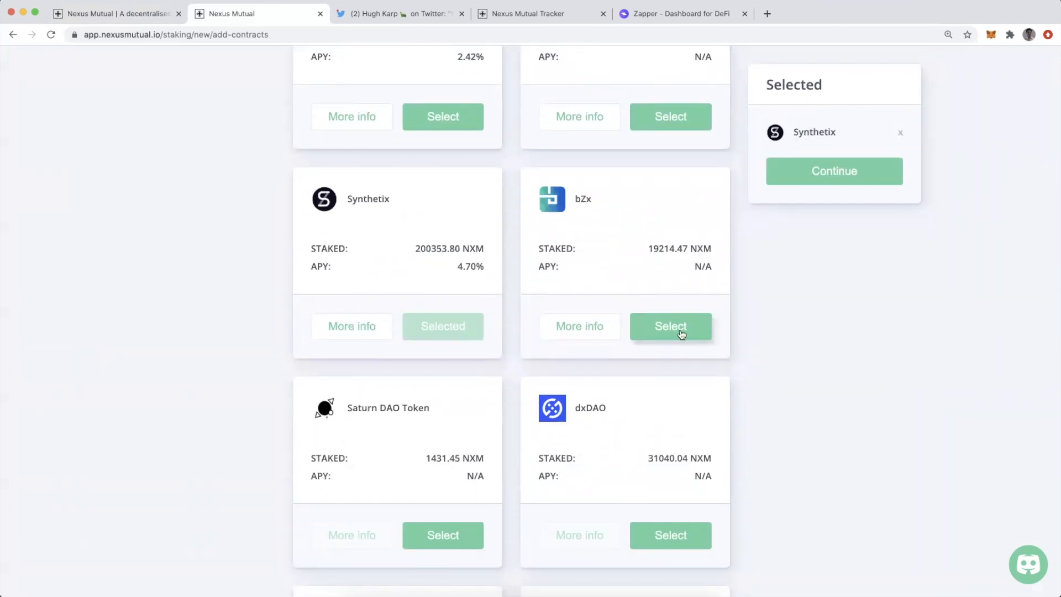
{"action": "left_click", "coordinate": [669, 326]}
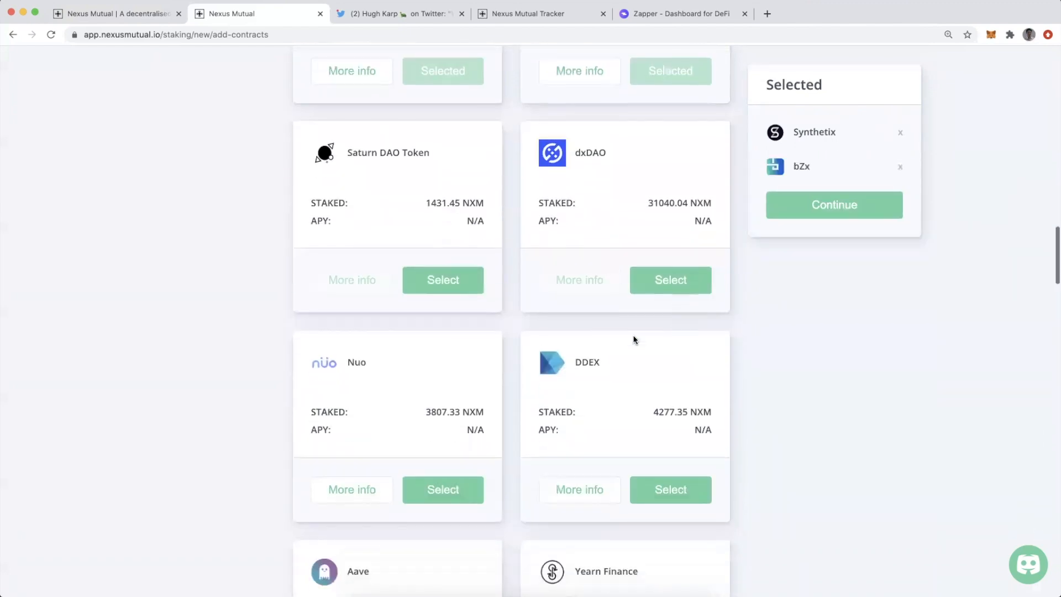
{"action": "mouse_move", "coordinate": [624, 477]}
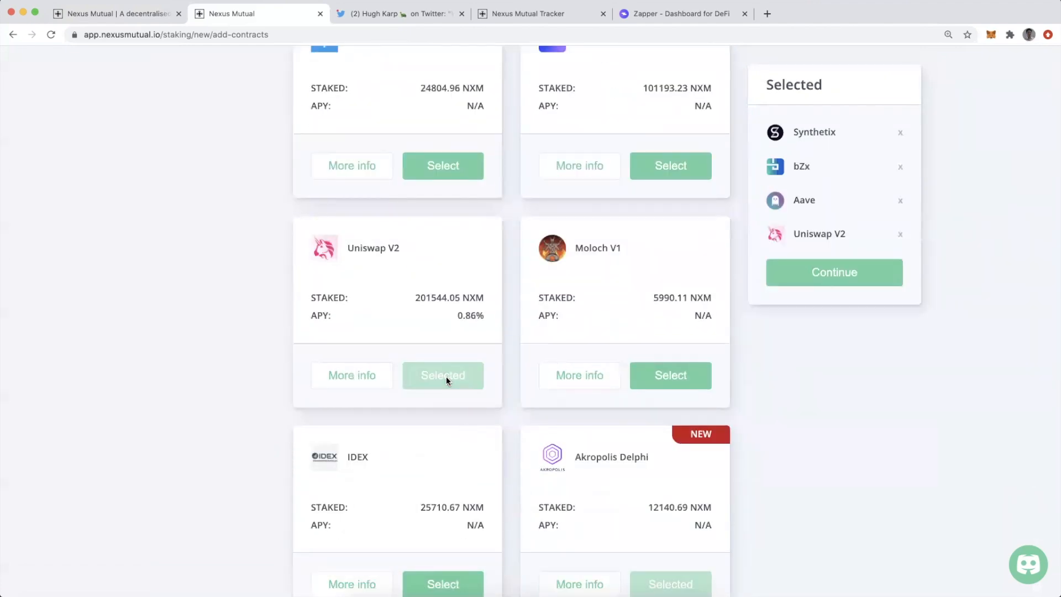
{"action": "mouse_move", "coordinate": [833, 272]}
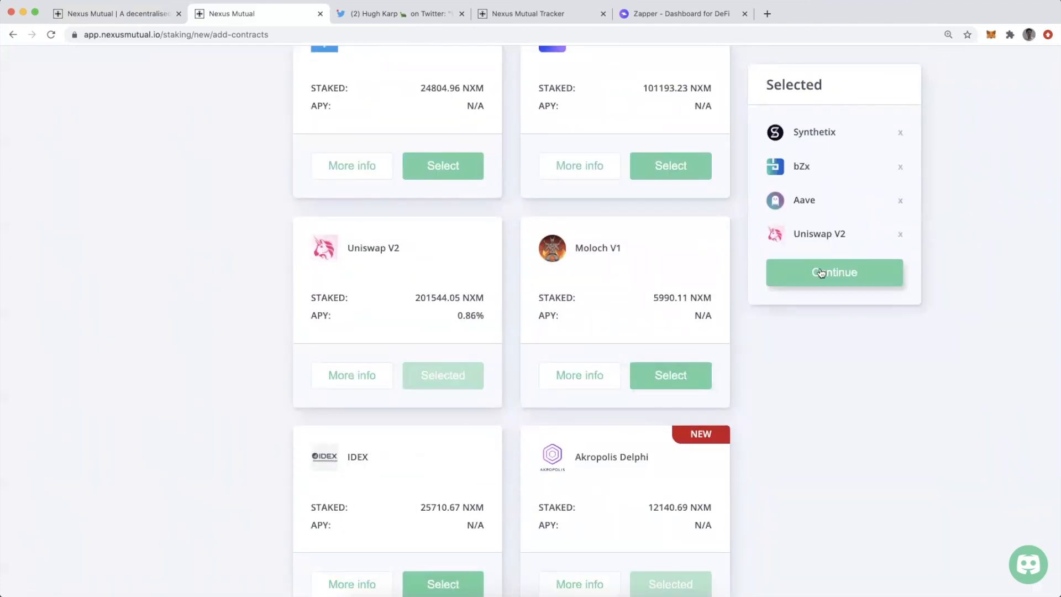
{"action": "left_click", "coordinate": [833, 271]}
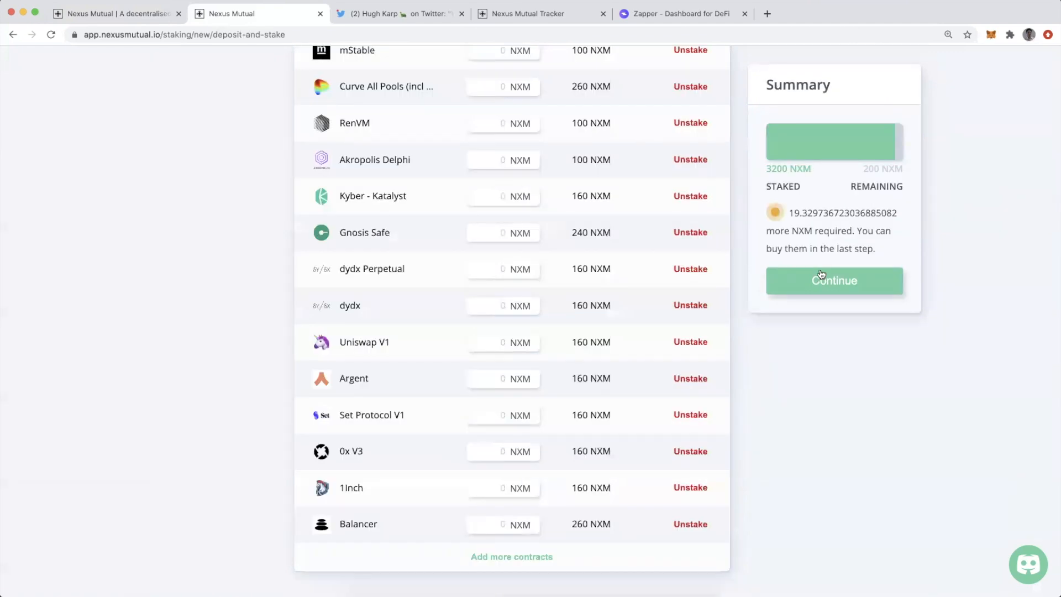
{"action": "scroll", "scroll_direction": "up", "scroll_amount": 3}
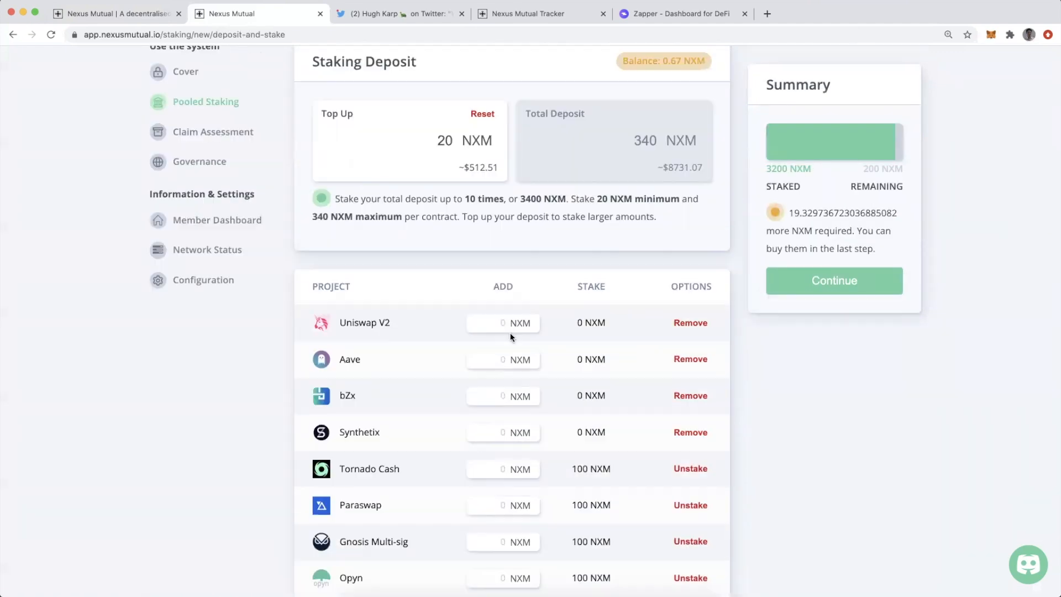
{"action": "mouse_move", "coordinate": [414, 402]}
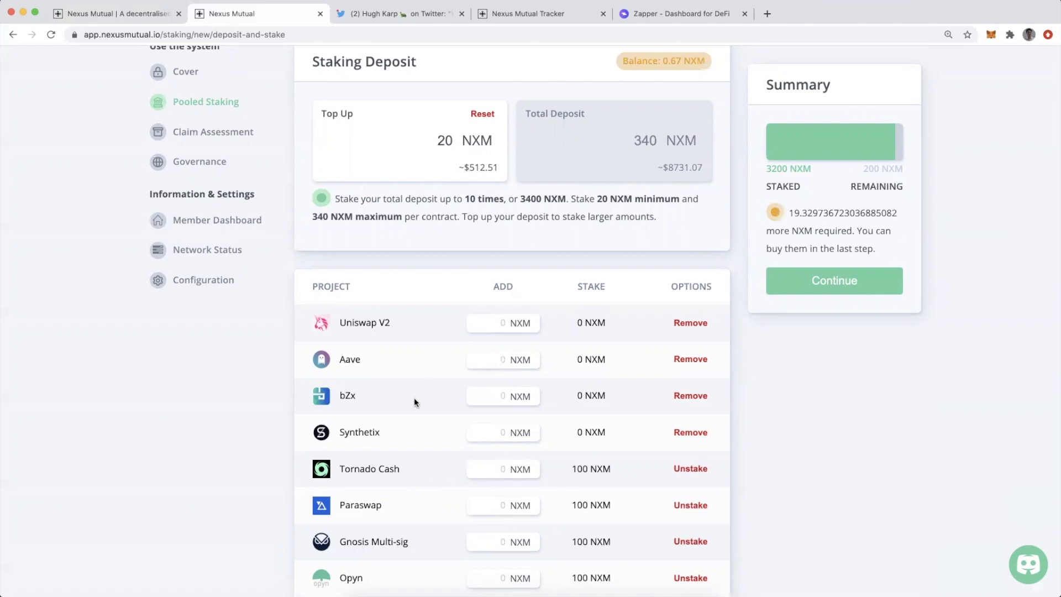
{"action": "mouse_move", "coordinate": [403, 456]}
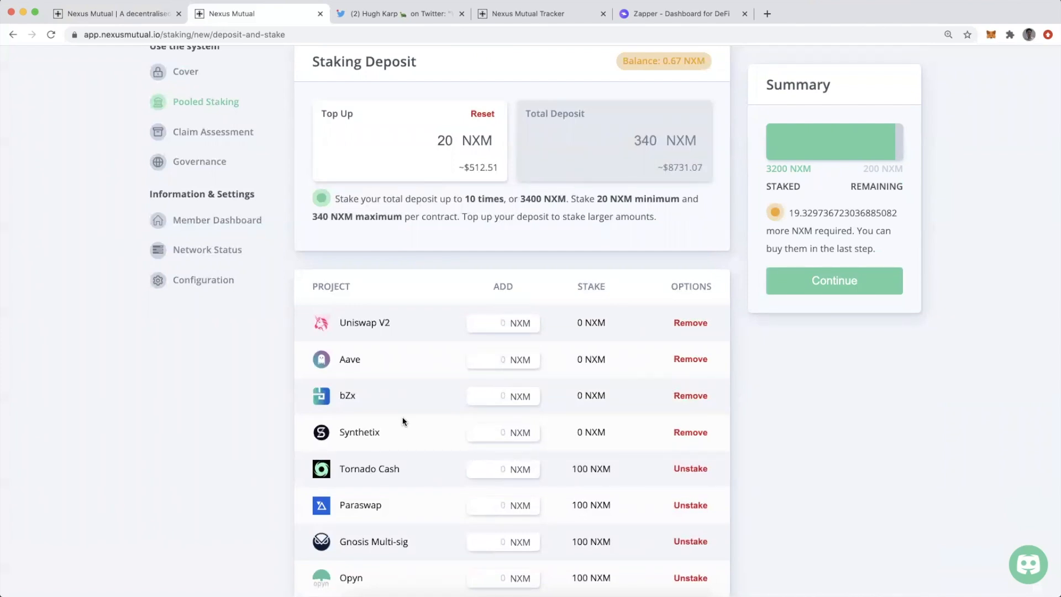
{"action": "mouse_move", "coordinate": [571, 322]}
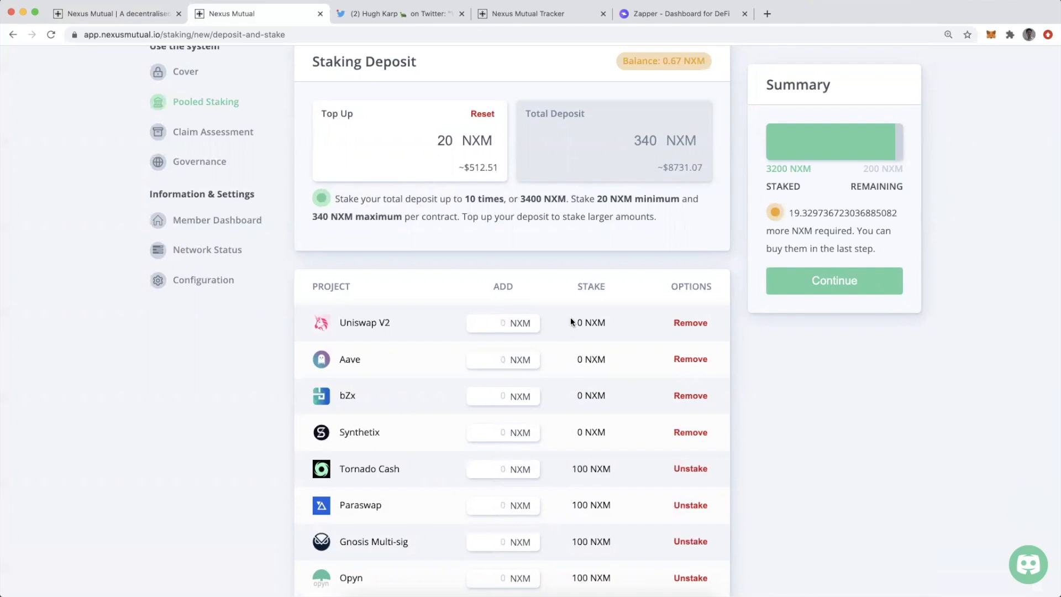
{"action": "mouse_move", "coordinate": [571, 441]}
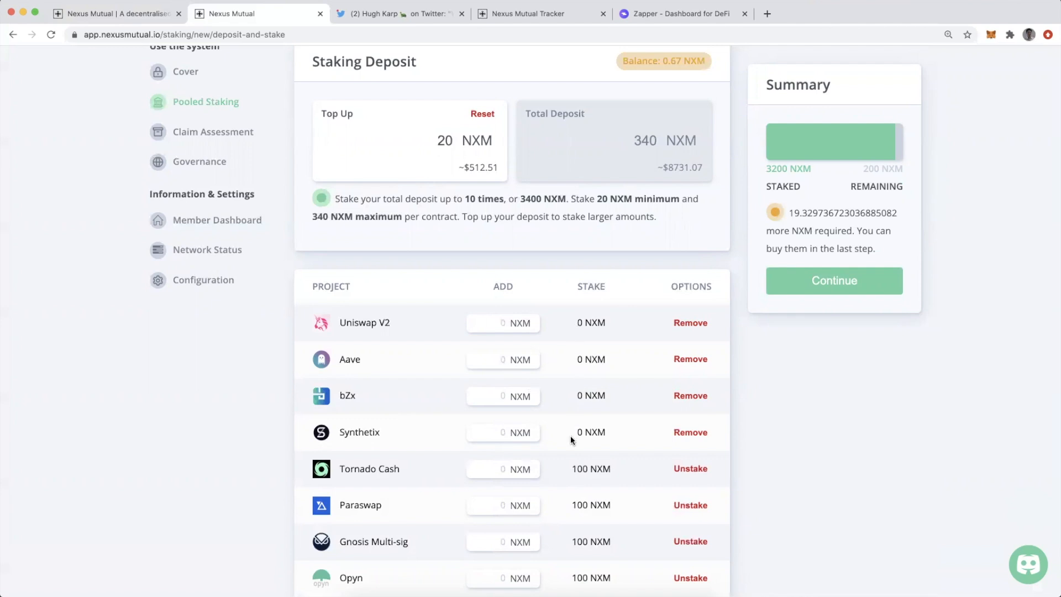
{"action": "scroll", "scroll_direction": "down", "scroll_amount": 3}
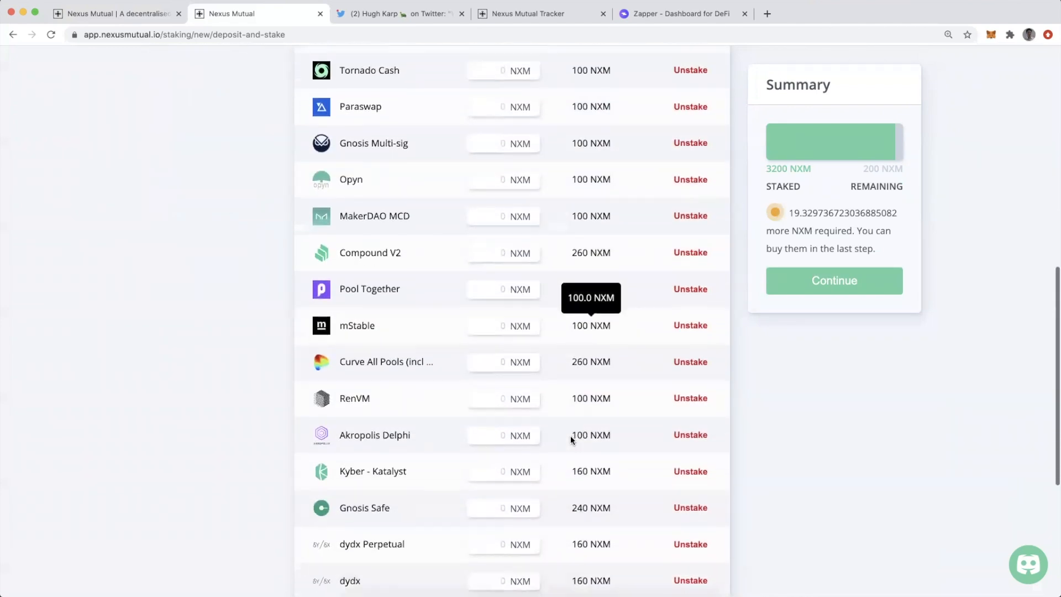
{"action": "scroll", "scroll_direction": "down", "scroll_amount": 3}
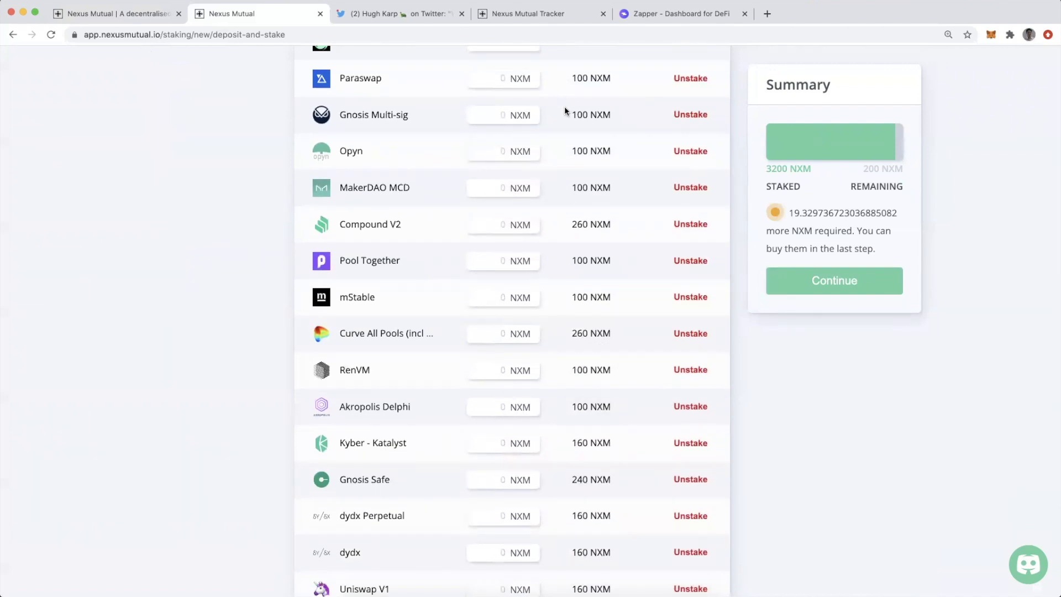
{"action": "scroll", "scroll_direction": "down", "scroll_amount": 3}
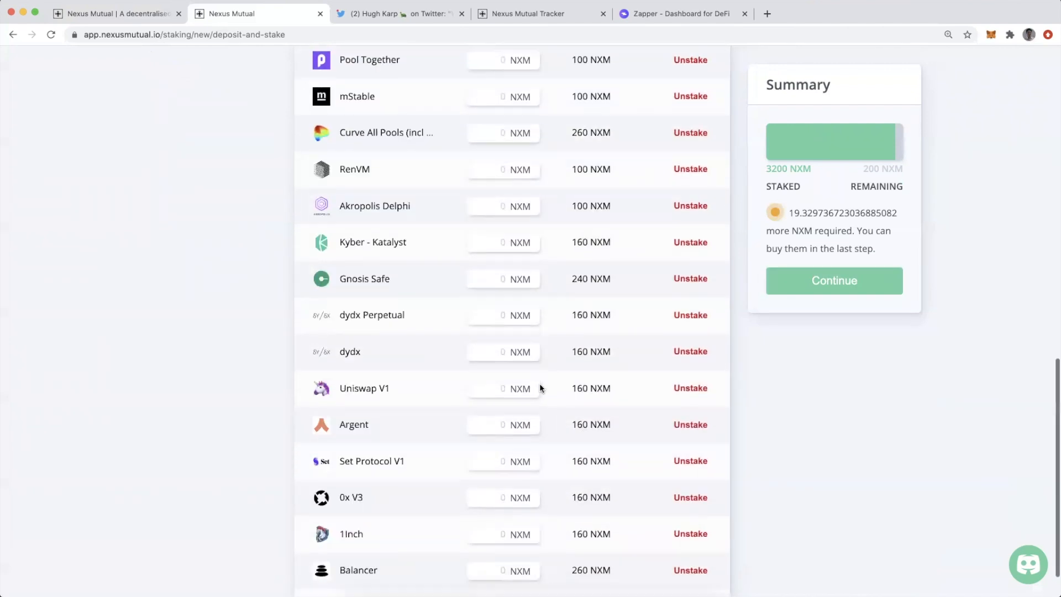
{"action": "scroll", "scroll_direction": "down", "scroll_amount": 3}
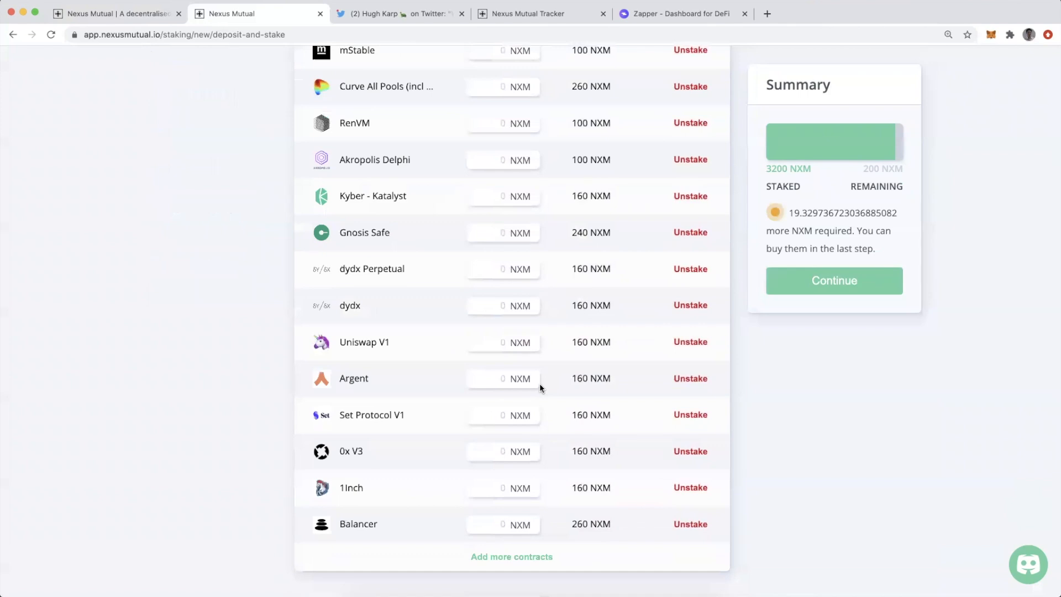
{"action": "scroll", "scroll_direction": "up", "scroll_amount": 3}
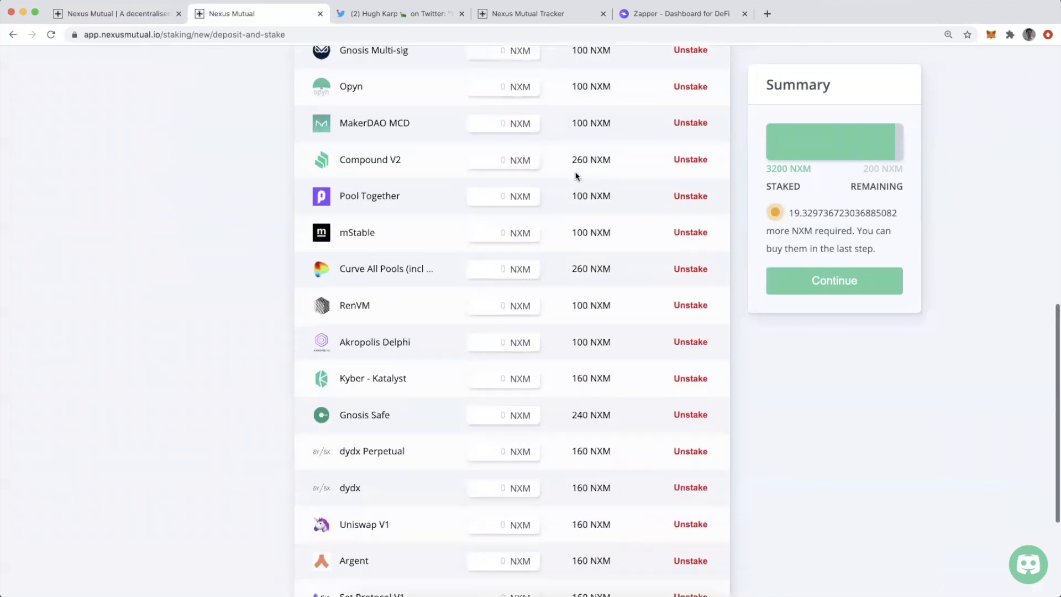
{"action": "scroll", "scroll_direction": "up", "scroll_amount": 3}
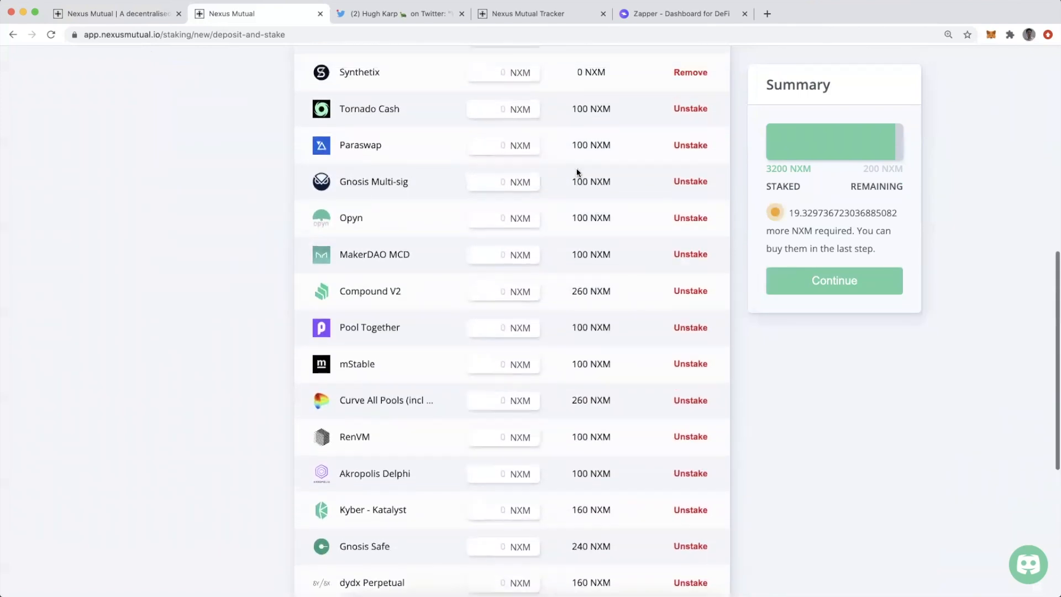
{"action": "mouse_move", "coordinate": [597, 119]}
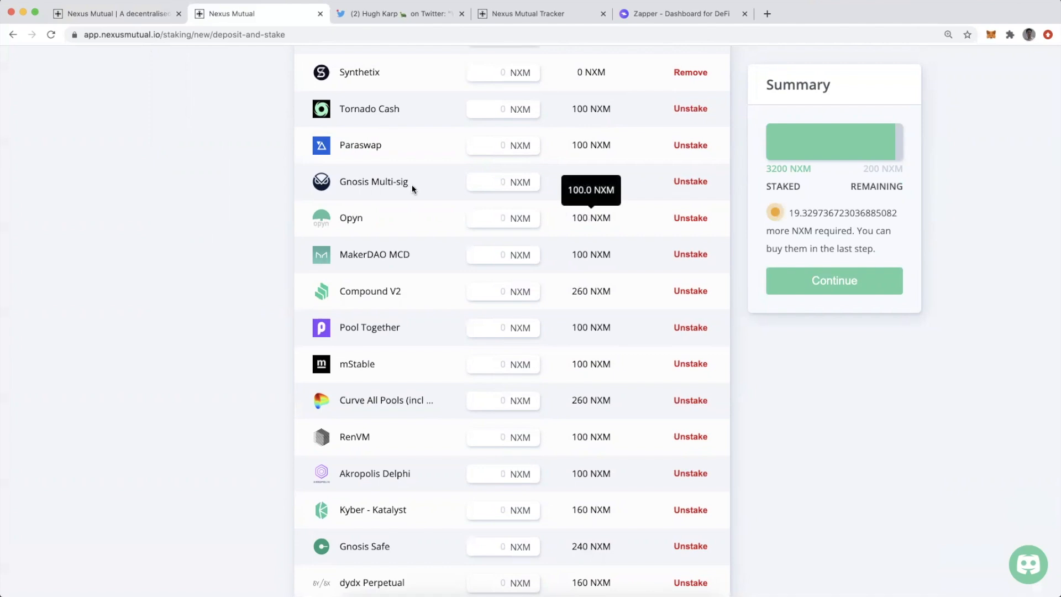
{"action": "mouse_move", "coordinate": [592, 200]}
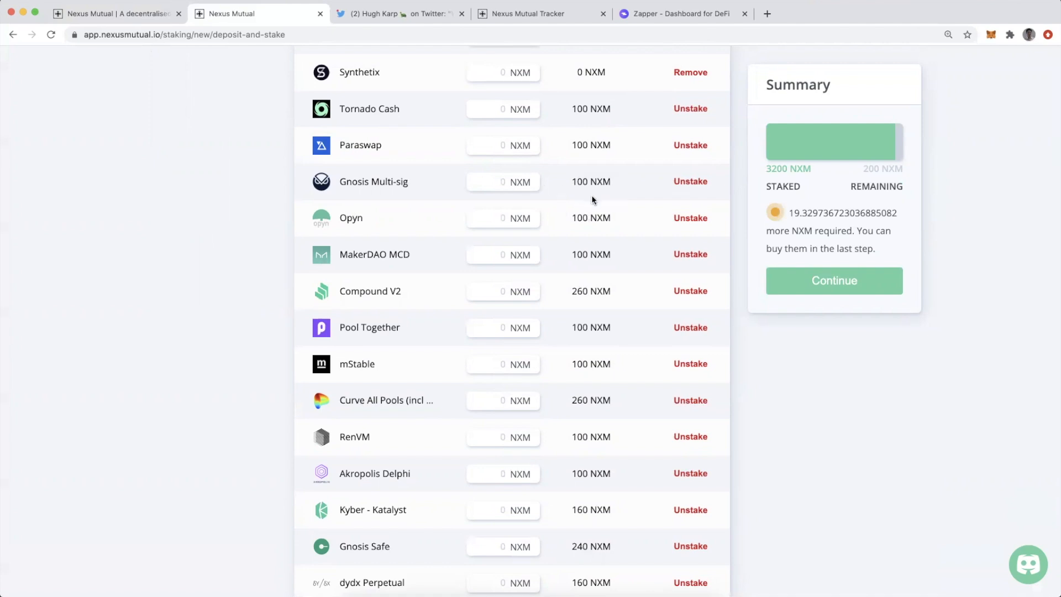
{"action": "scroll", "scroll_direction": "down", "scroll_amount": 3}
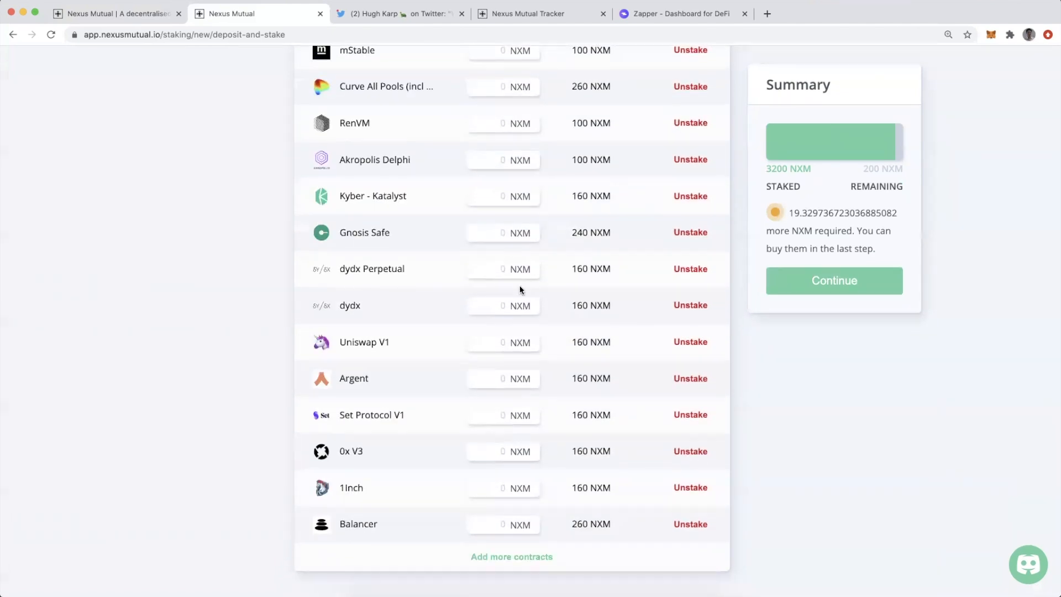
{"action": "mouse_move", "coordinate": [578, 432]}
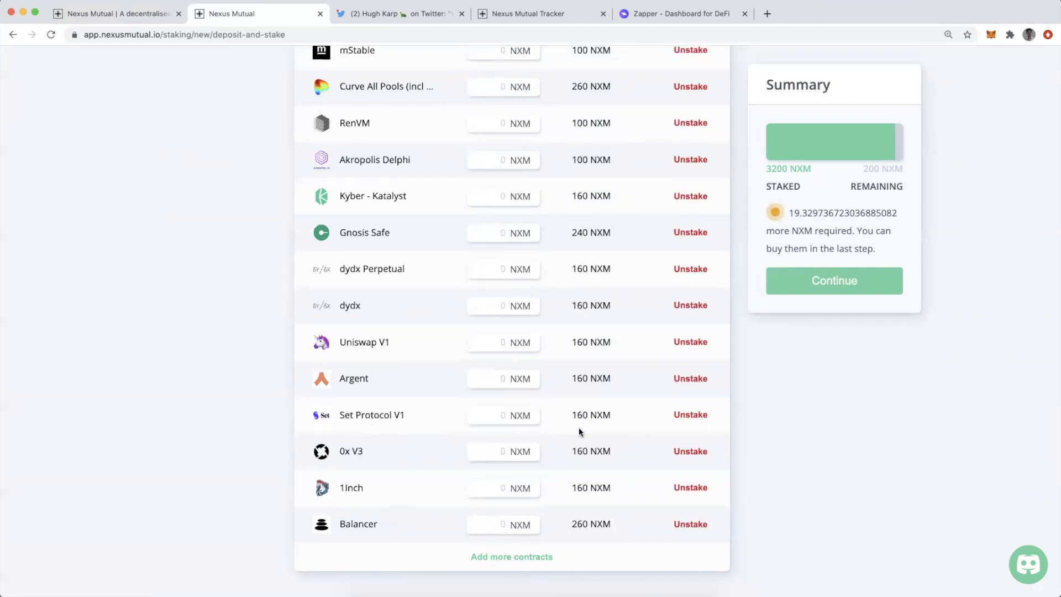
{"action": "mouse_move", "coordinate": [590, 524]}
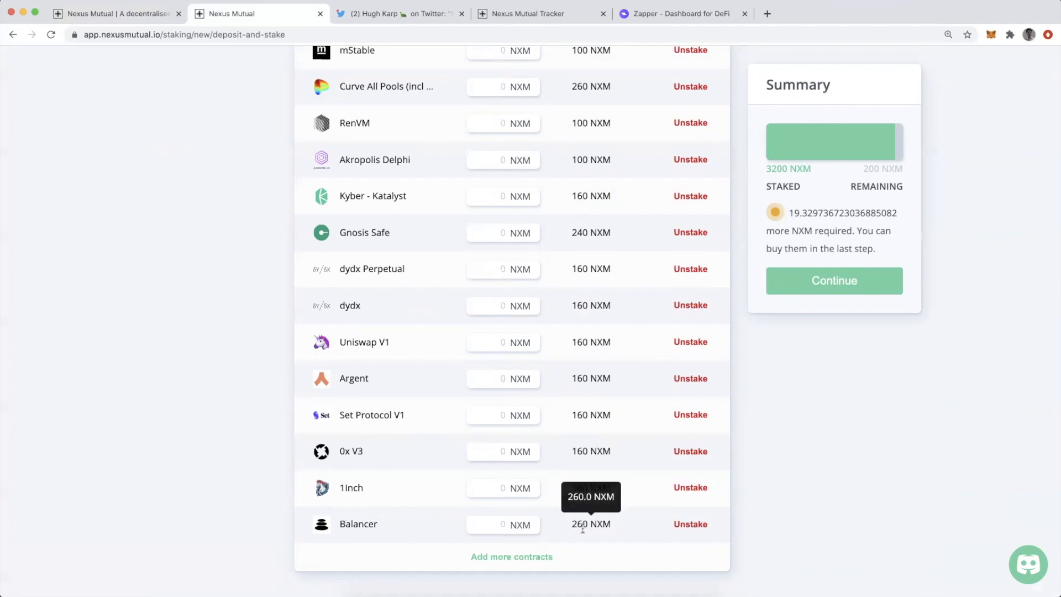
{"action": "mouse_move", "coordinate": [590, 532]}
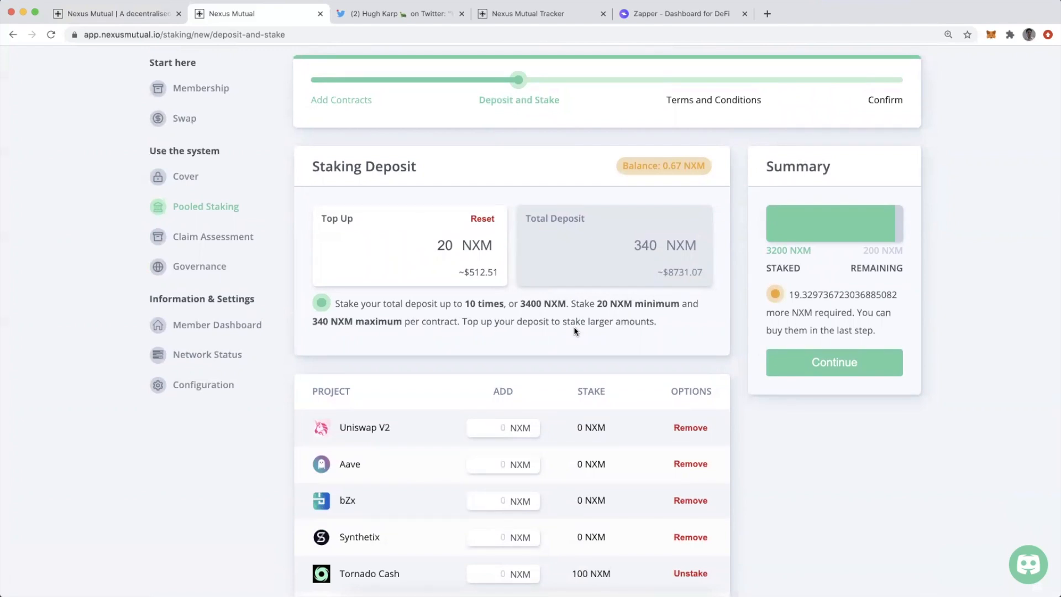
{"action": "mouse_move", "coordinate": [571, 367]}
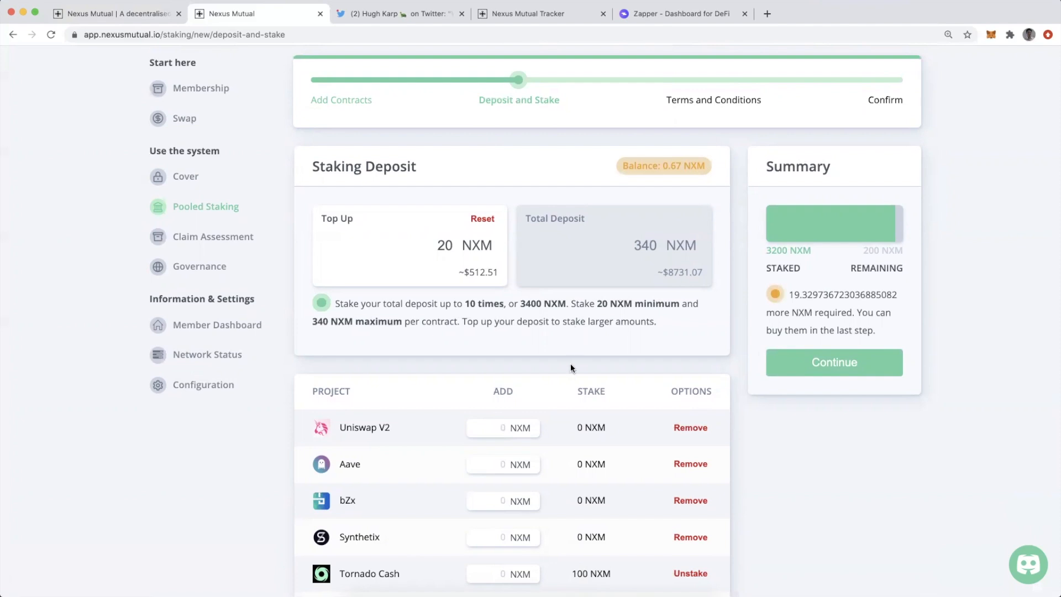
{"action": "mouse_move", "coordinate": [206, 206]}
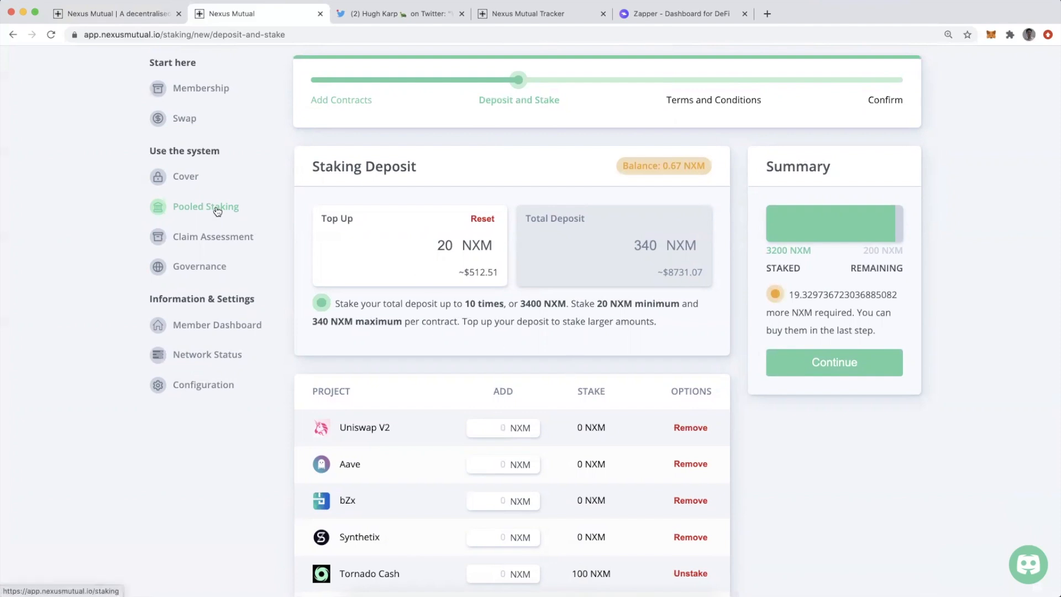
- From Pooled Staking, add Yam Finance as a contract and continue to Deposit and Stake
{"action": "left_click", "coordinate": [205, 207]}
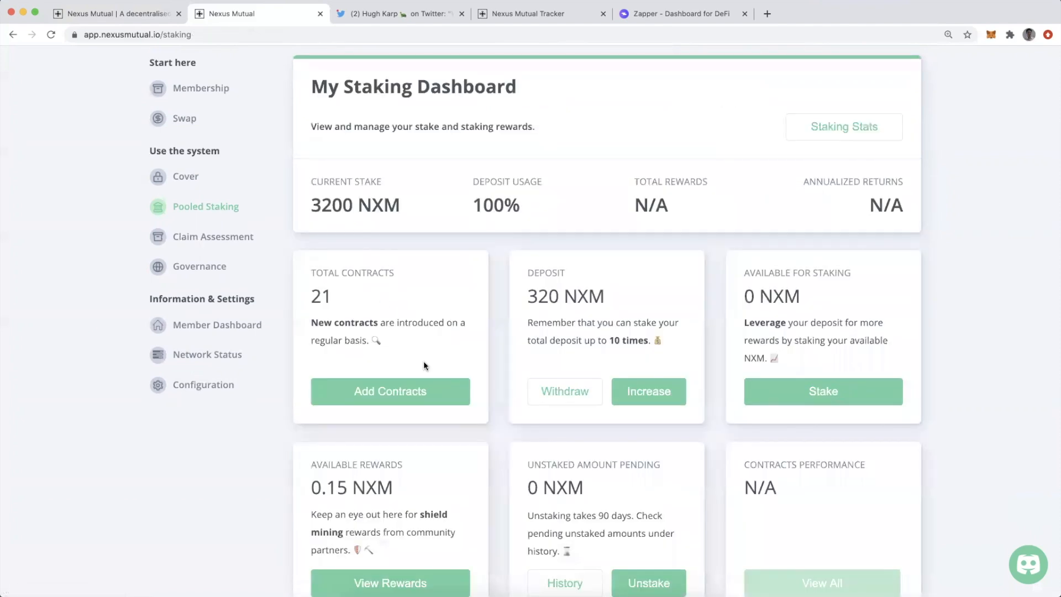
{"action": "left_click", "coordinate": [390, 391]}
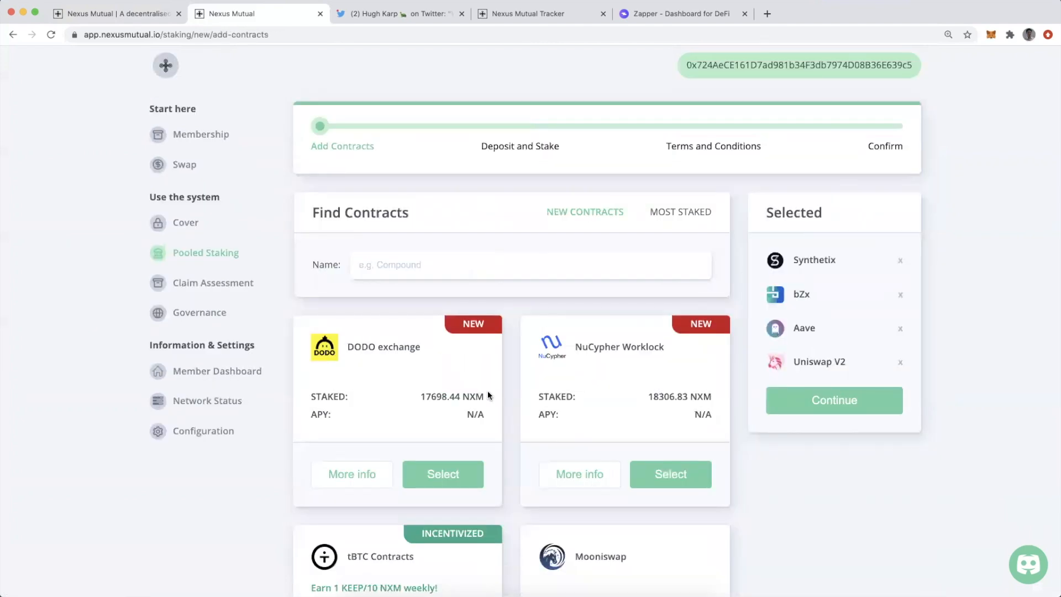
{"action": "scroll", "scroll_direction": "down", "scroll_amount": 3}
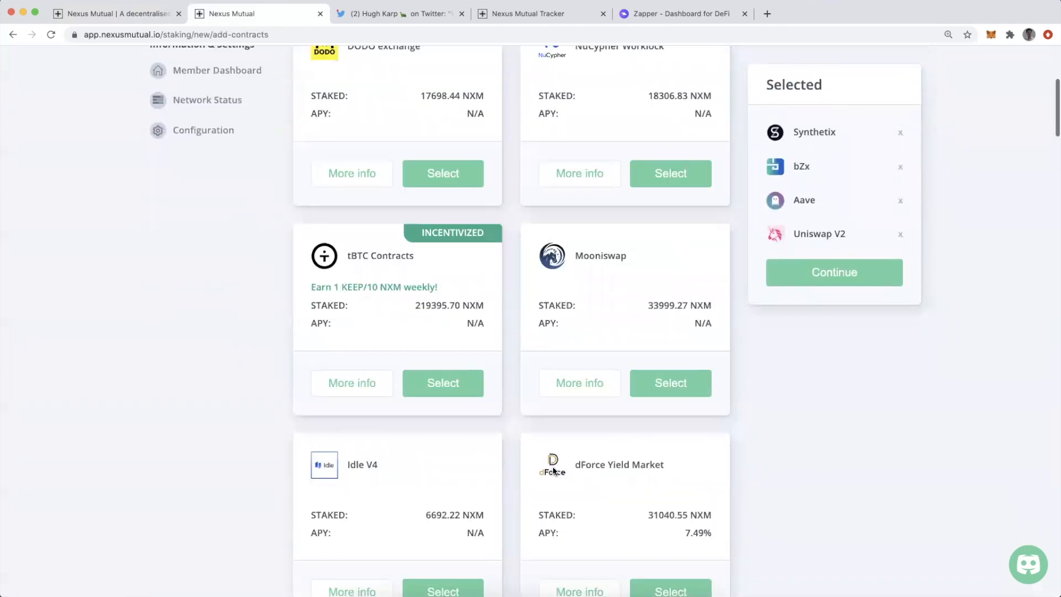
{"action": "scroll", "scroll_direction": "down", "scroll_amount": 3}
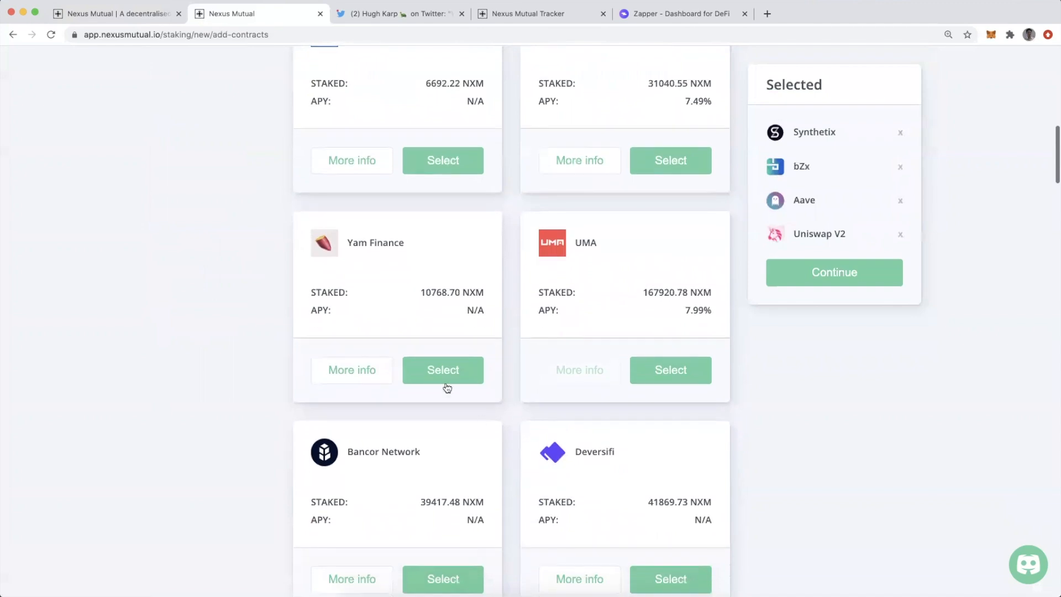
{"action": "left_click", "coordinate": [442, 369]}
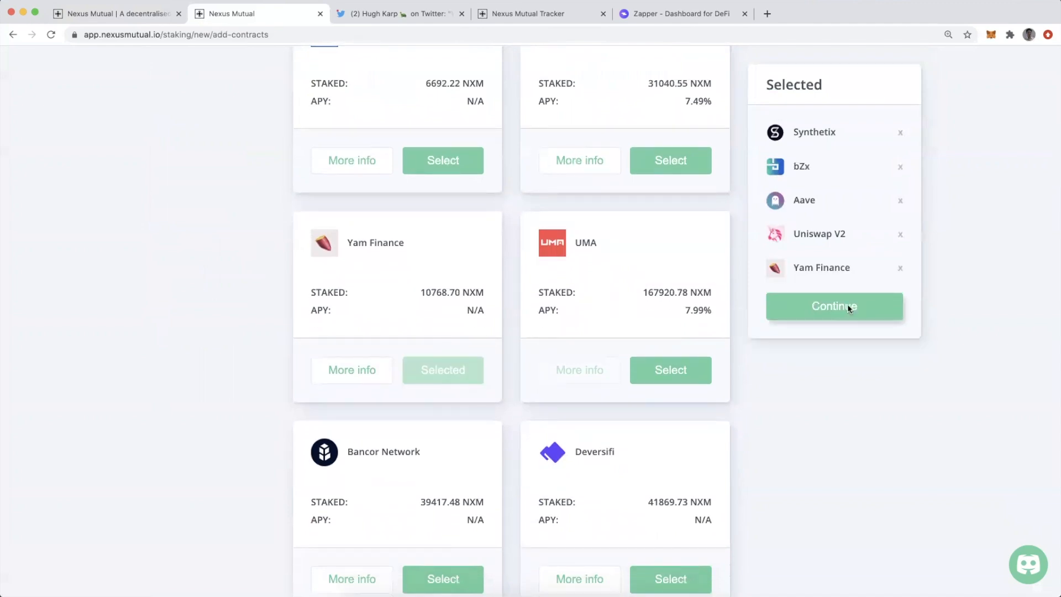
{"action": "left_click", "coordinate": [833, 306]}
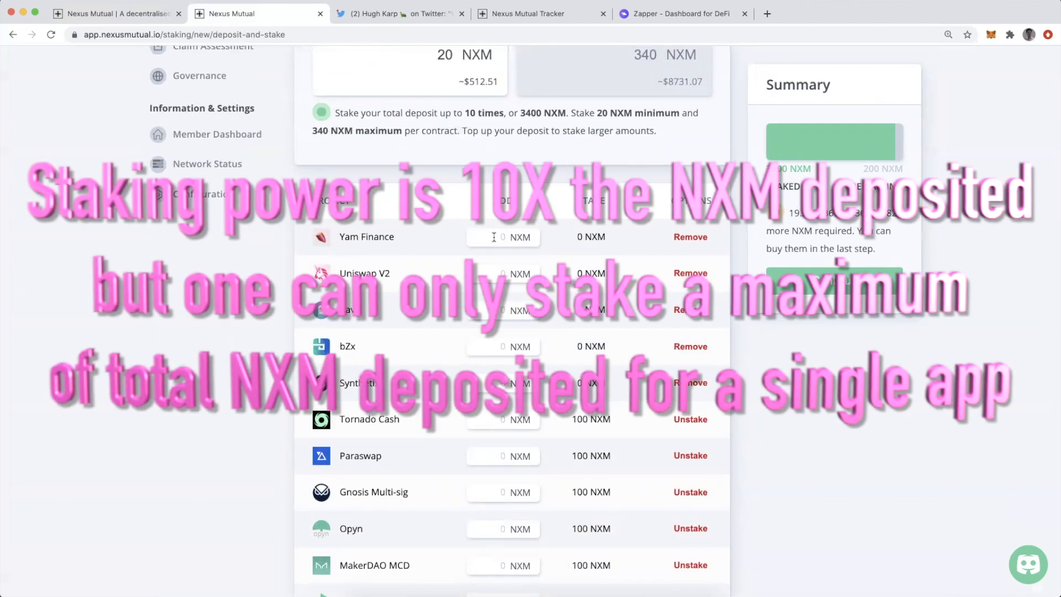
- Enter a 20 NXM top-up, raising the total deposit to 340 NXM
{"action": "scroll", "scroll_direction": "up", "scroll_amount": 3}
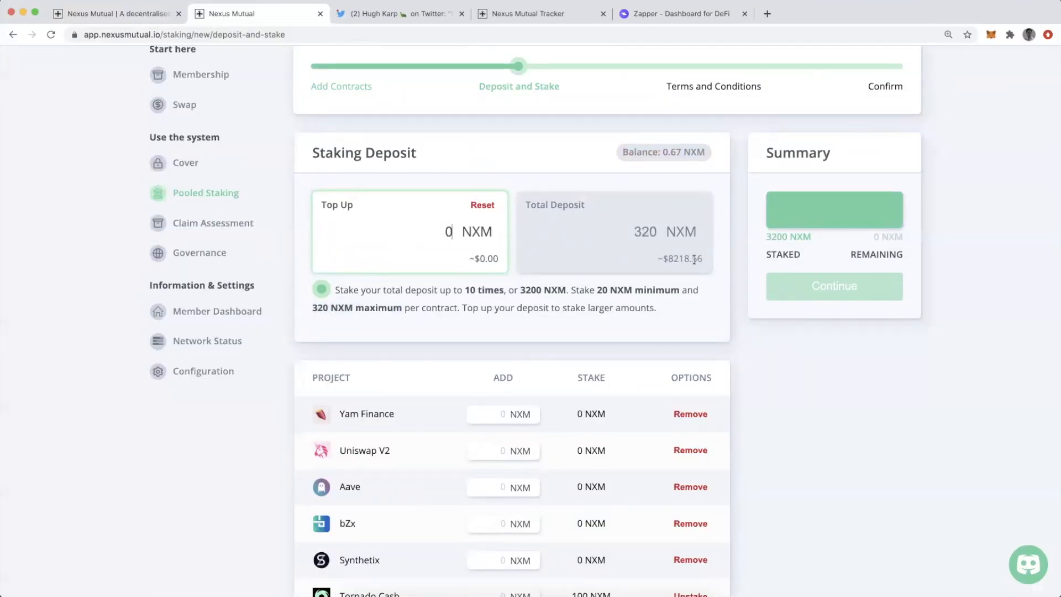
{"action": "mouse_move", "coordinate": [644, 240]}
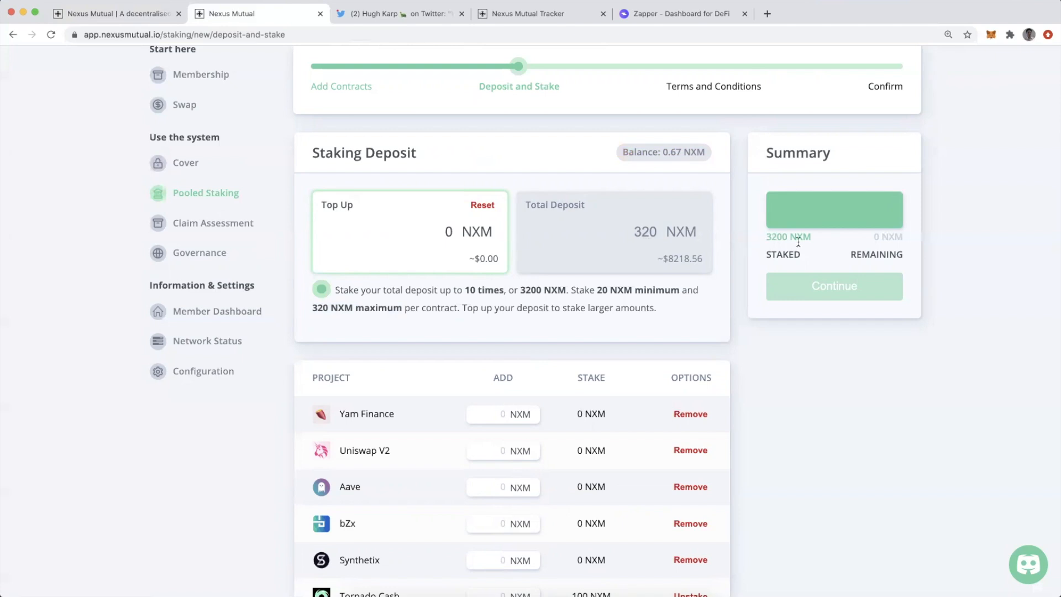
{"action": "mouse_move", "coordinate": [873, 245]}
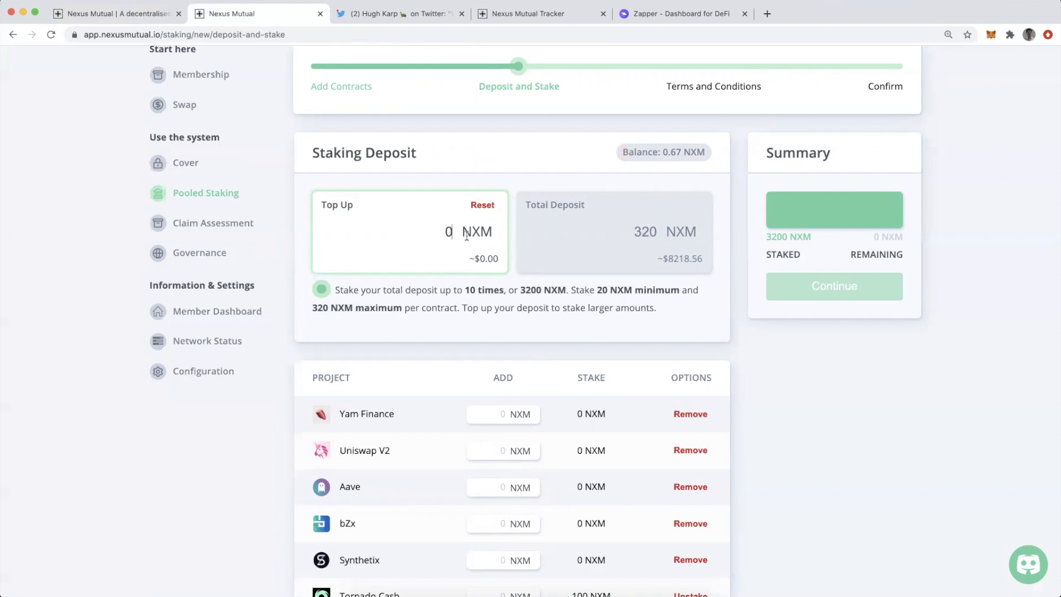
{"action": "type", "text": "20"}
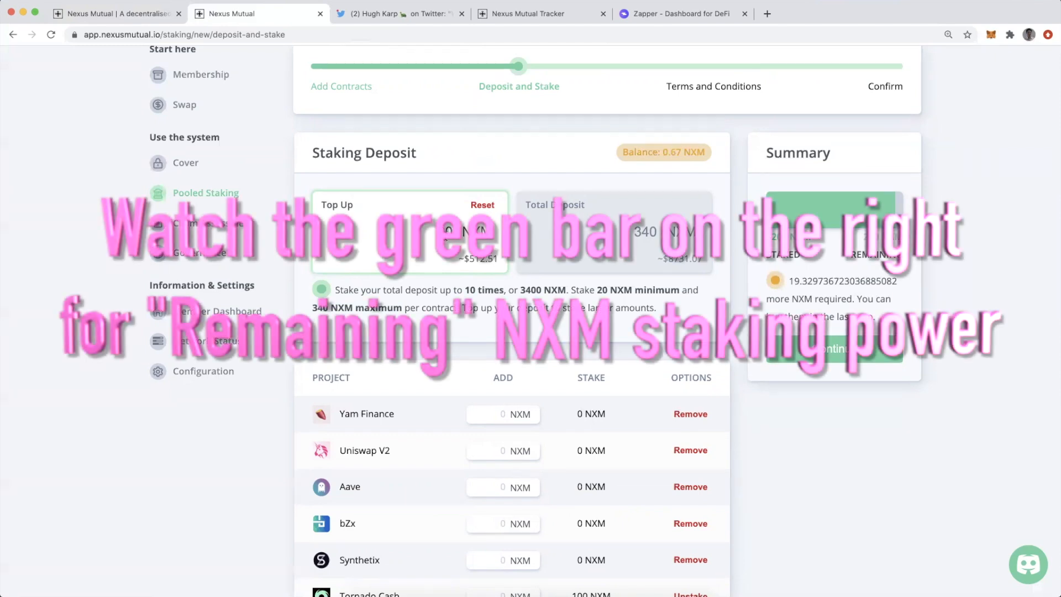
{"action": "type", "text": "20"}
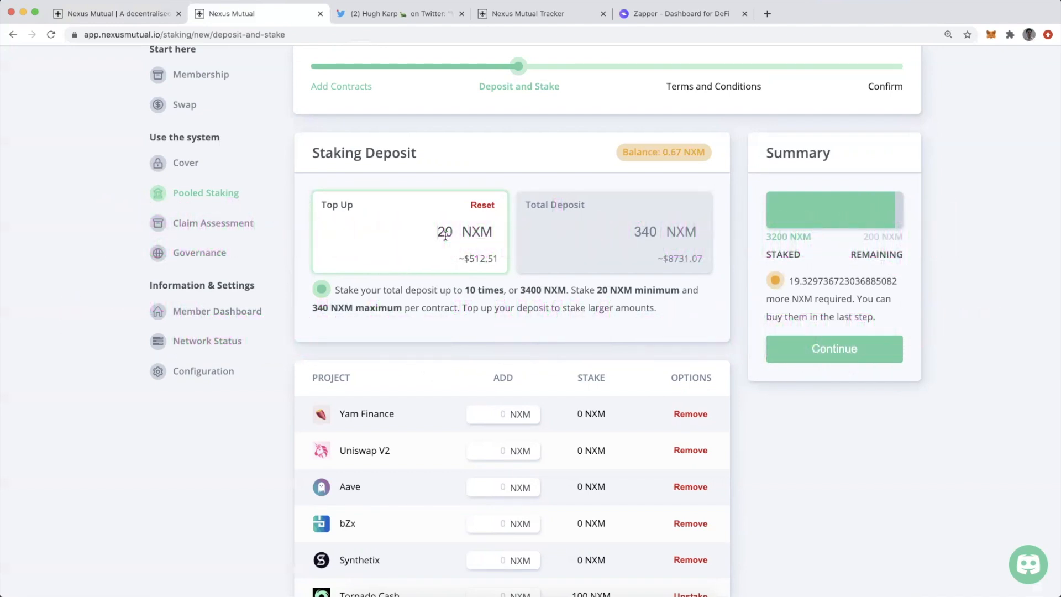
- Enter 40 NXM in Yam Finance's Add field, reaching 3240 NXM staked
{"action": "scroll", "scroll_direction": "down", "scroll_amount": 3}
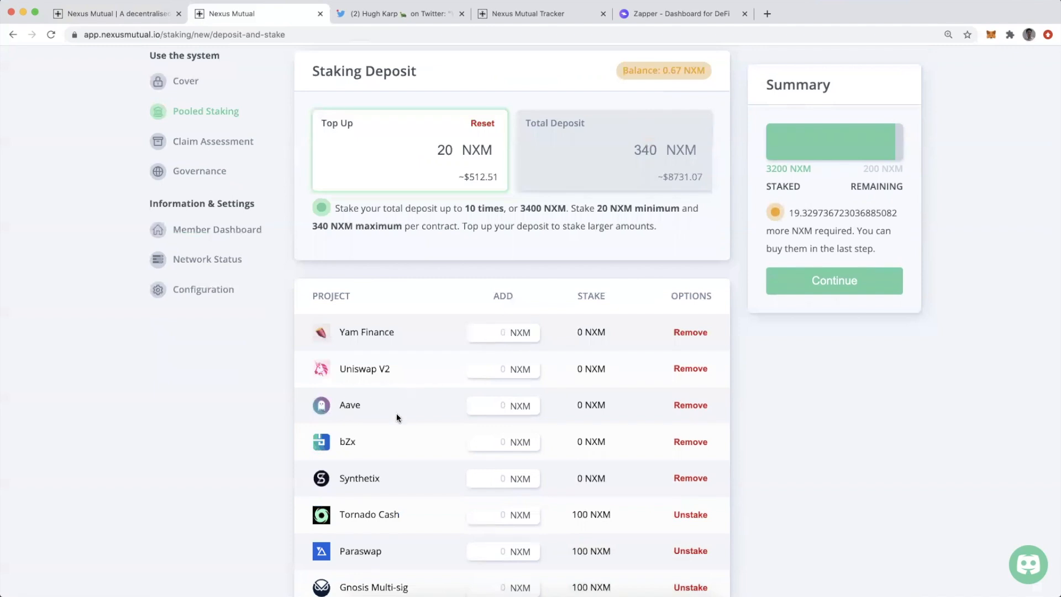
{"action": "mouse_move", "coordinate": [376, 464]}
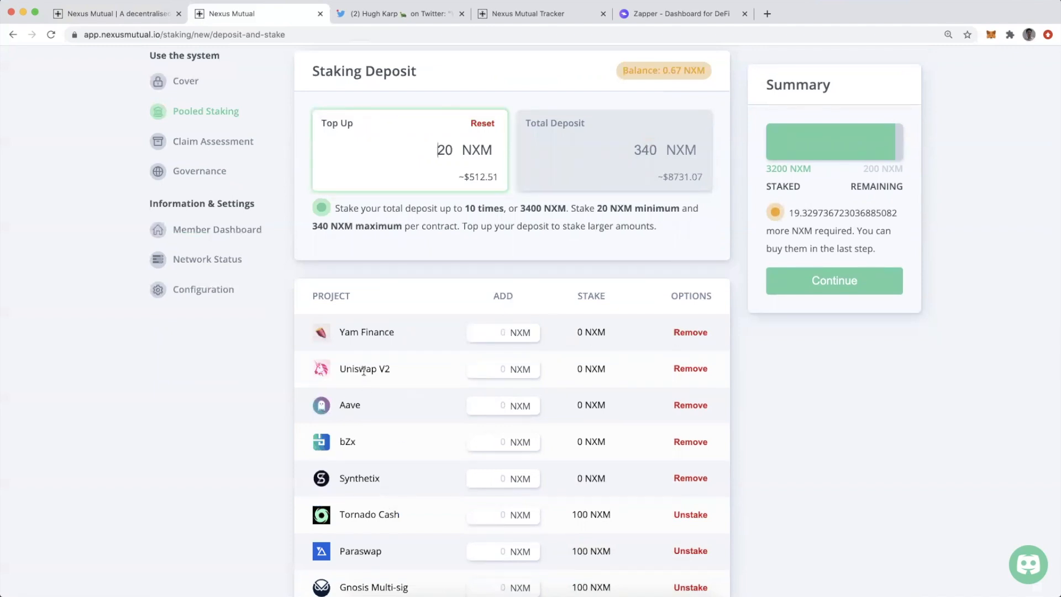
{"action": "mouse_move", "coordinate": [445, 237]}
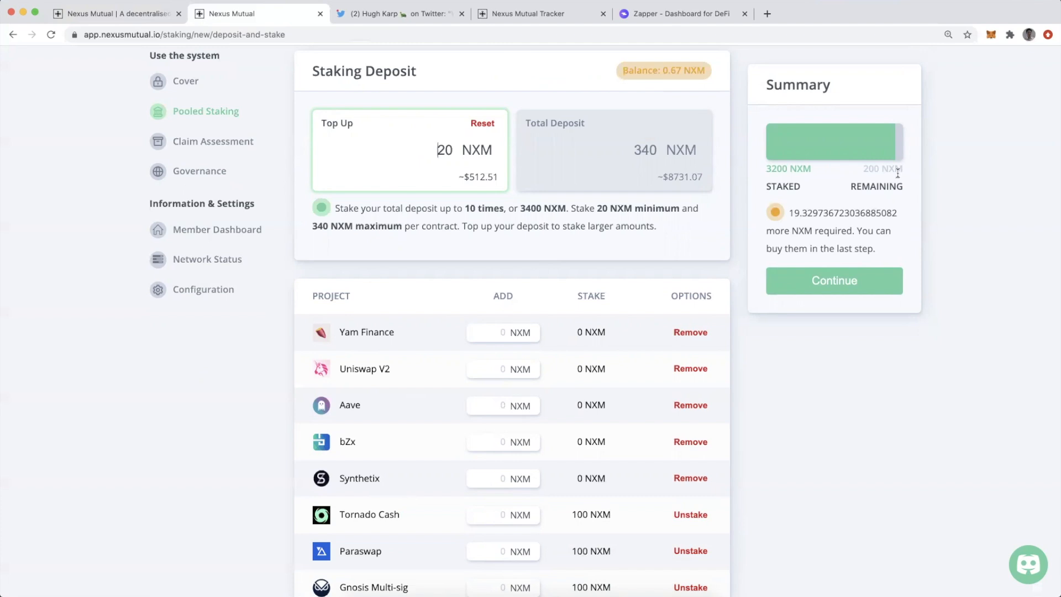
{"action": "type", "text": "40"}
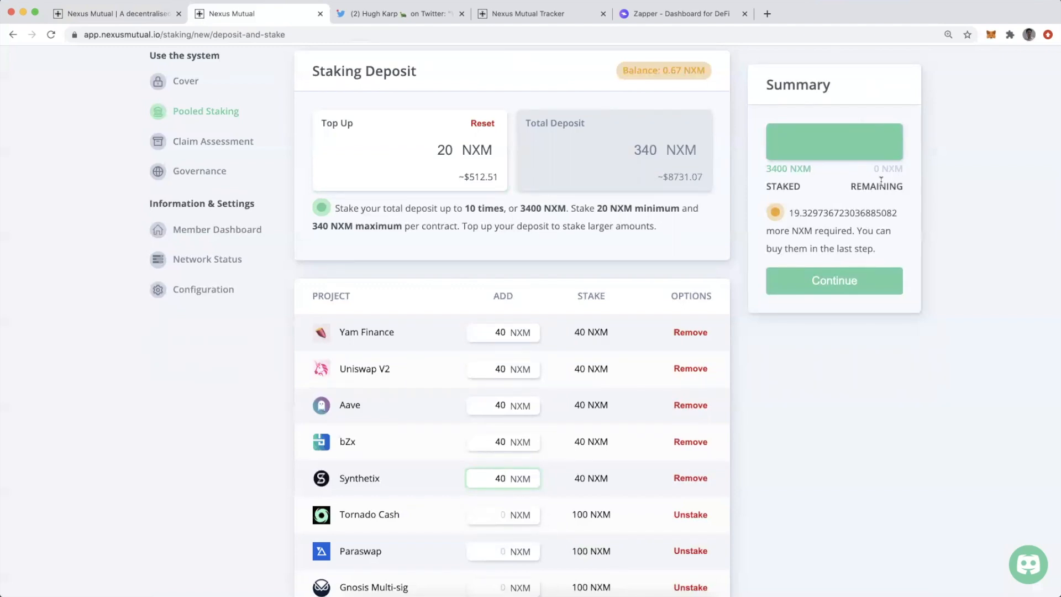
{"action": "mouse_move", "coordinate": [666, 201]}
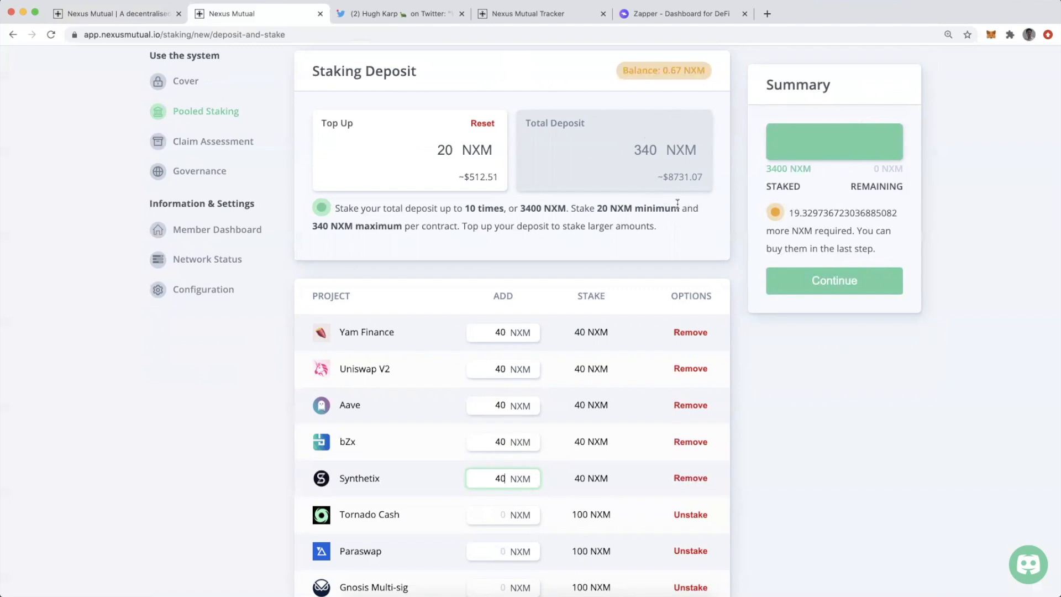
{"action": "mouse_move", "coordinate": [550, 219]}
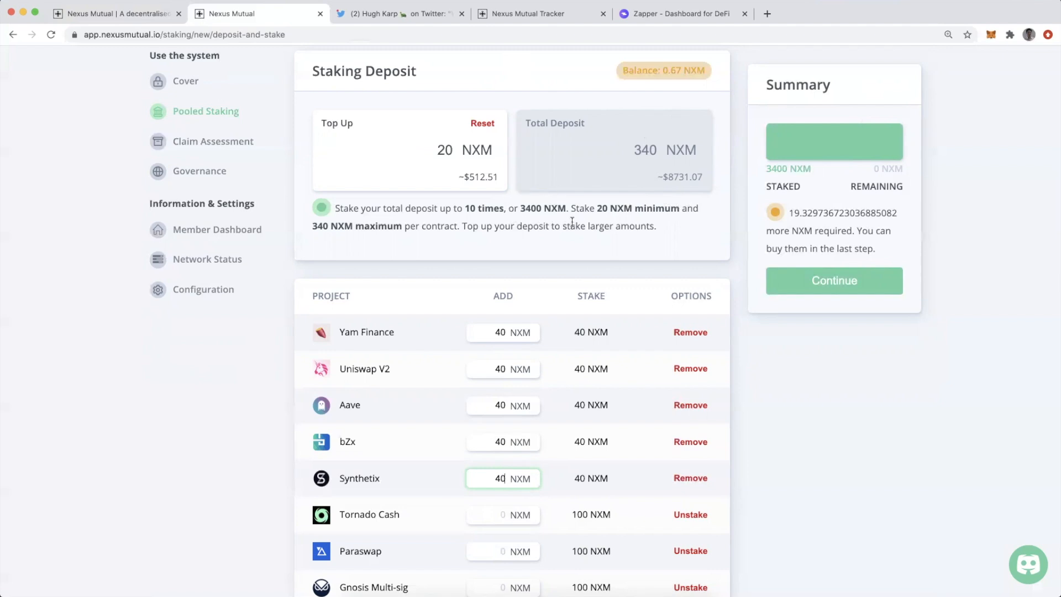
{"action": "mouse_move", "coordinate": [395, 382]}
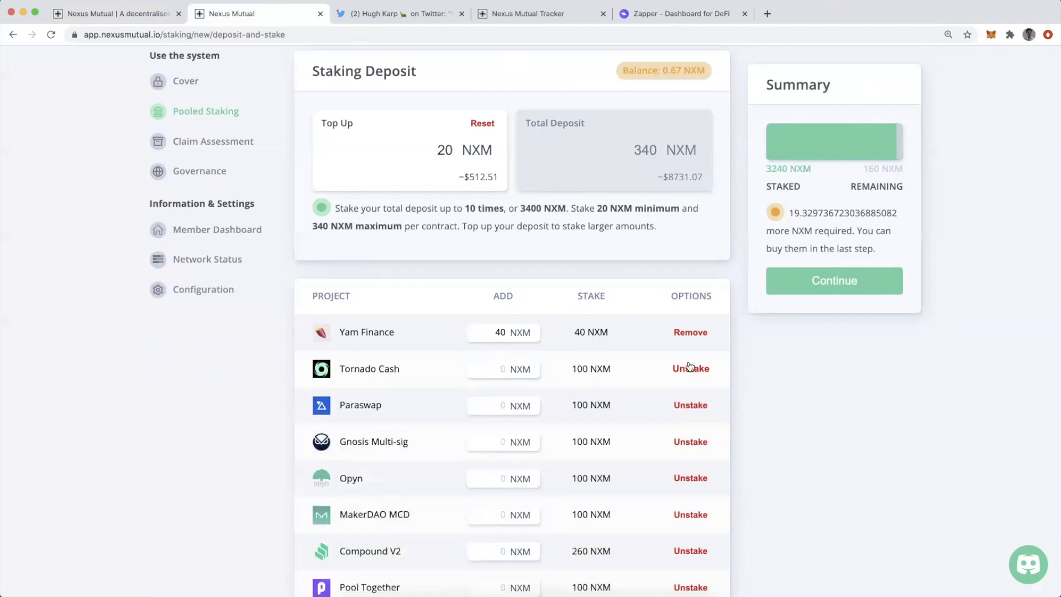
- Remove Yam Finance and add 20 NXM each to Tornado Cash, Paraswap and Gnosis Multi-sig
{"action": "left_click", "coordinate": [689, 332]}
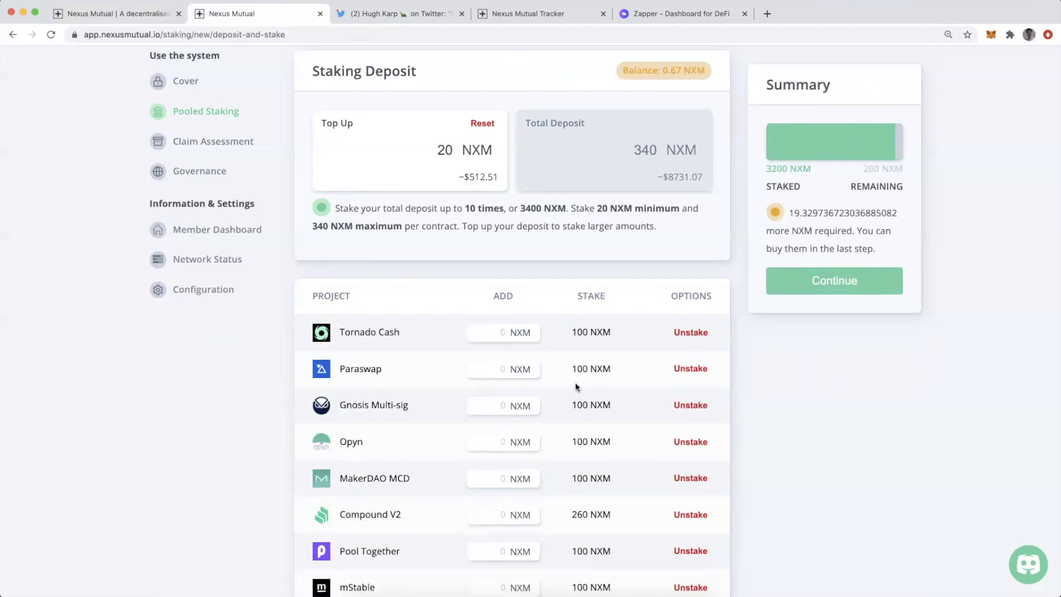
{"action": "mouse_move", "coordinate": [550, 242]}
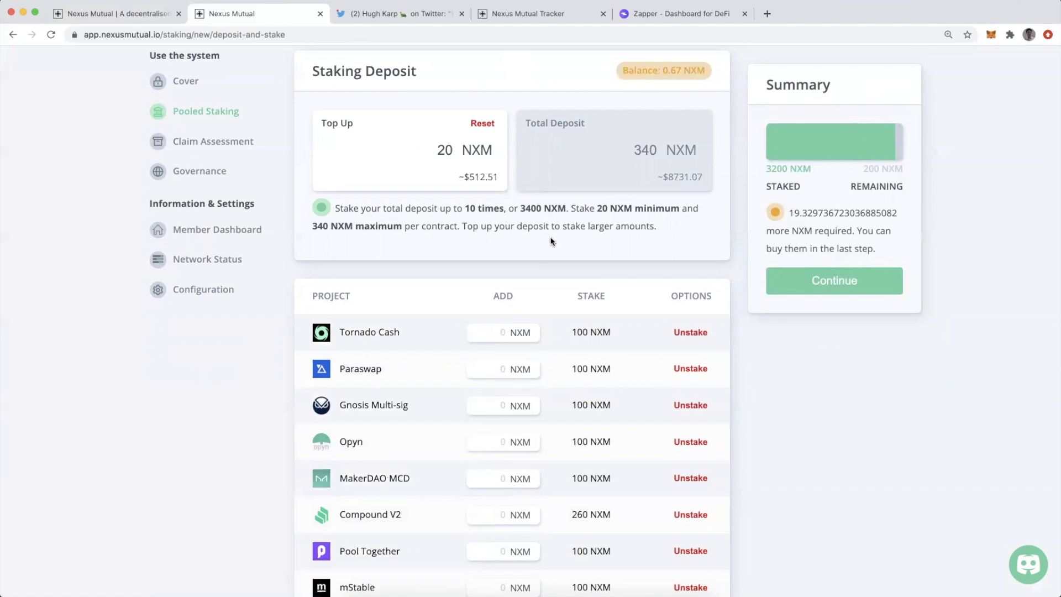
{"action": "mouse_move", "coordinate": [900, 184]}
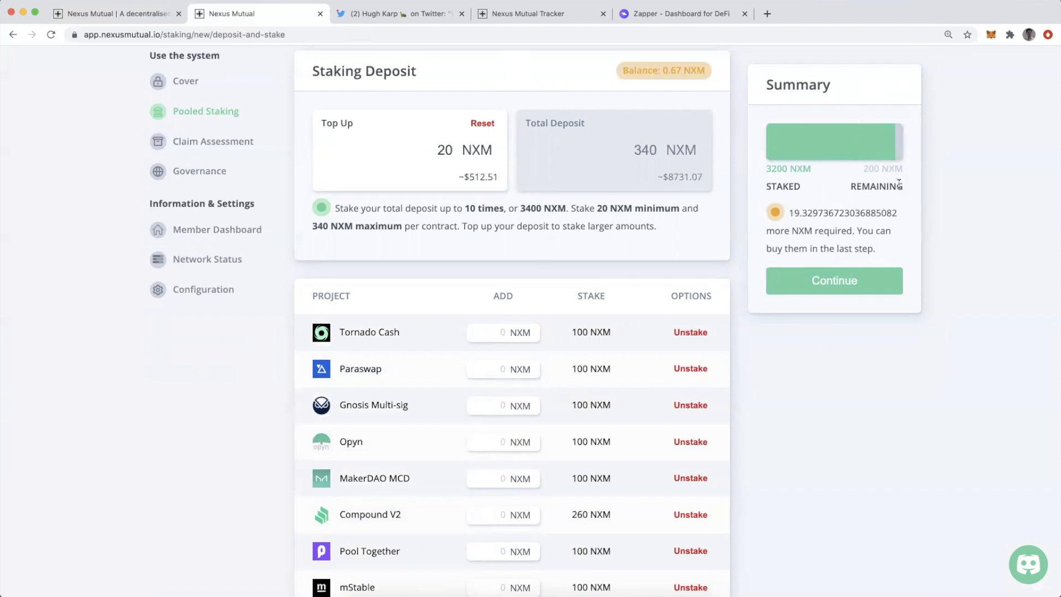
{"action": "scroll", "scroll_direction": "down", "scroll_amount": 3}
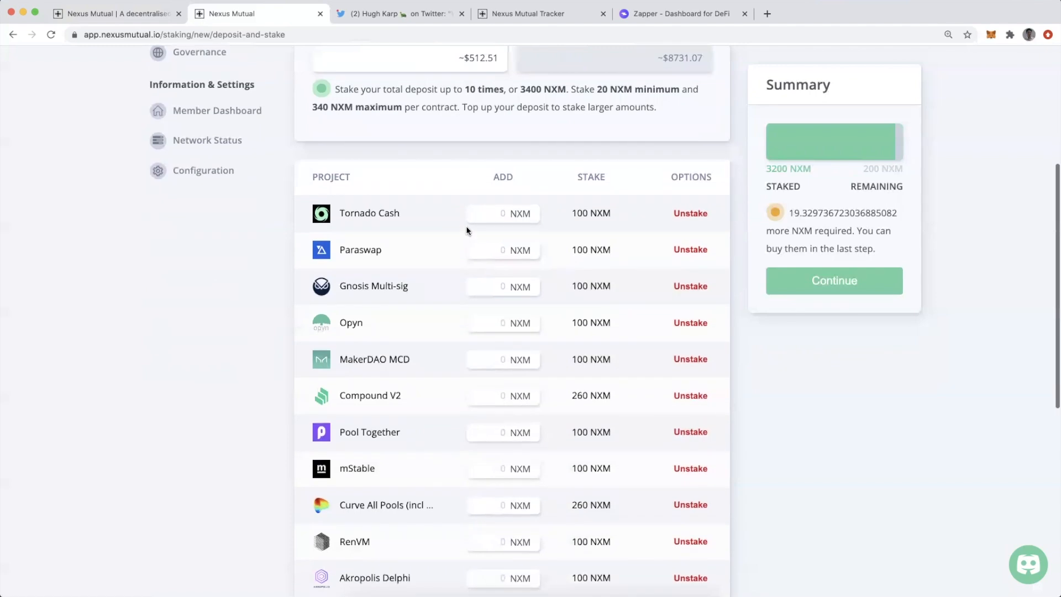
{"action": "left_click", "coordinate": [500, 213]}
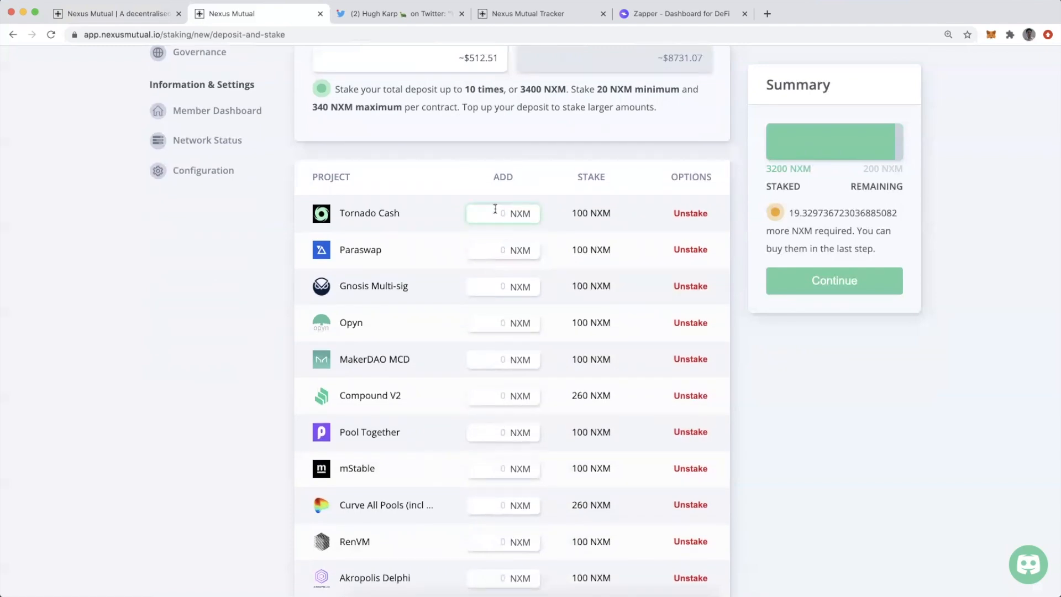
{"action": "type", "text": "20"}
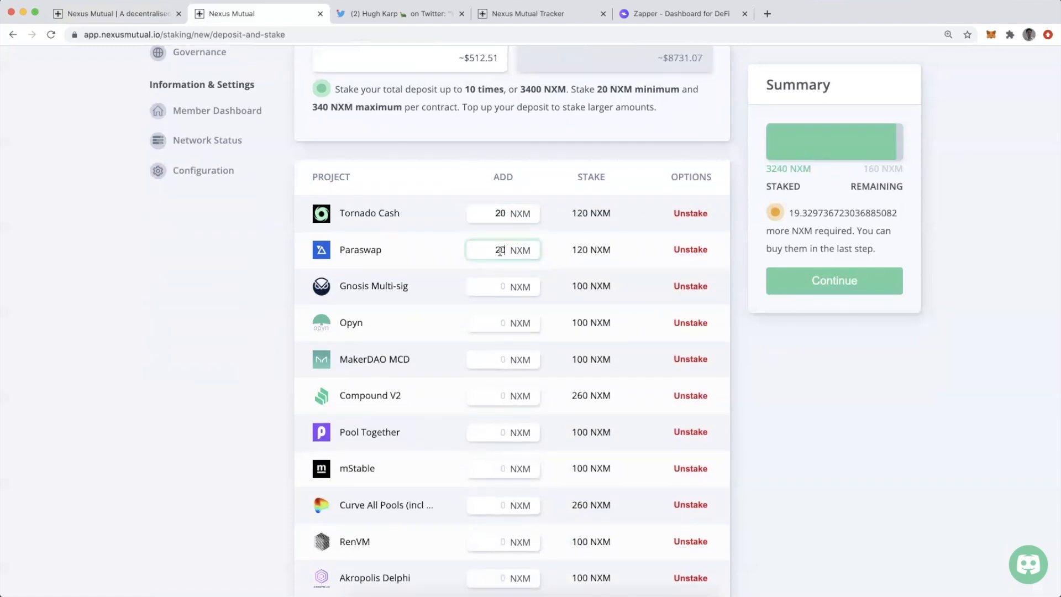
{"action": "type", "text": "20"}
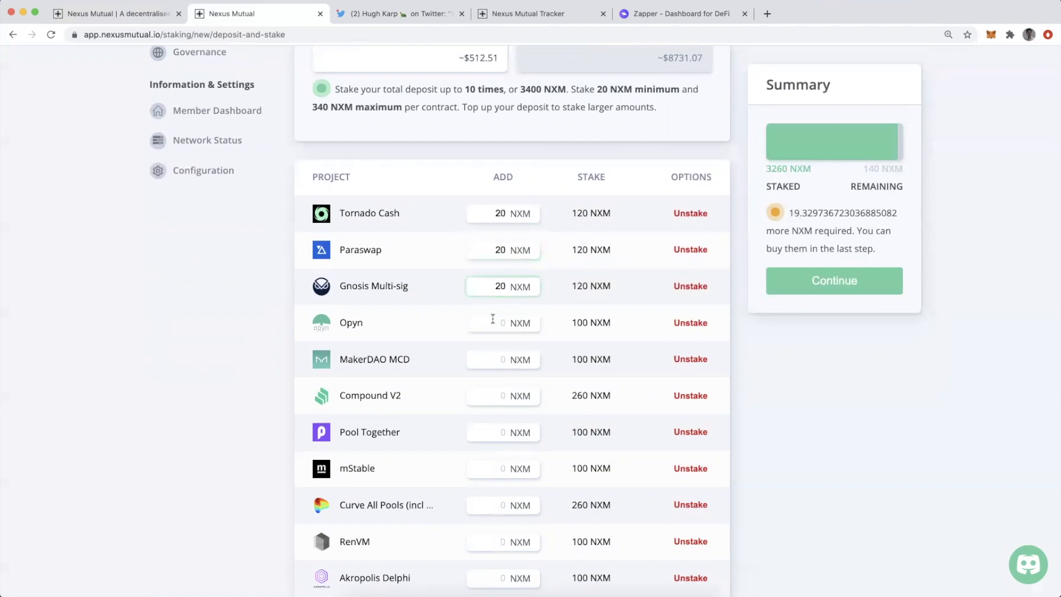
{"action": "left_click", "coordinate": [501, 321]}
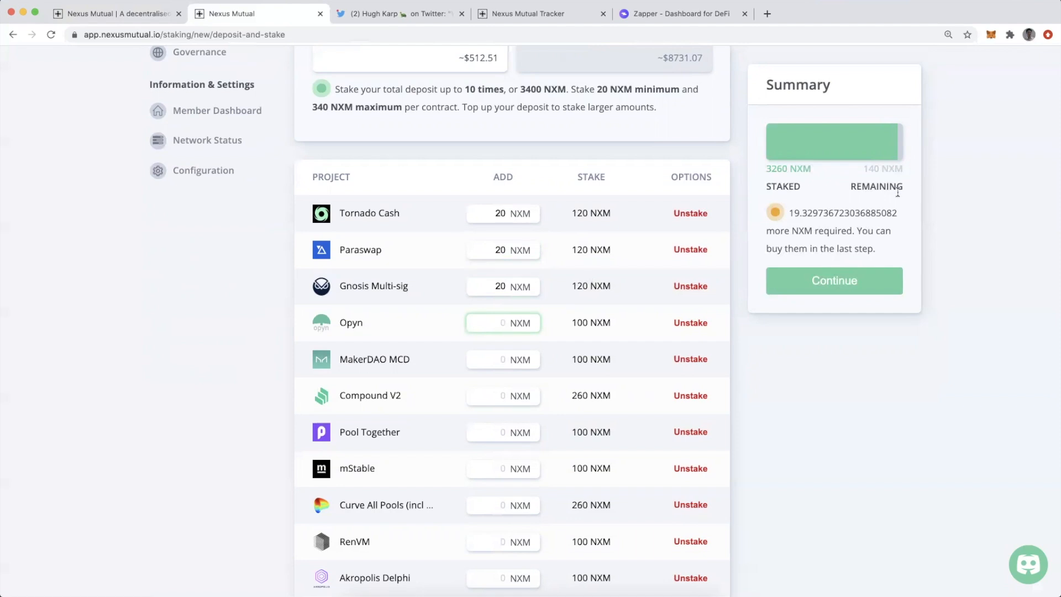
{"action": "mouse_move", "coordinate": [878, 200]}
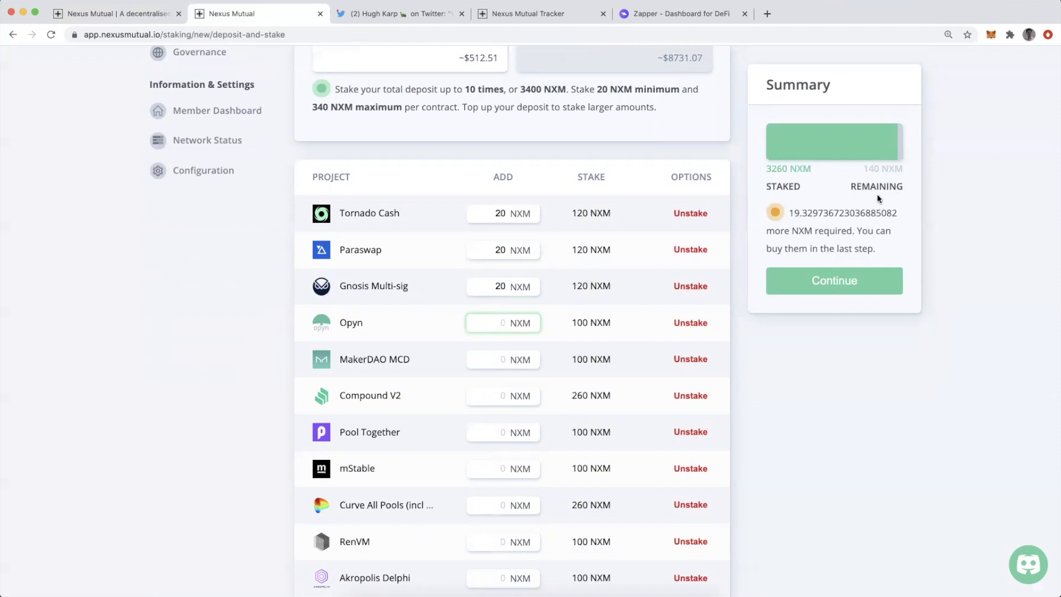
{"action": "mouse_move", "coordinate": [661, 232]}
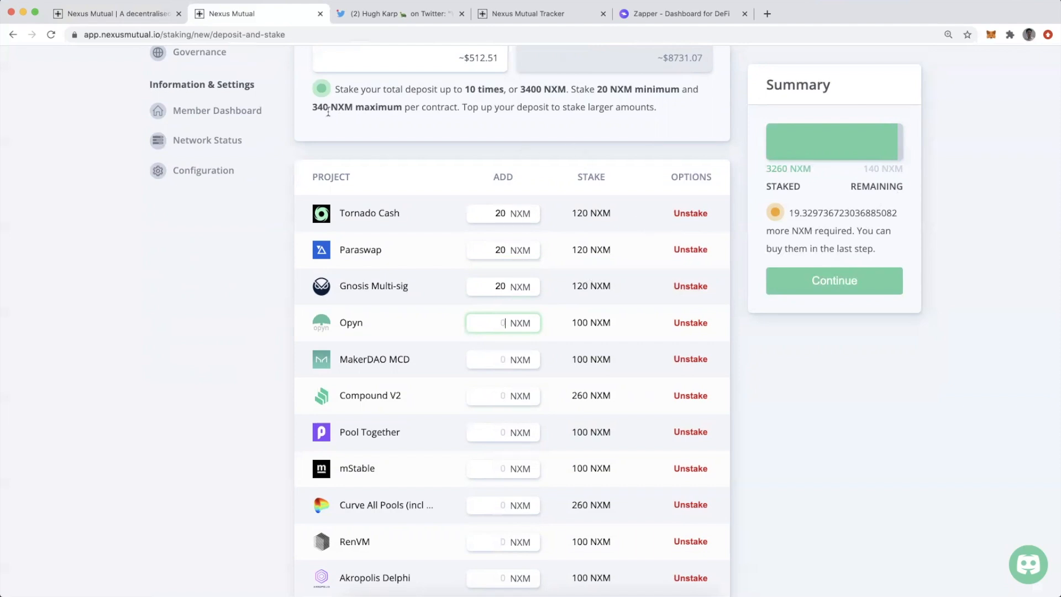
{"action": "mouse_move", "coordinate": [337, 123]}
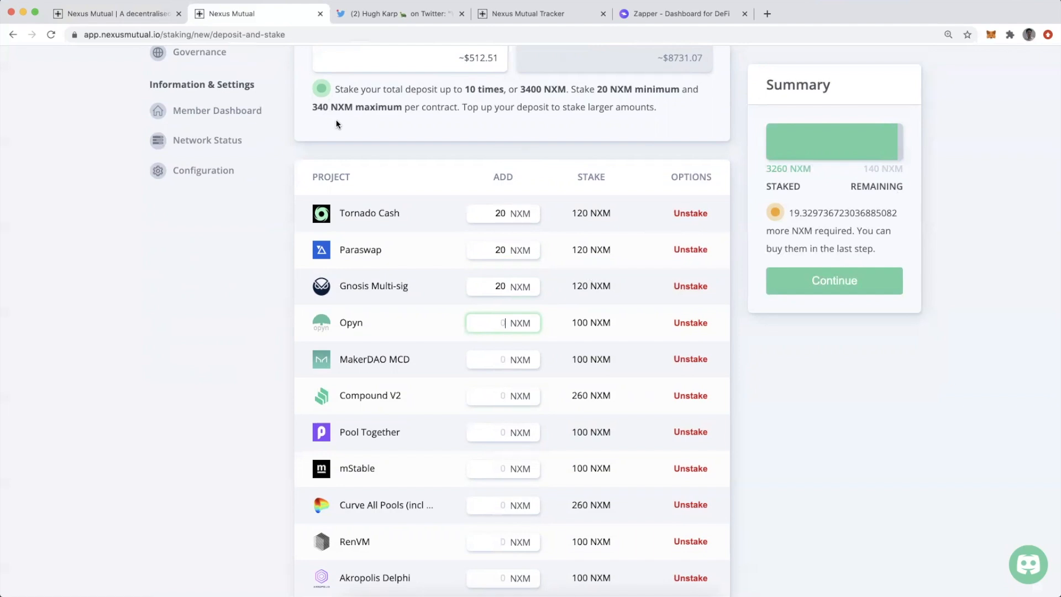
{"action": "mouse_move", "coordinate": [437, 111]}
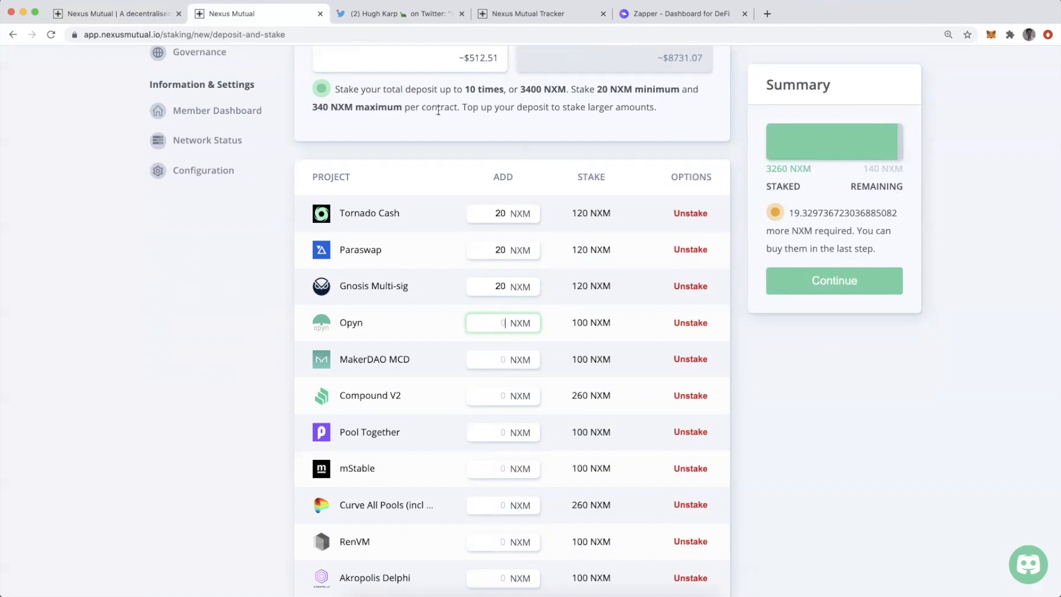
{"action": "scroll", "scroll_direction": "up", "scroll_amount": 3}
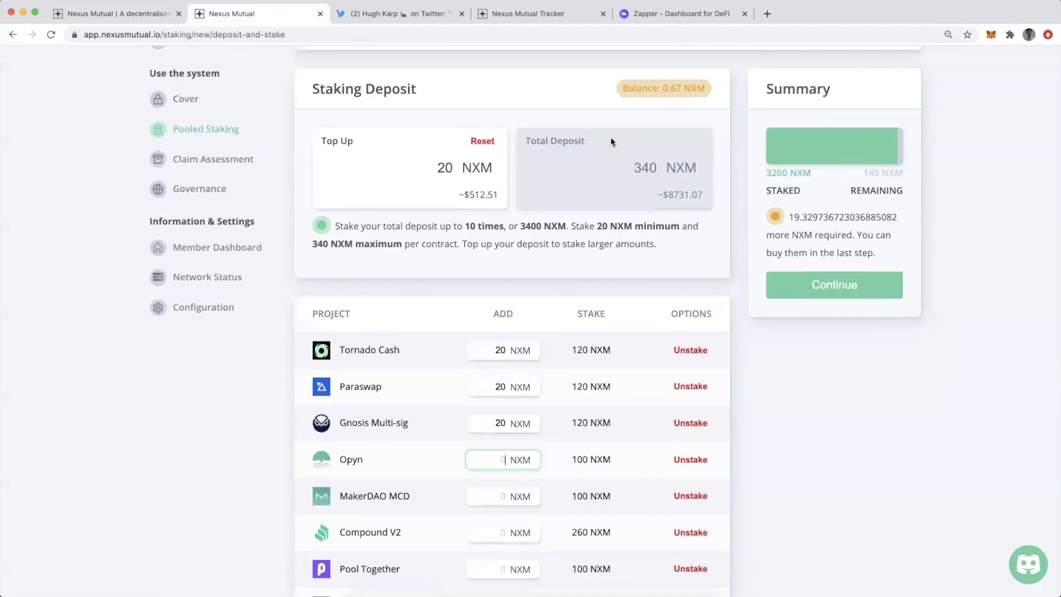
{"action": "mouse_move", "coordinate": [668, 218]}
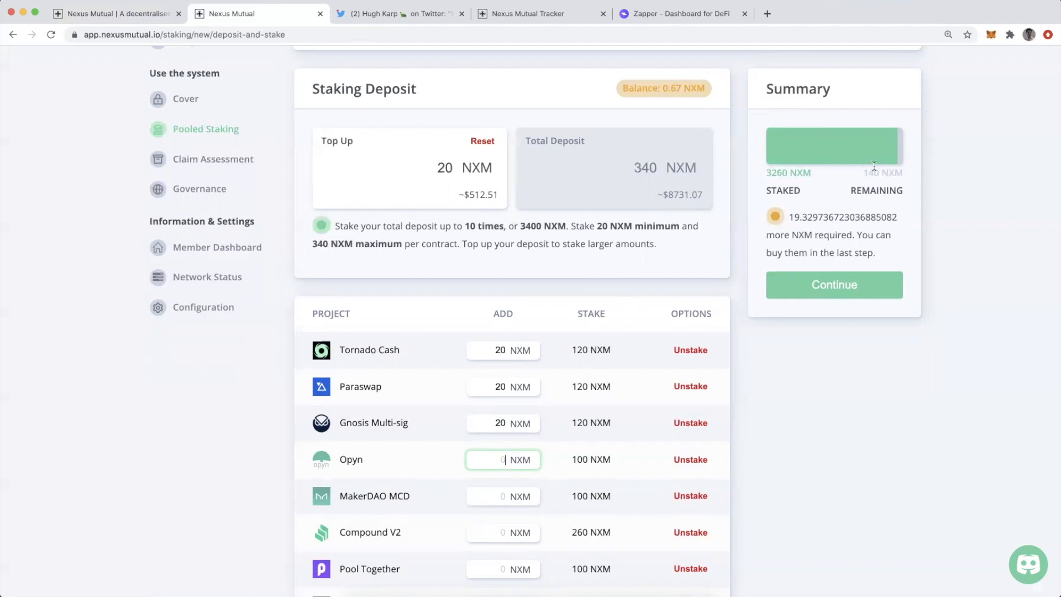
{"action": "mouse_move", "coordinate": [512, 401]}
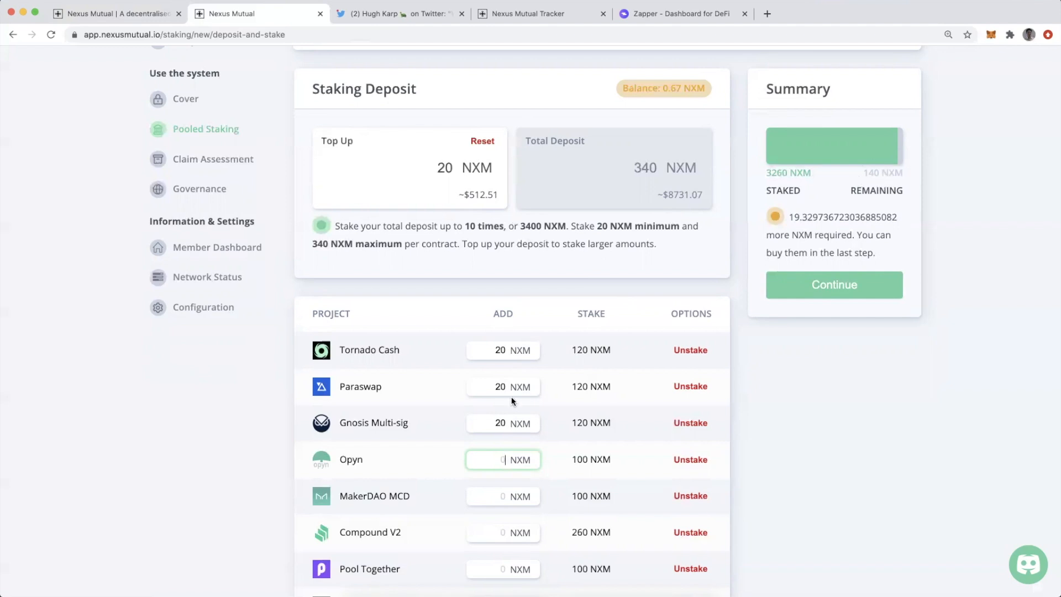
- Add 140 NXM to Balancer, reaching 3400 NXM staked with a per-contract maximum warning
{"action": "scroll", "scroll_direction": "down", "scroll_amount": 3}
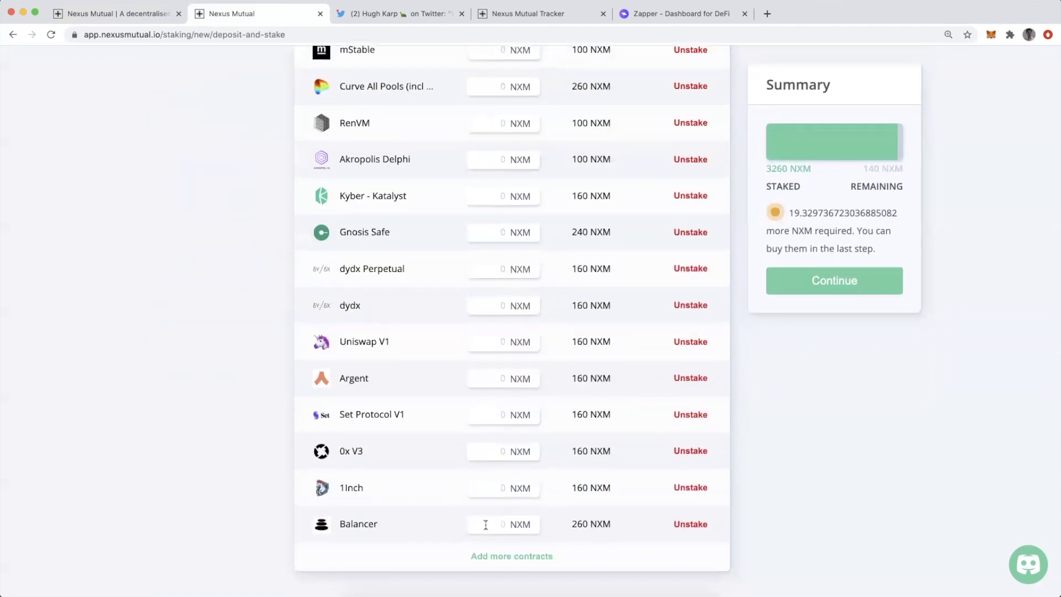
{"action": "type", "text": "140"}
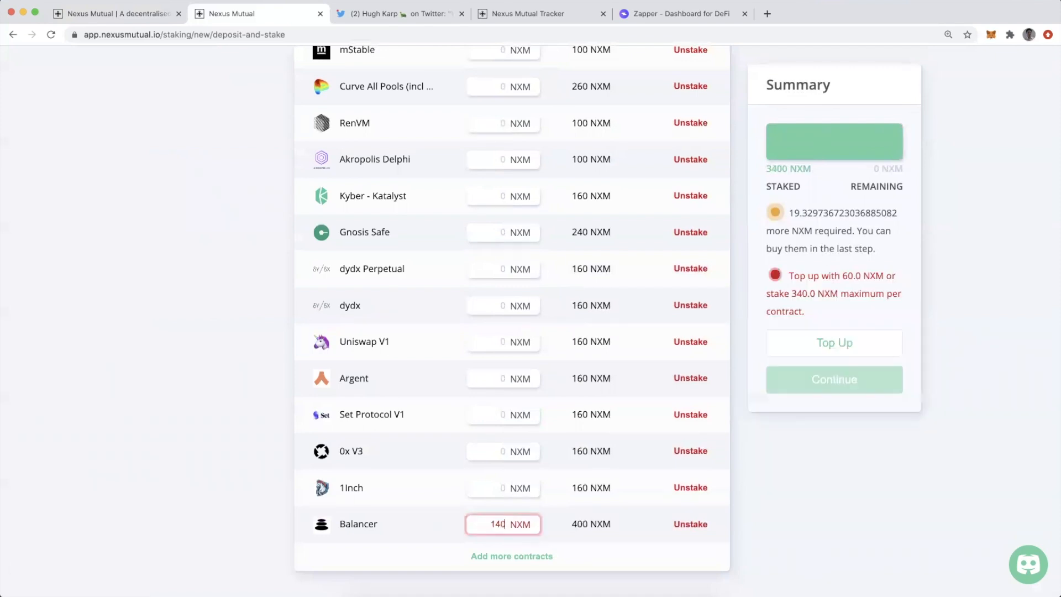
{"action": "mouse_move", "coordinate": [590, 522]}
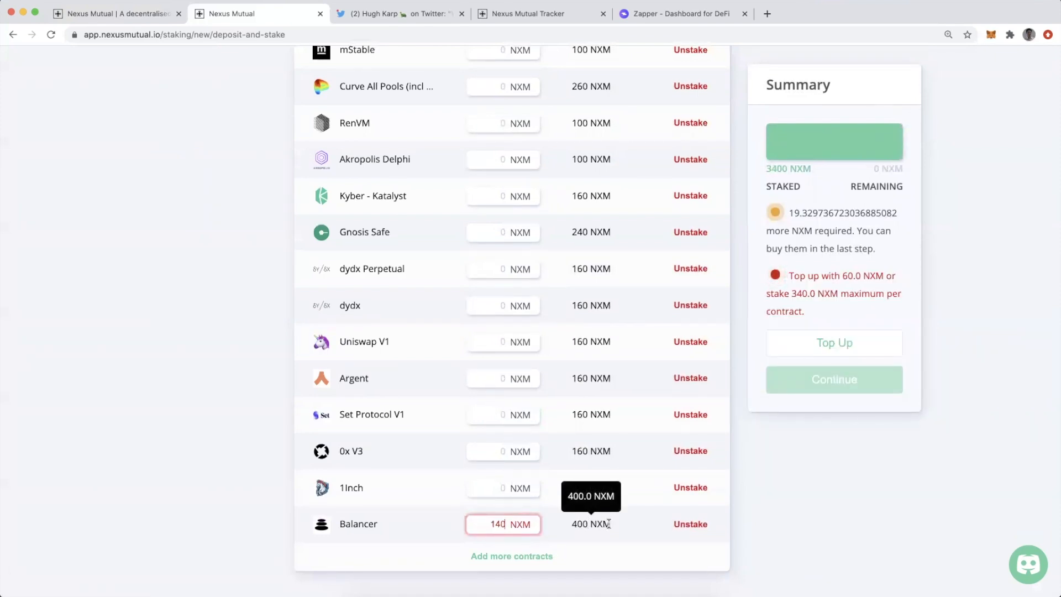
{"action": "scroll", "scroll_direction": "up", "scroll_amount": 3}
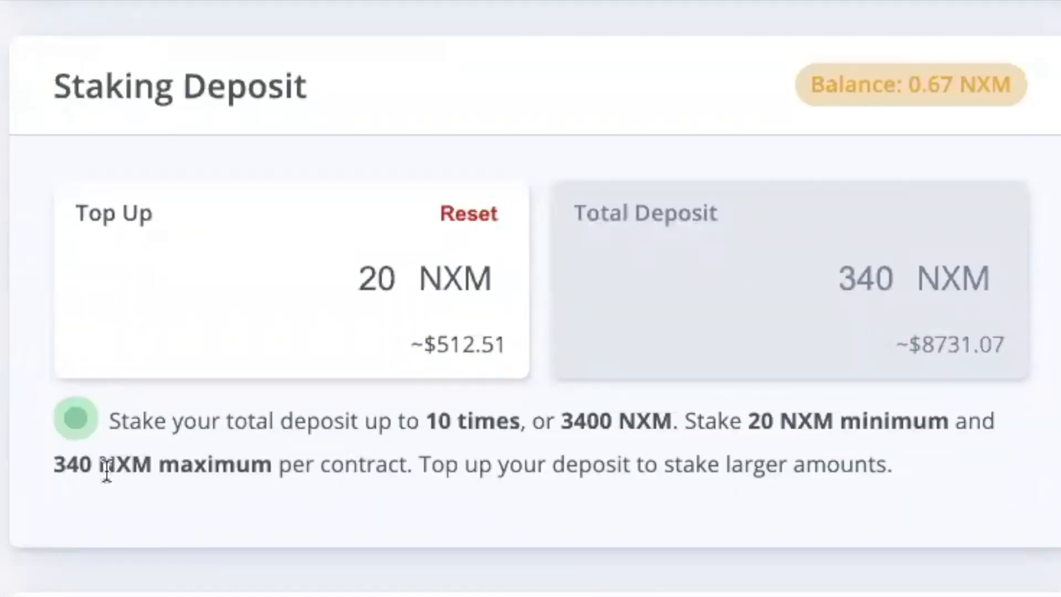
{"action": "mouse_move", "coordinate": [346, 487]}
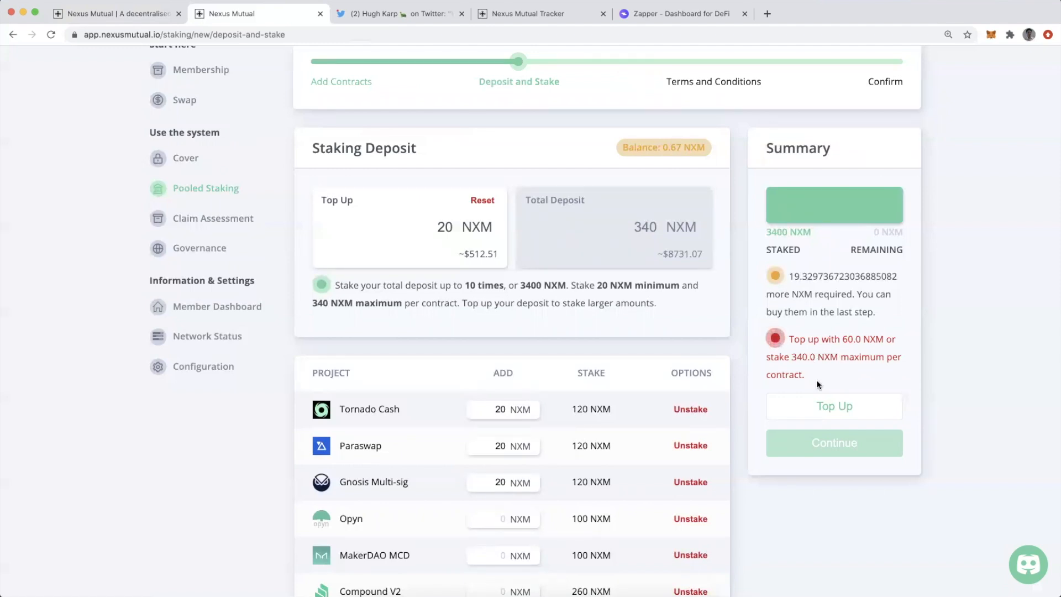
{"action": "scroll", "scroll_direction": "down", "scroll_amount": 3}
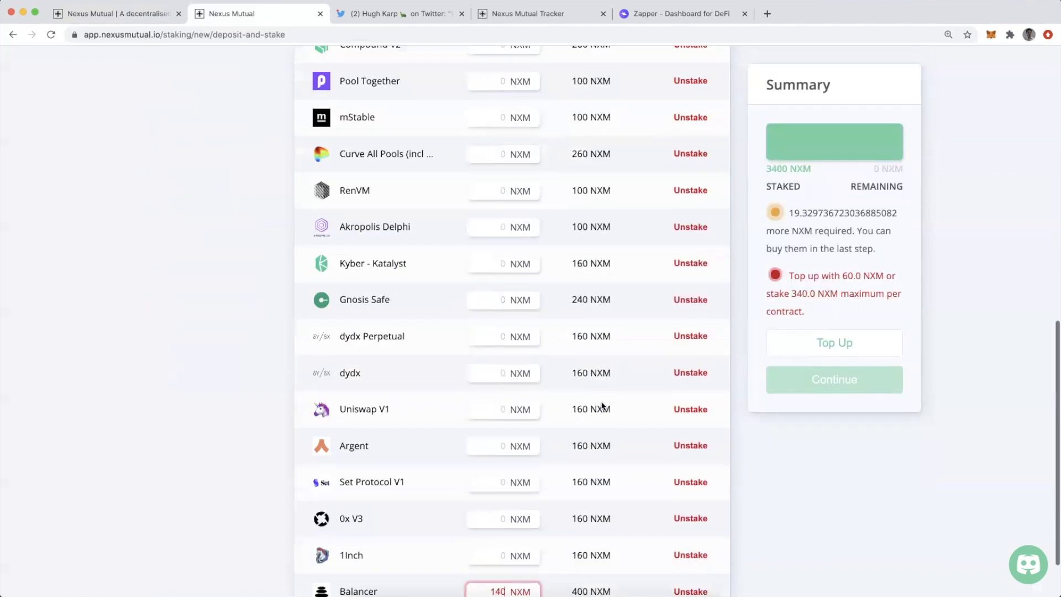
- Enter 80 NXM on Opyn and 60 NXM on MakerDAO MCD, filling 3400 NXM staked
{"action": "scroll", "scroll_direction": "down", "scroll_amount": 3}
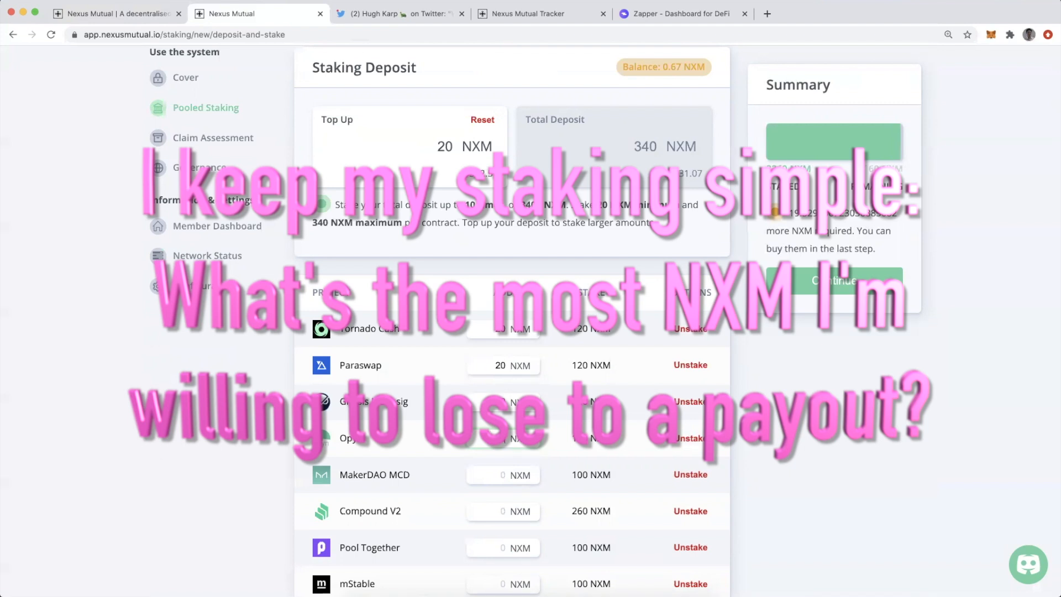
{"action": "left_click", "coordinate": [500, 474]}
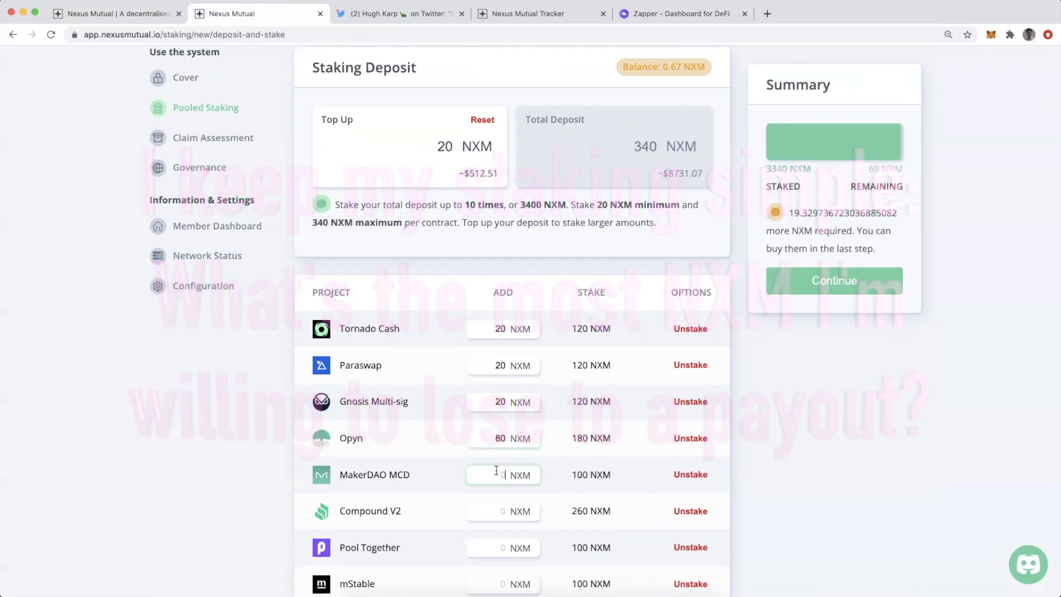
{"action": "type", "text": "6"}
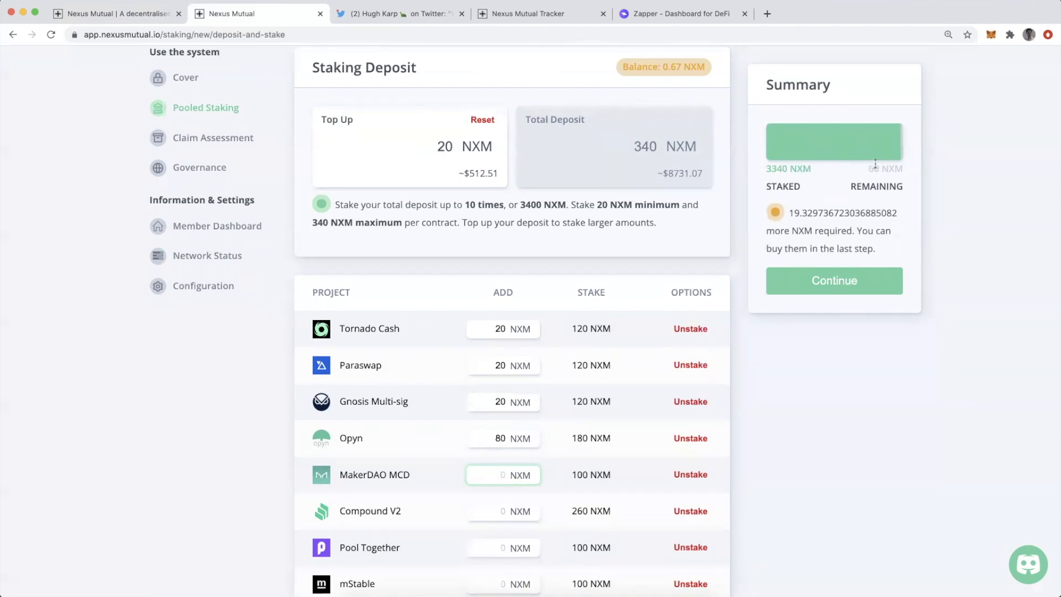
{"action": "left_click", "coordinate": [501, 474]}
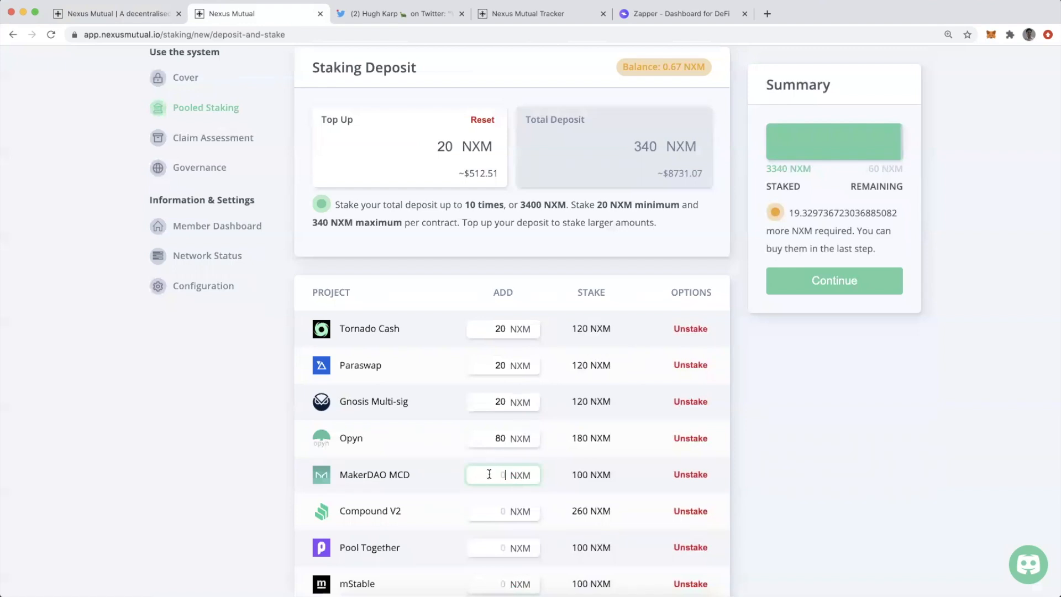
{"action": "type", "text": "60"}
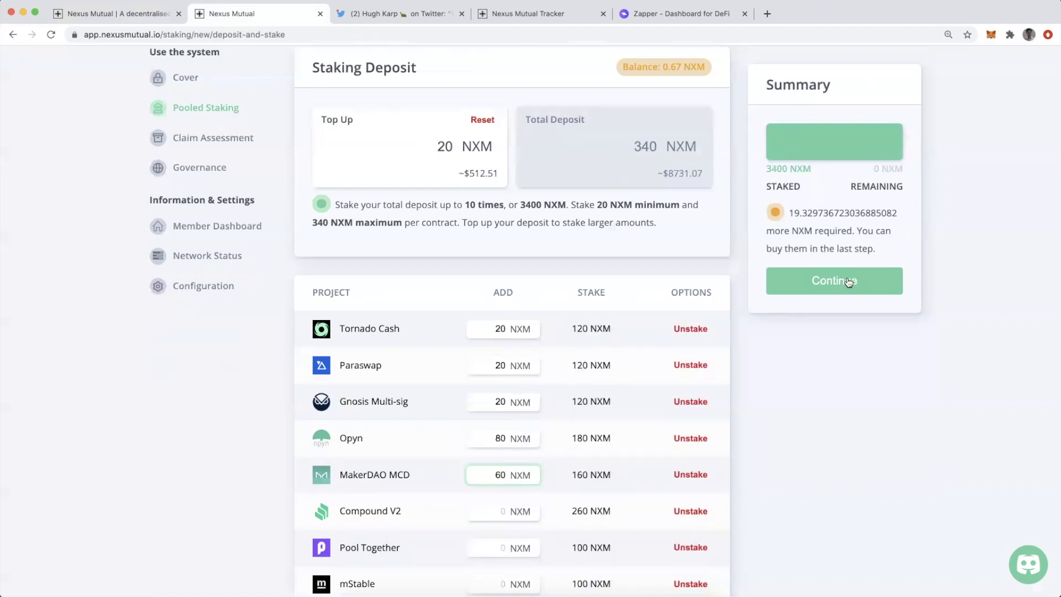
{"action": "mouse_move", "coordinate": [871, 178]}
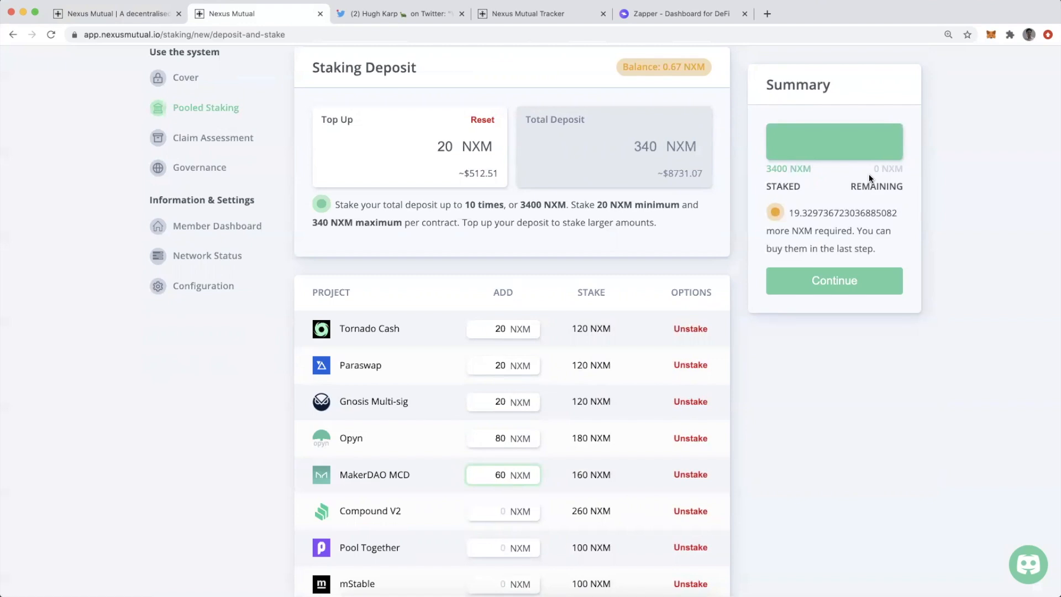
{"action": "mouse_move", "coordinate": [456, 159]}
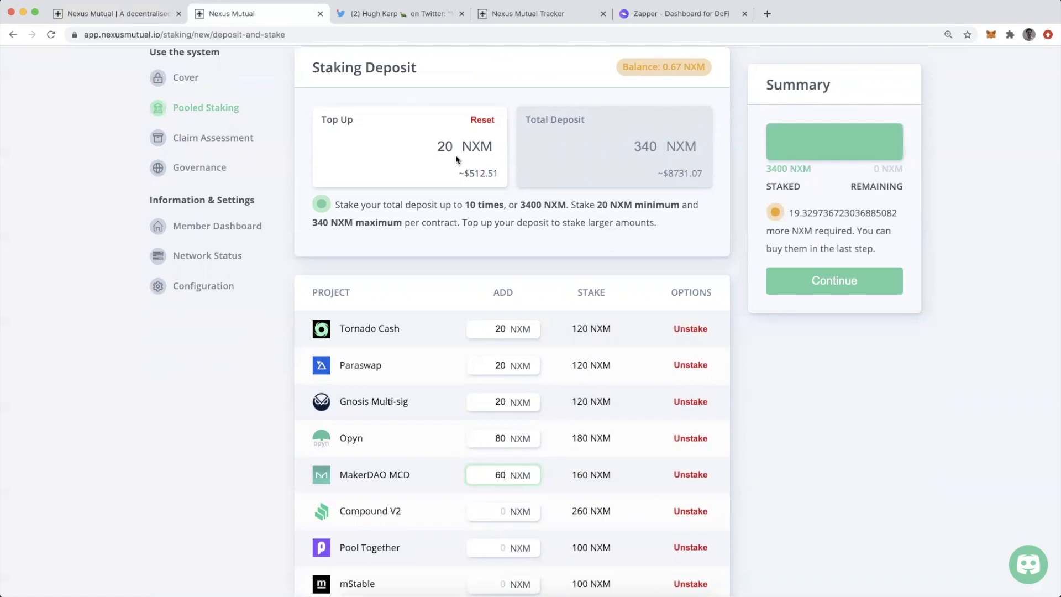
{"action": "mouse_move", "coordinate": [474, 182]}
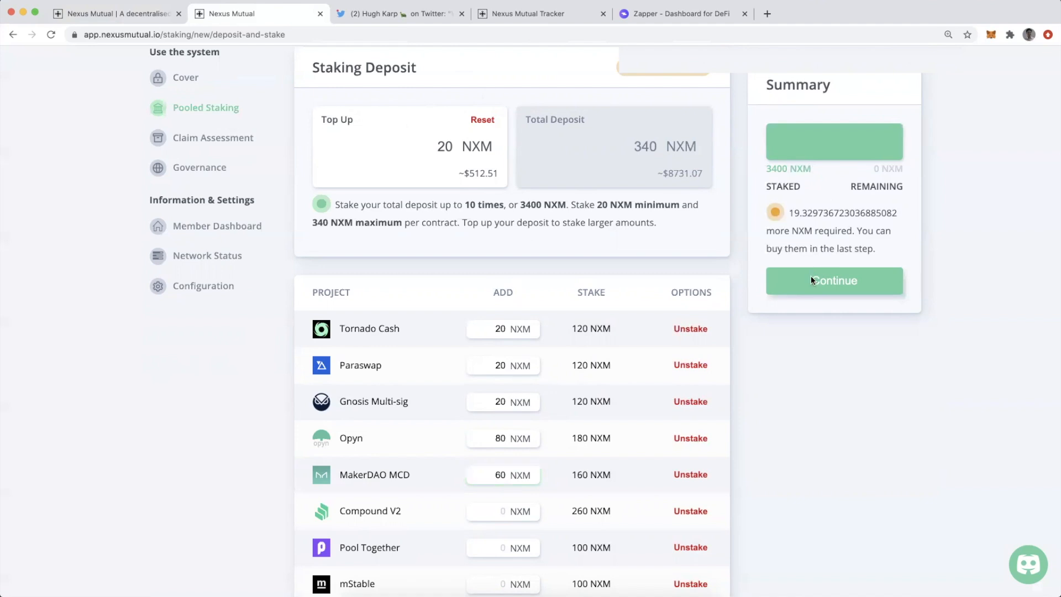
- Review the terms step, briefly revisiting Deposit and Stake before returning
{"action": "left_click", "coordinate": [833, 280]}
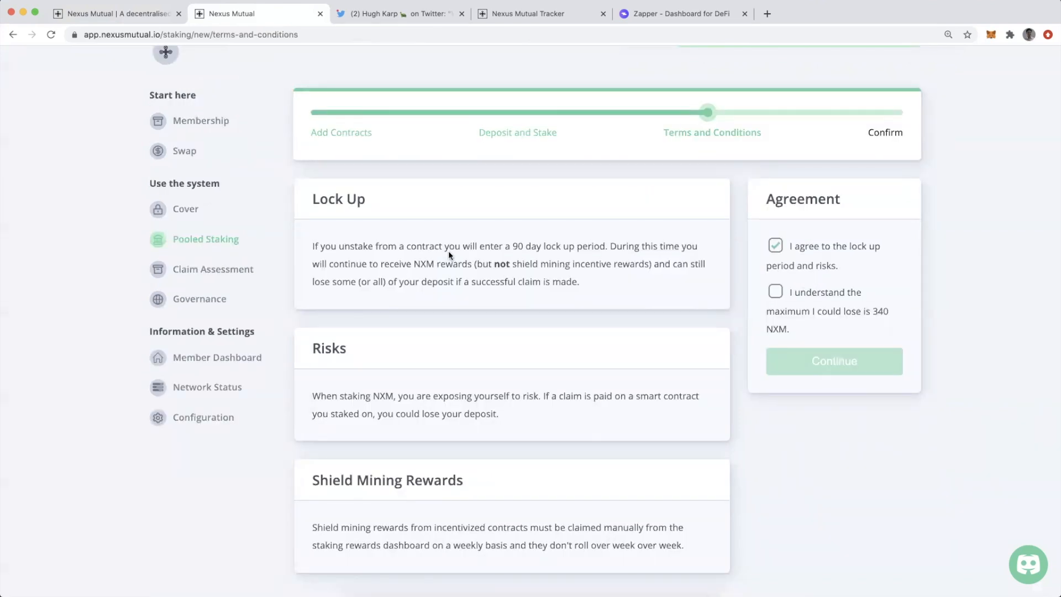
{"action": "mouse_move", "coordinate": [388, 257]}
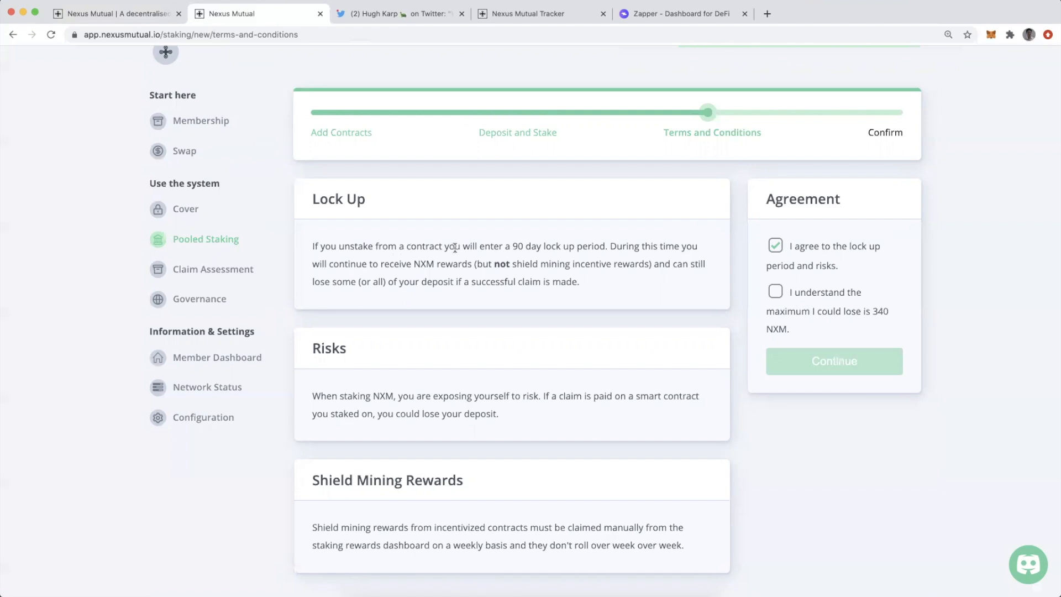
{"action": "mouse_move", "coordinate": [612, 258]}
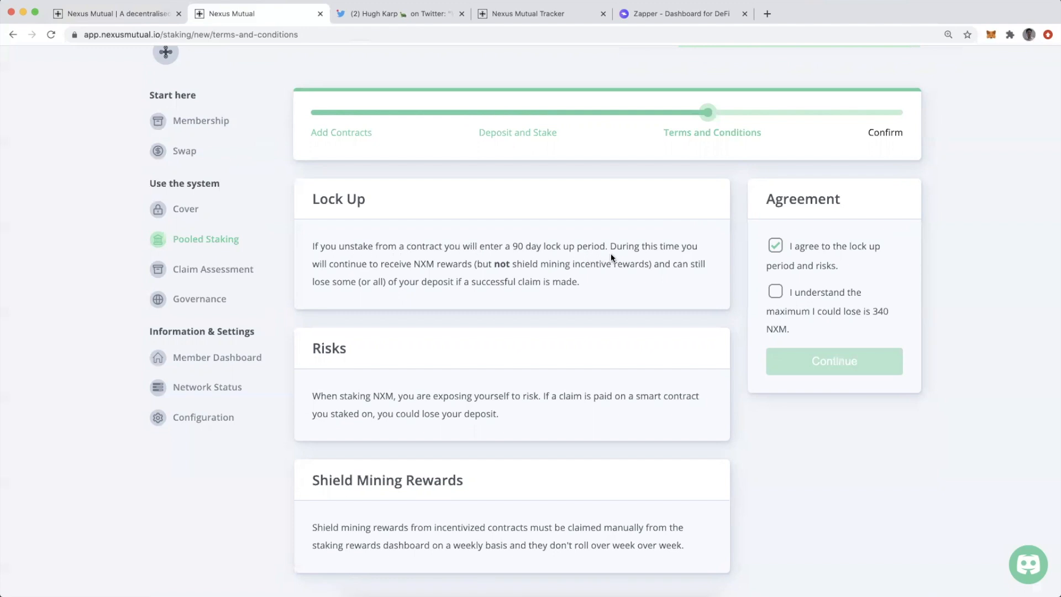
{"action": "mouse_move", "coordinate": [394, 276]}
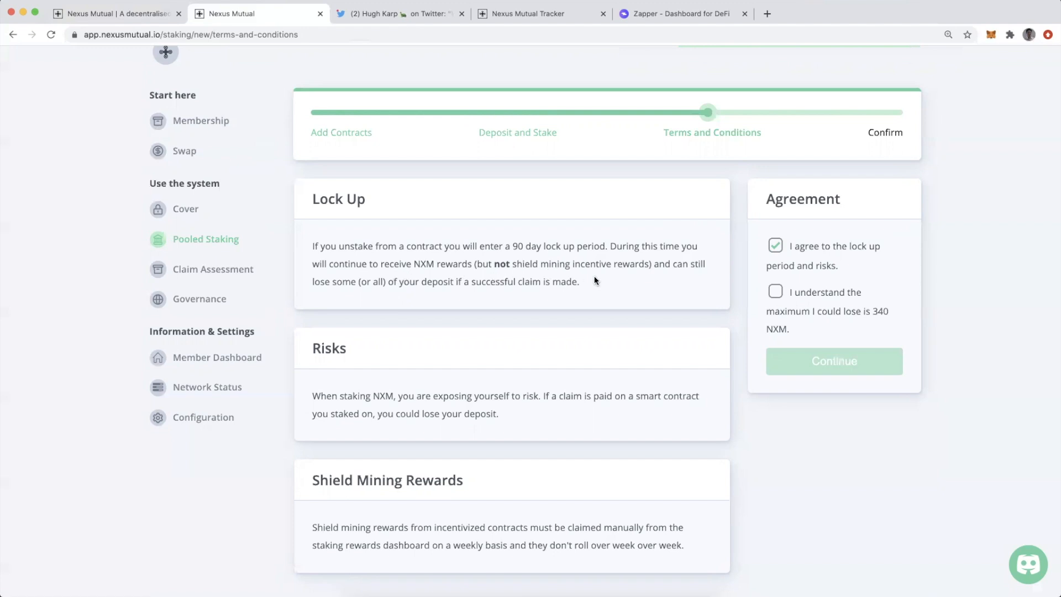
{"action": "mouse_move", "coordinate": [466, 296]}
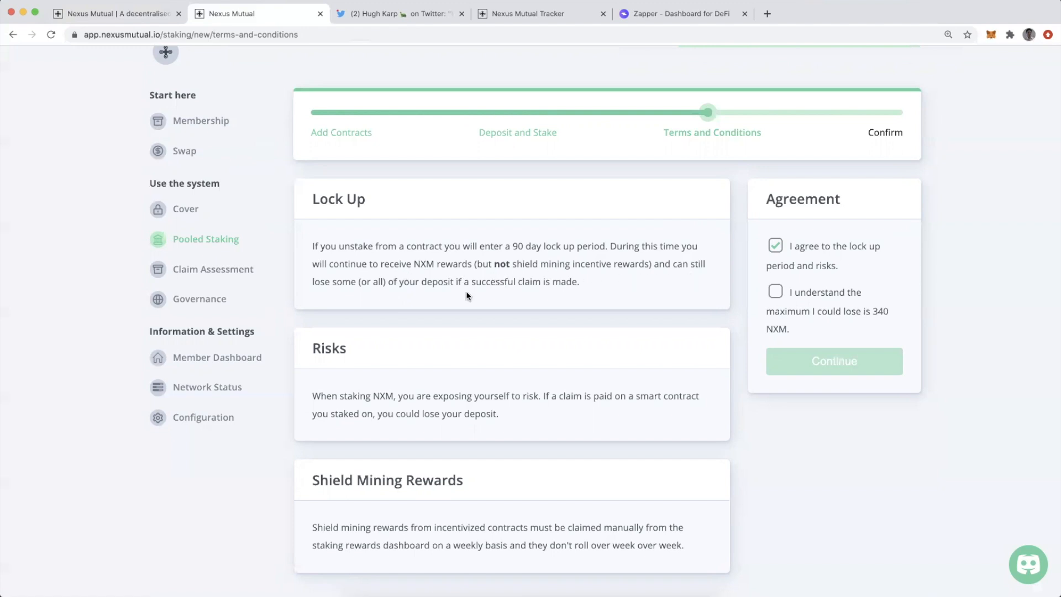
{"action": "mouse_move", "coordinate": [520, 292]}
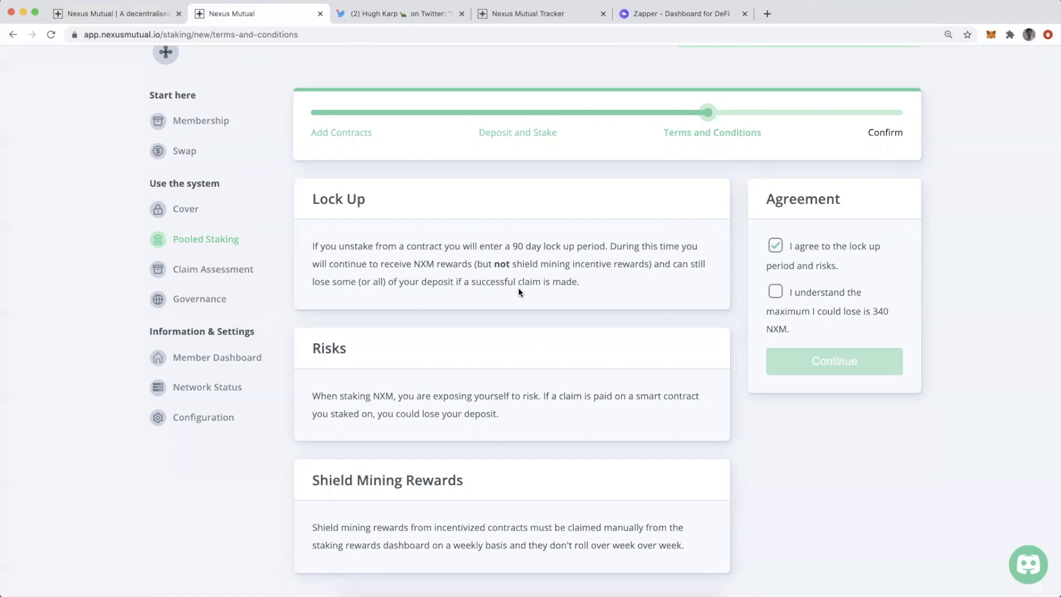
{"action": "mouse_move", "coordinate": [584, 301]}
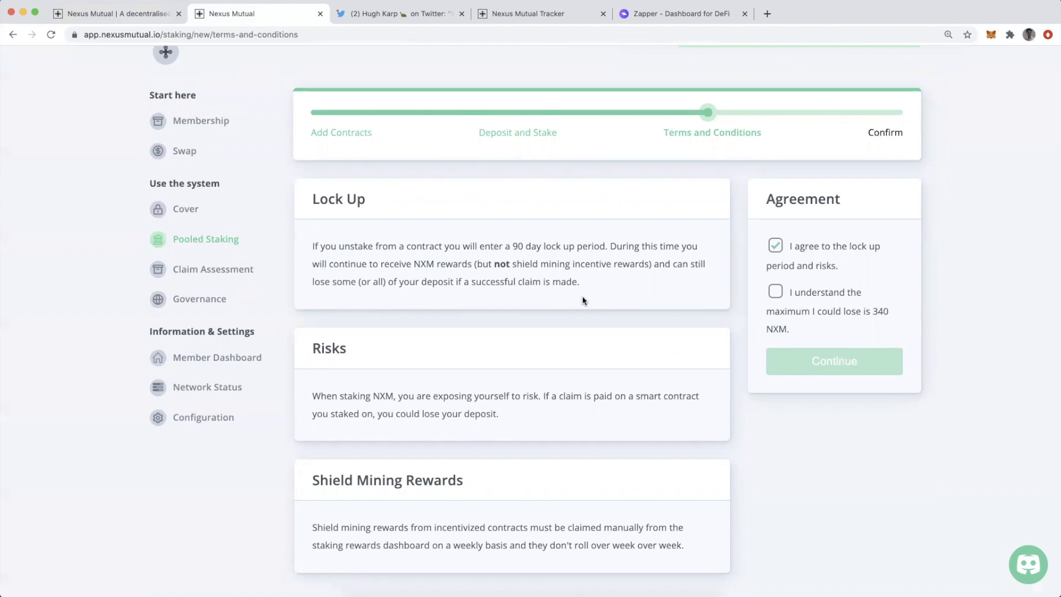
{"action": "mouse_move", "coordinate": [514, 255]}
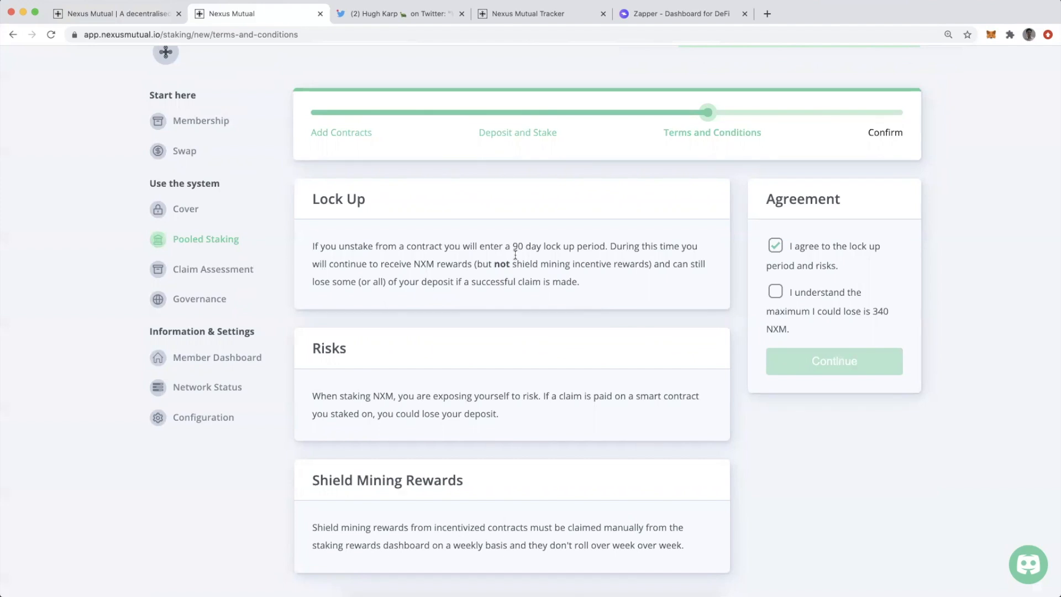
{"action": "left_click", "coordinate": [517, 131]}
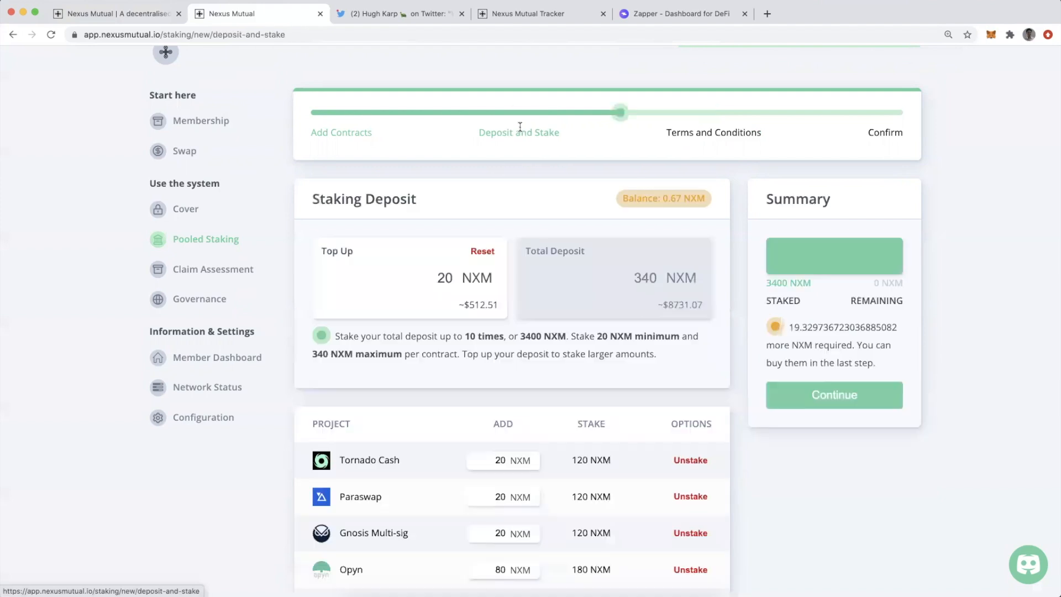
{"action": "scroll", "scroll_direction": "down", "scroll_amount": 3}
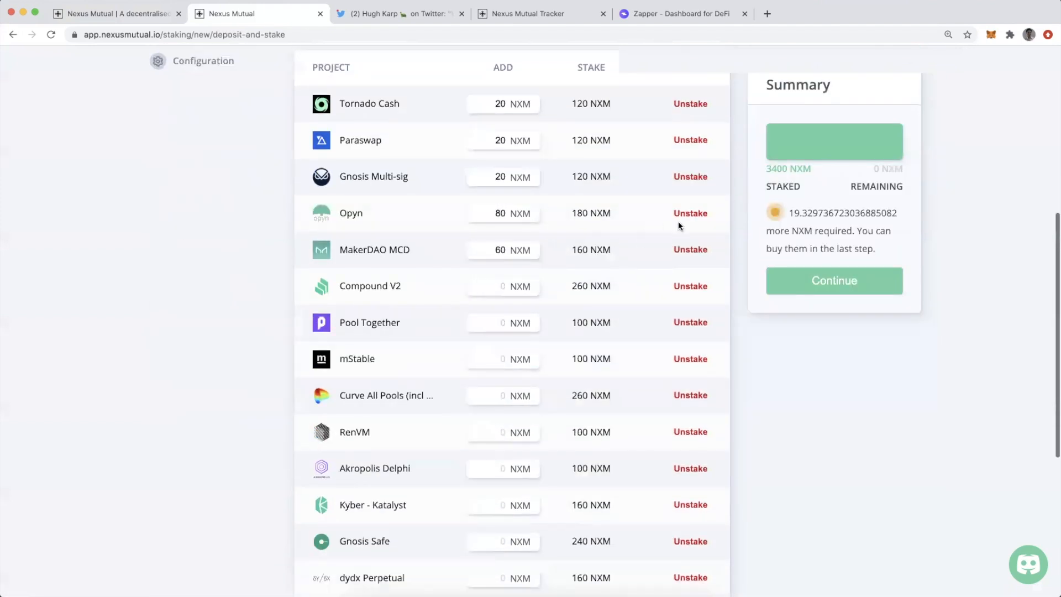
{"action": "left_click", "coordinate": [833, 280]}
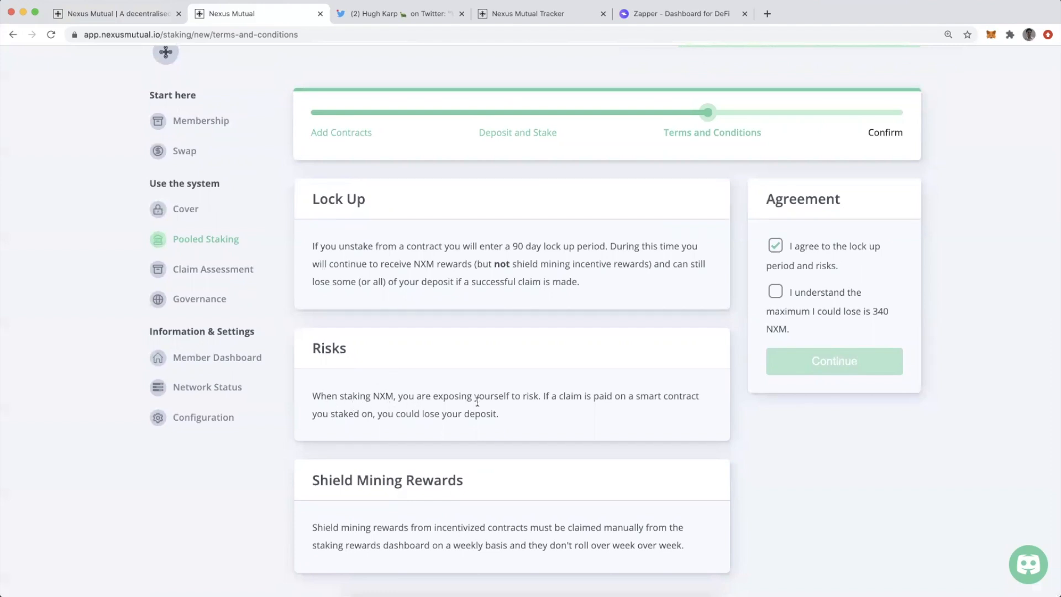
{"action": "mouse_move", "coordinate": [688, 400]}
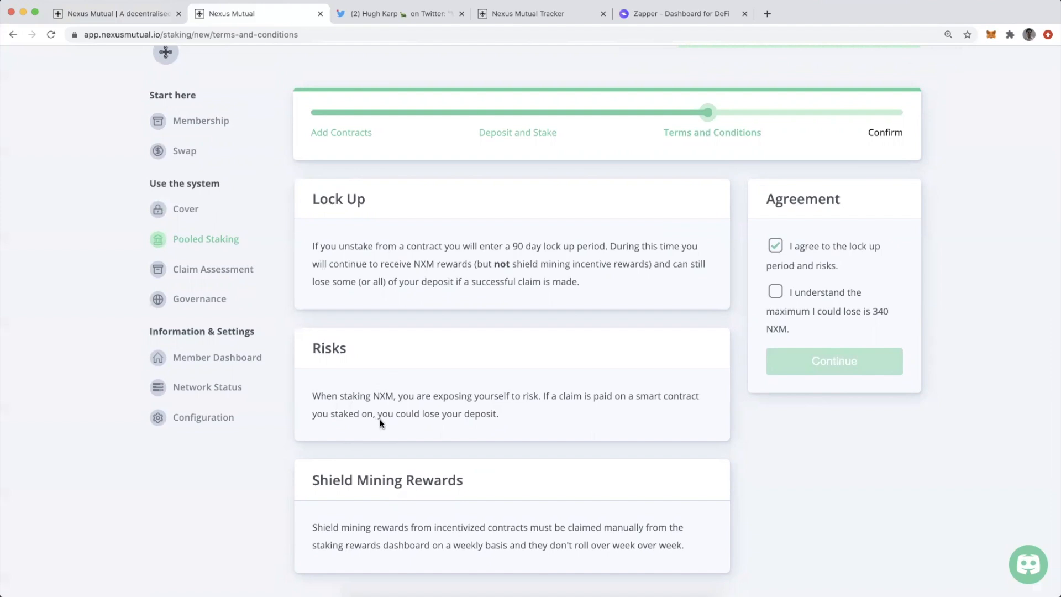
{"action": "mouse_move", "coordinate": [463, 424]}
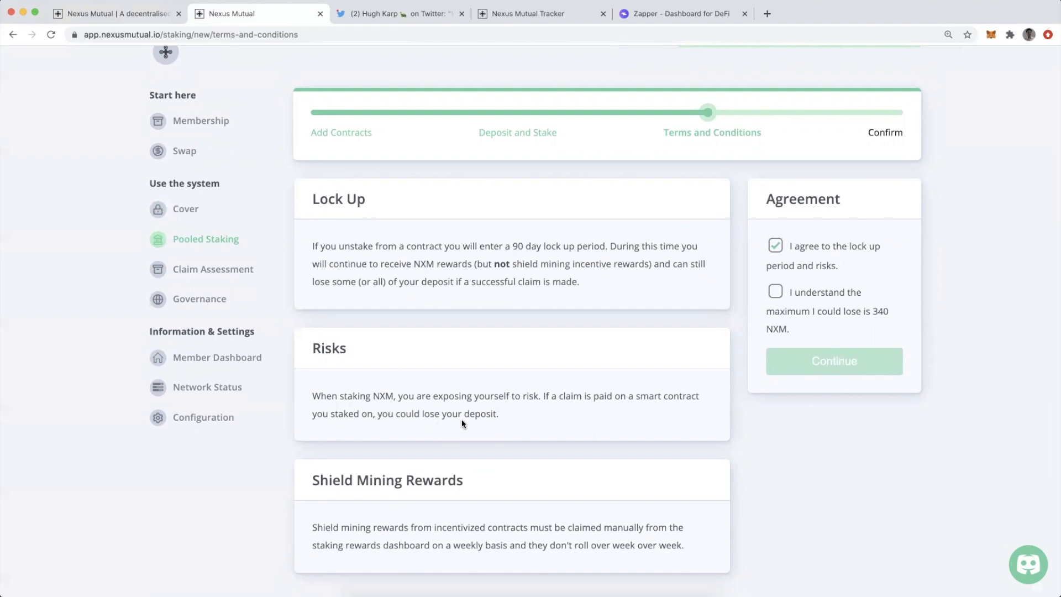
{"action": "mouse_move", "coordinate": [559, 301]}
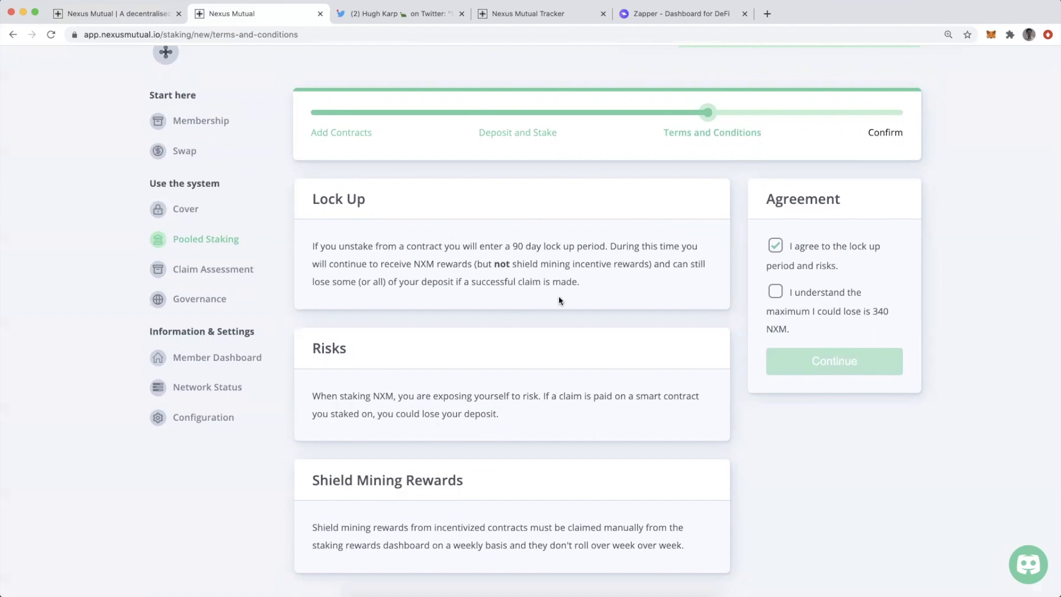
{"action": "mouse_move", "coordinate": [538, 315]}
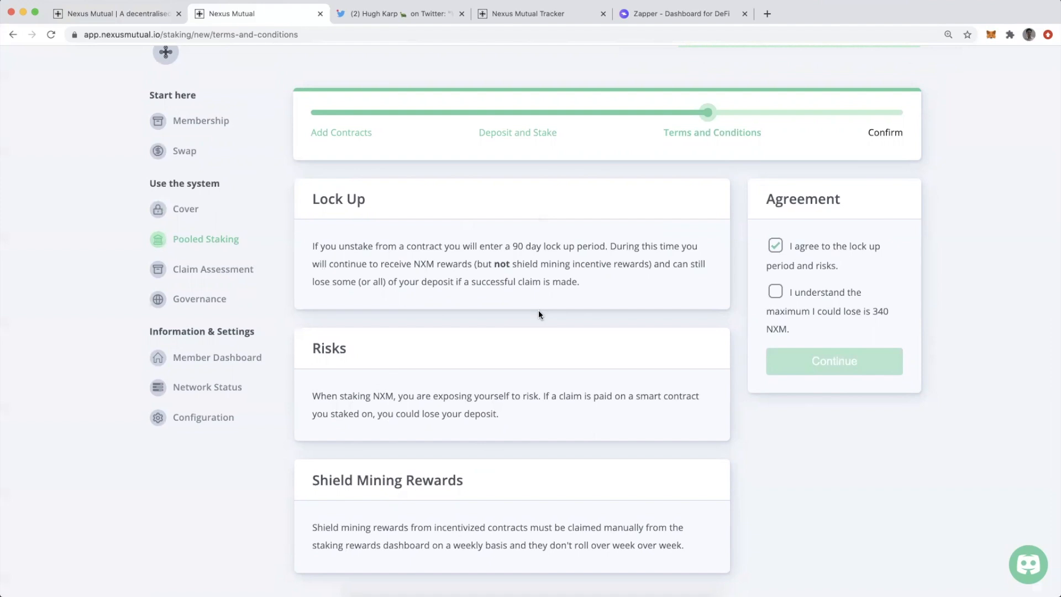
{"action": "mouse_move", "coordinate": [486, 296]}
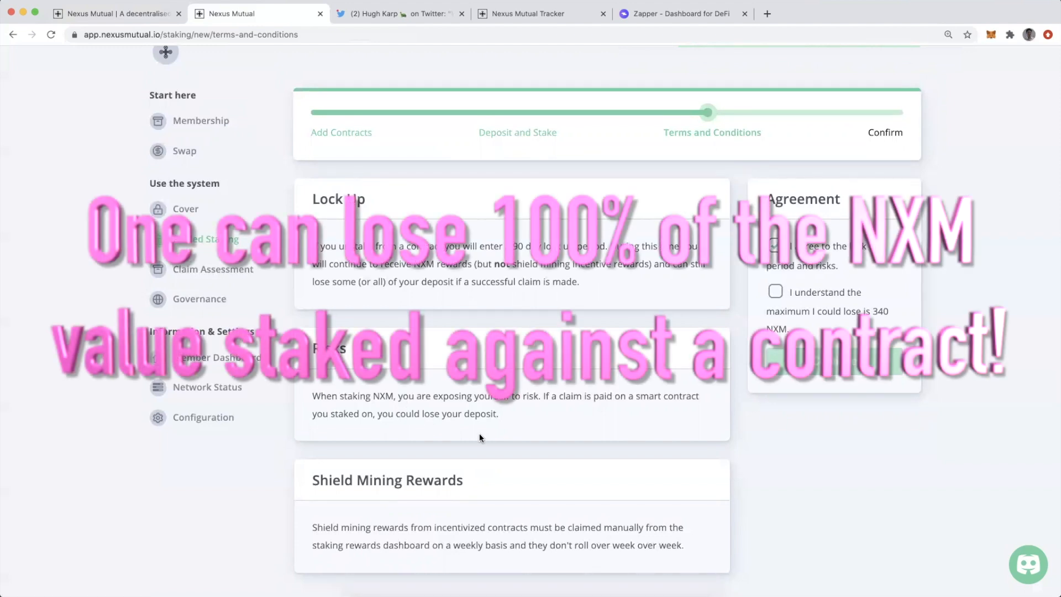
- Tick the lock-up agreement and the 340 NXM maximum possible loss acknowledgement
{"action": "left_click", "coordinate": [776, 246]}
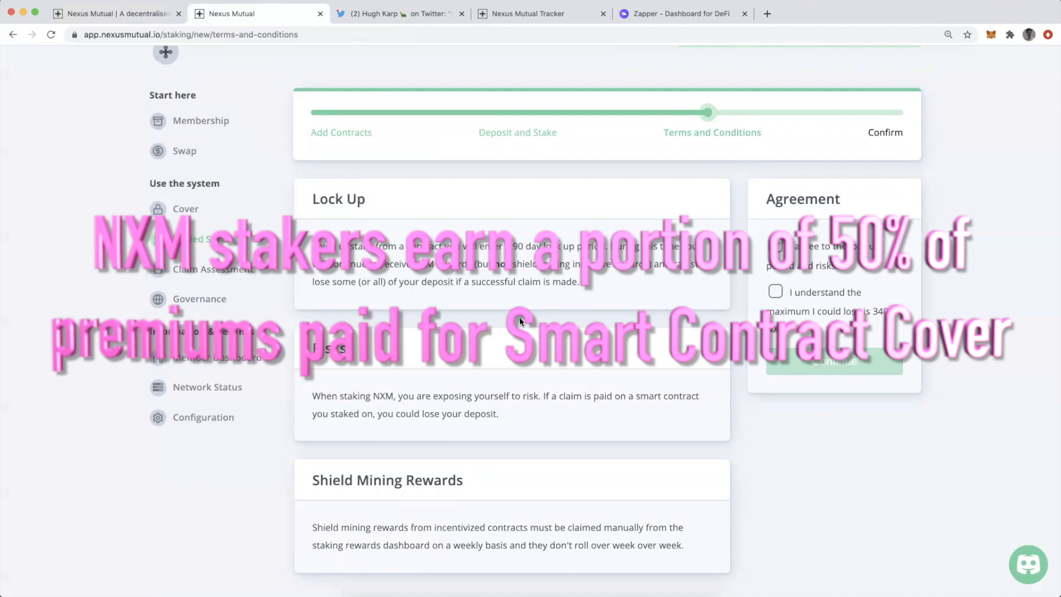
{"action": "left_click", "coordinate": [775, 245]}
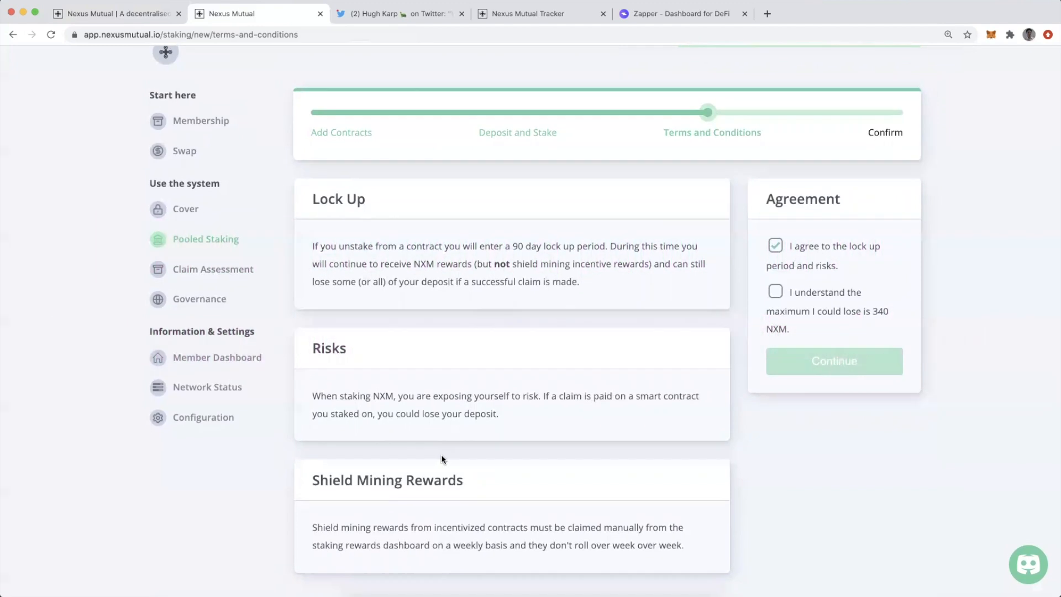
{"action": "mouse_move", "coordinate": [389, 529]}
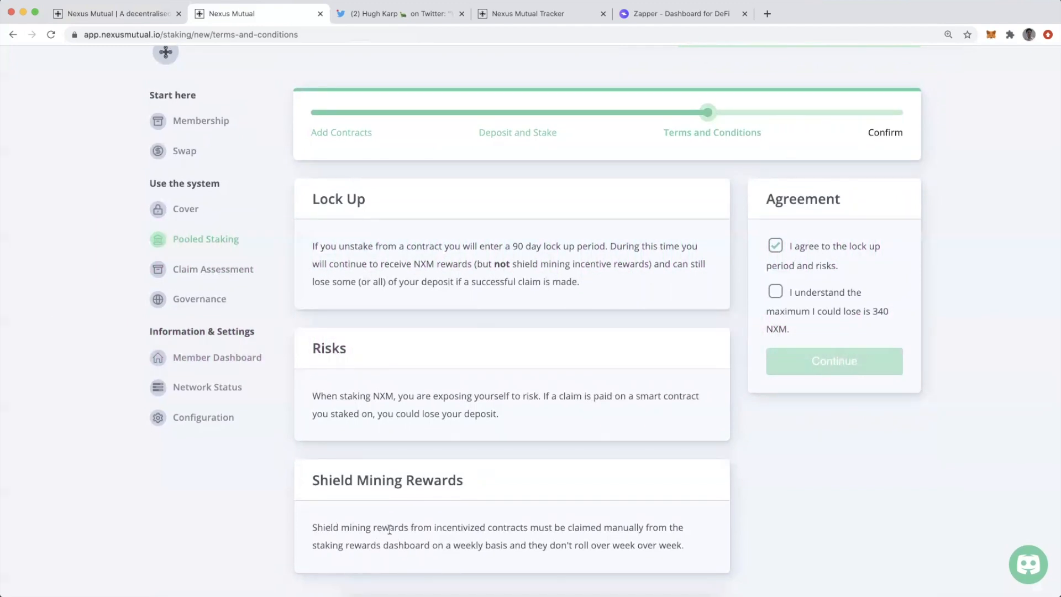
{"action": "mouse_move", "coordinate": [590, 539]}
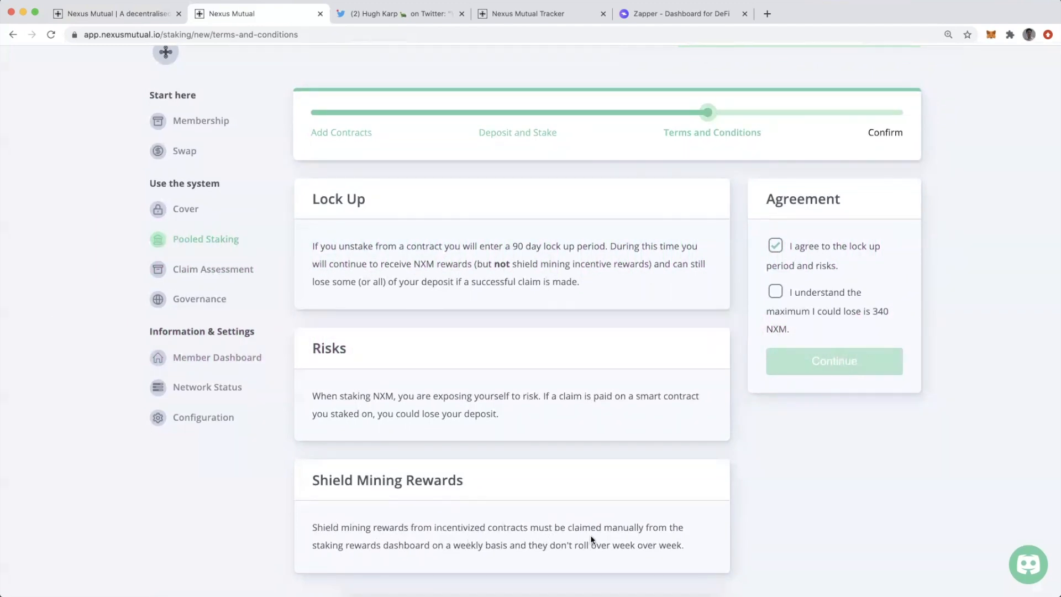
{"action": "mouse_move", "coordinate": [420, 570]}
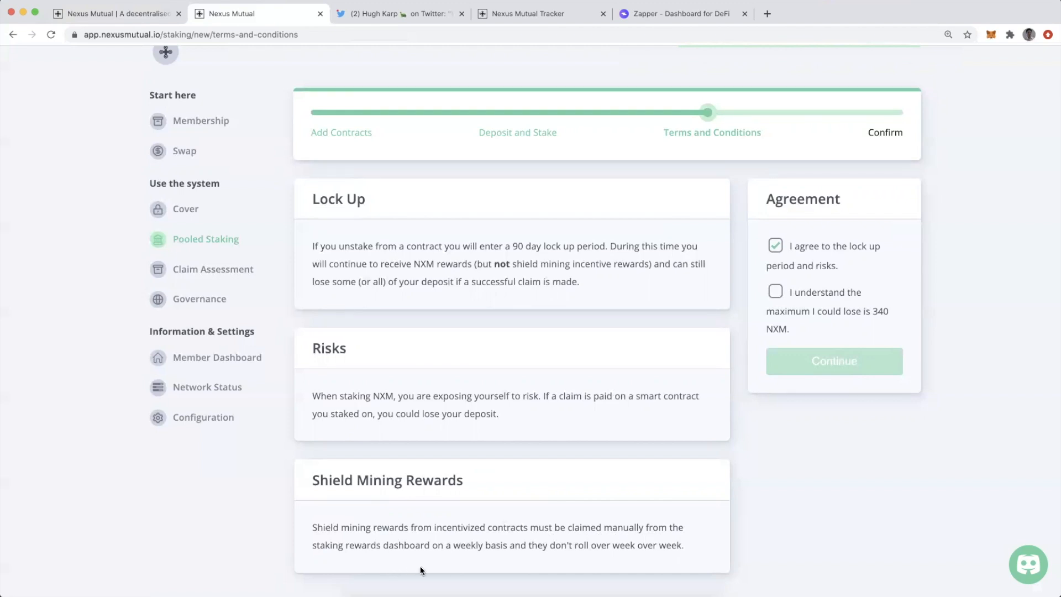
{"action": "mouse_move", "coordinate": [634, 563]}
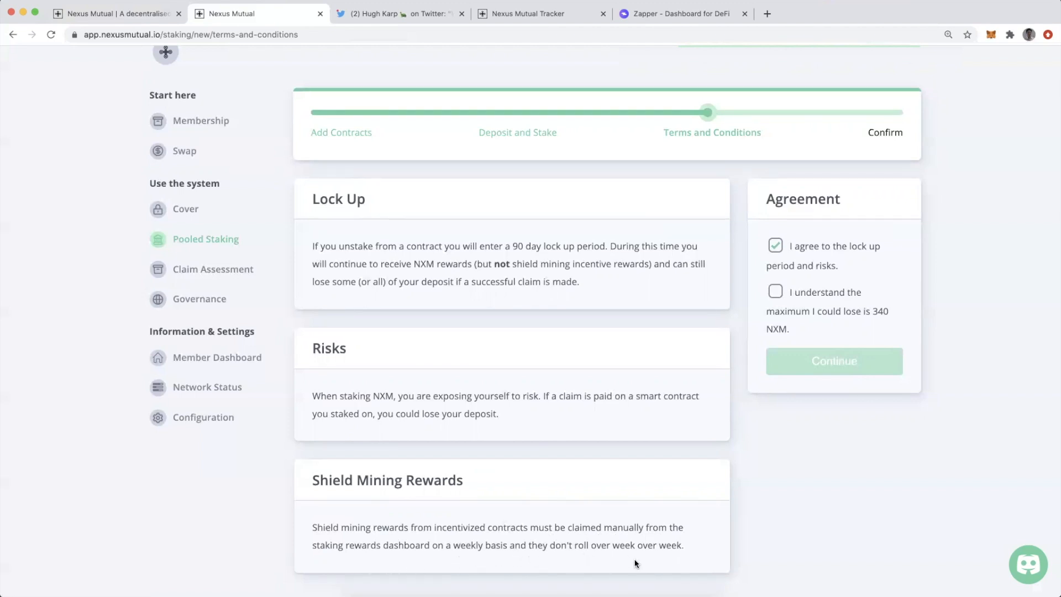
{"action": "mouse_move", "coordinate": [671, 559]}
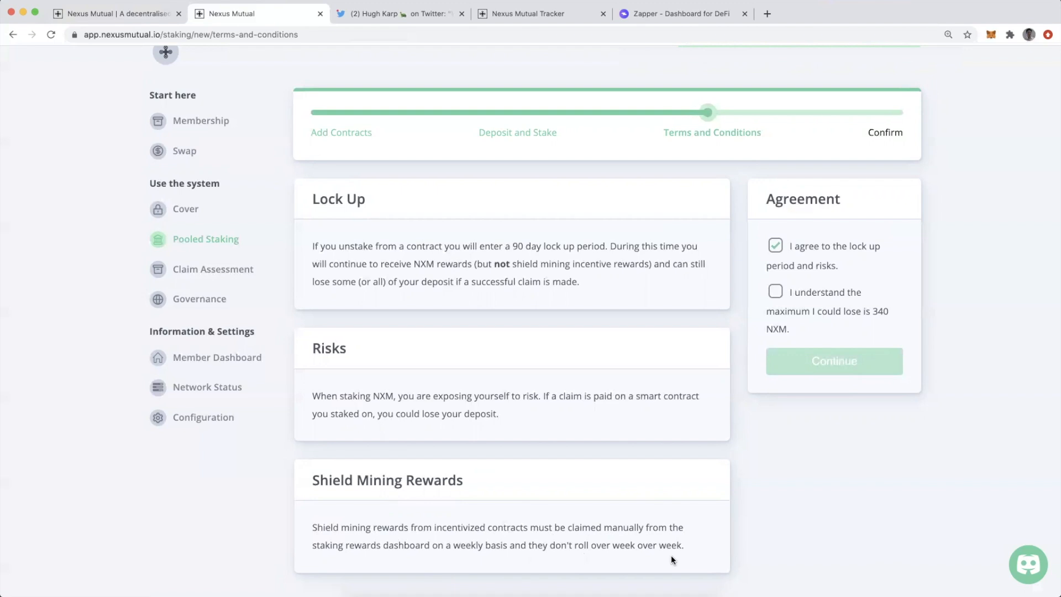
{"action": "mouse_move", "coordinate": [522, 118]}
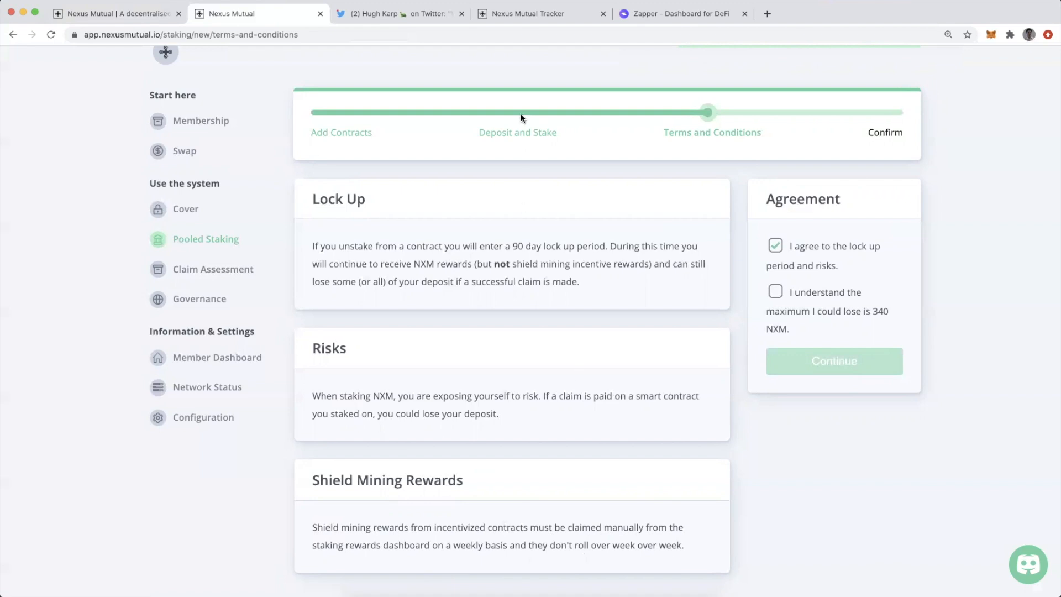
{"action": "mouse_move", "coordinate": [556, 296]}
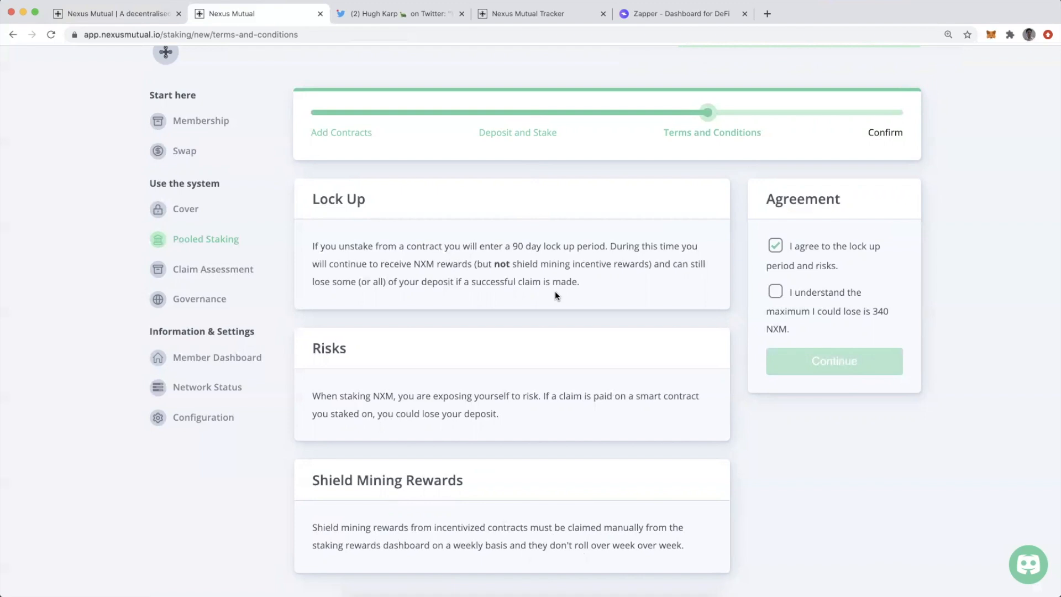
{"action": "mouse_move", "coordinate": [557, 311]}
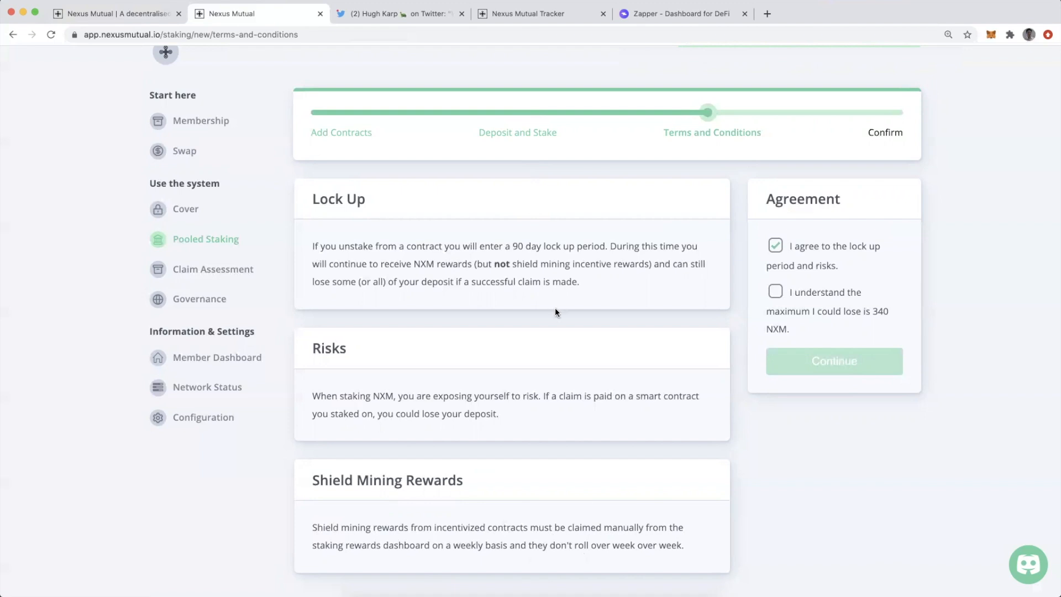
{"action": "mouse_move", "coordinate": [592, 529]}
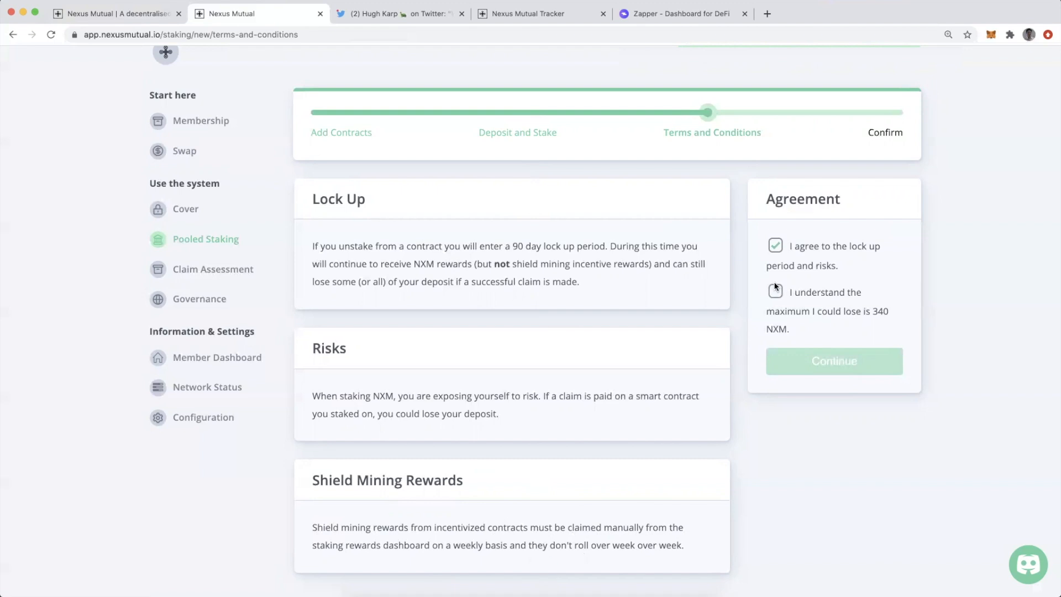
{"action": "left_click", "coordinate": [774, 292]}
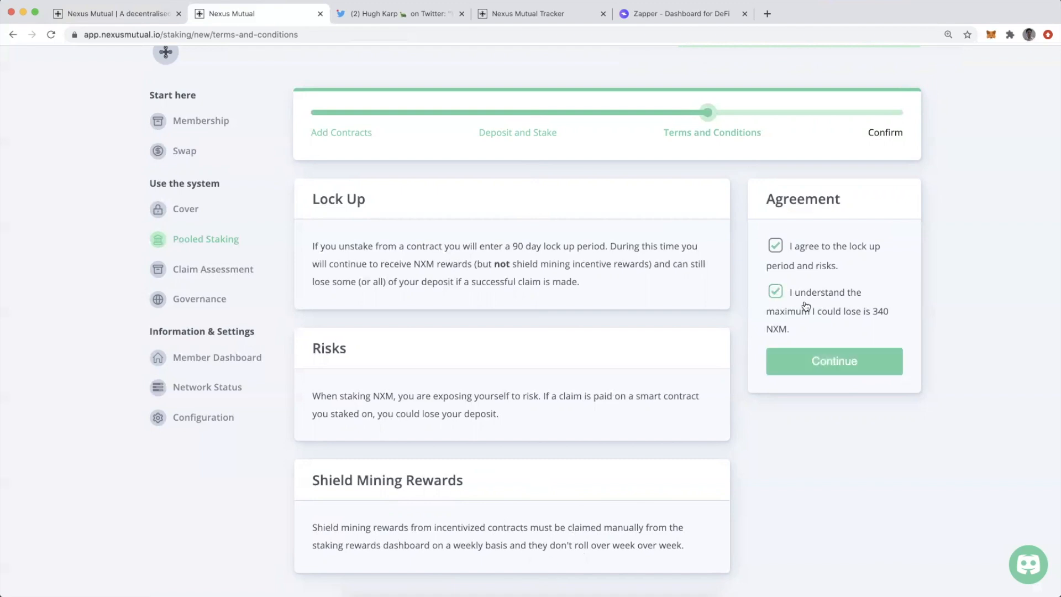
{"action": "mouse_move", "coordinate": [785, 336]}
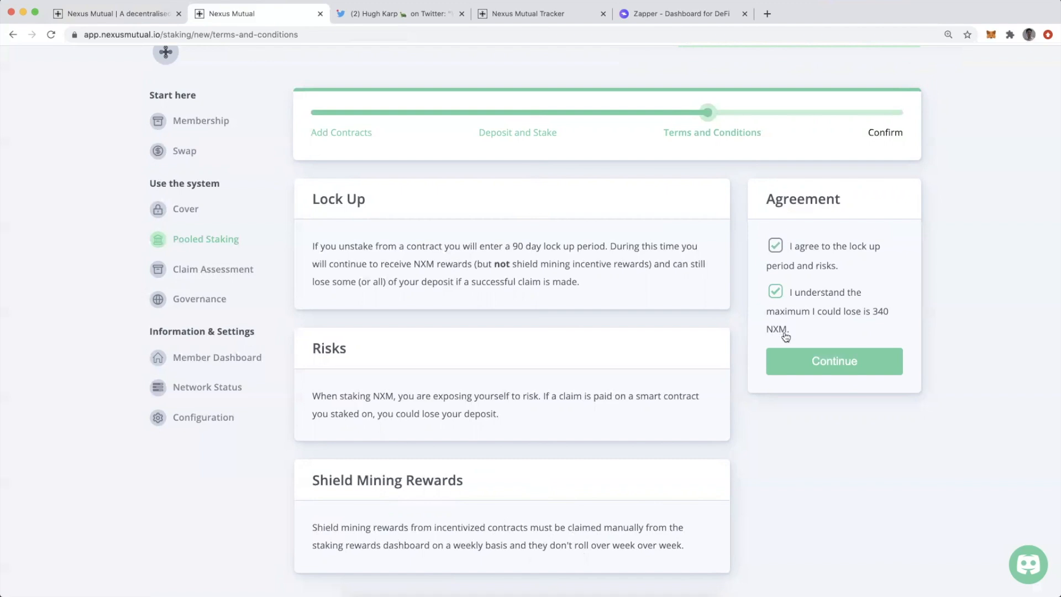
- Proceed to the Confirm step showing 1 ETH for about 14.36 NXM, stake 3200 to 3400 NXM
{"action": "left_click", "coordinate": [833, 360]}
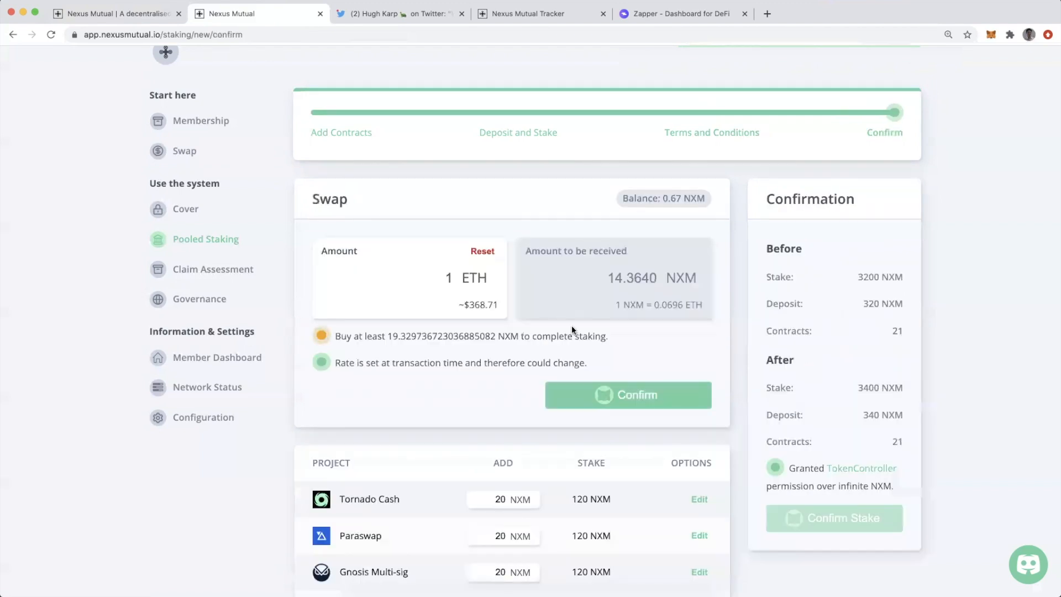
{"action": "mouse_move", "coordinate": [514, 301]}
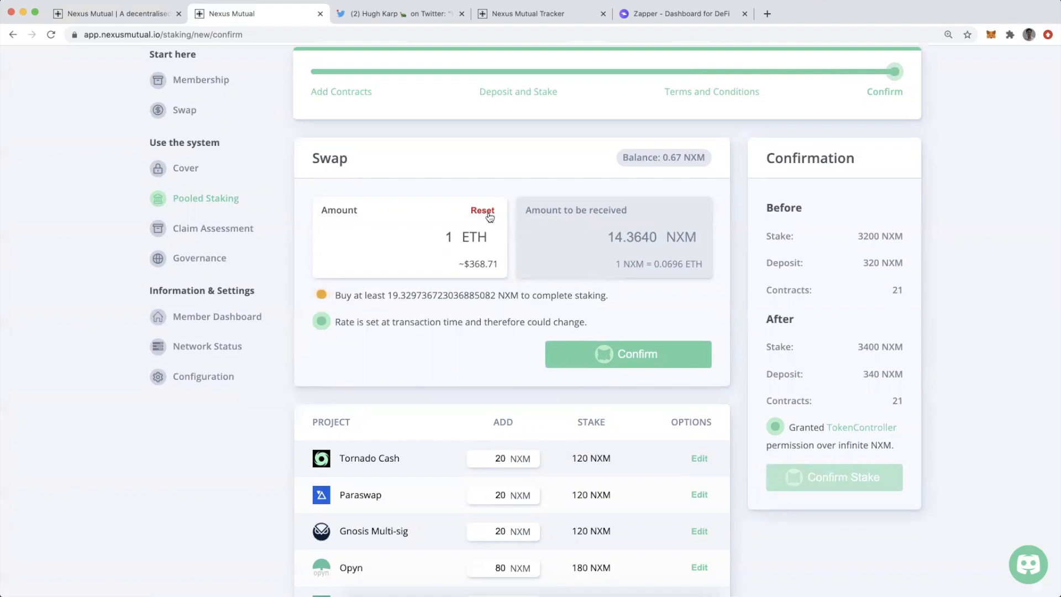
{"action": "mouse_move", "coordinate": [599, 289]}
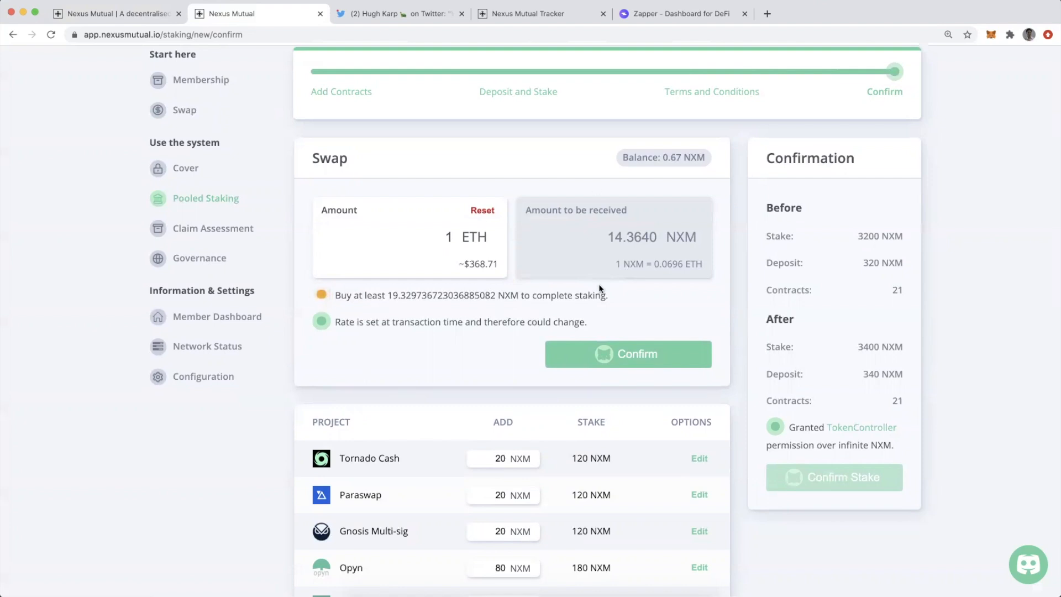
{"action": "mouse_move", "coordinate": [942, 245]}
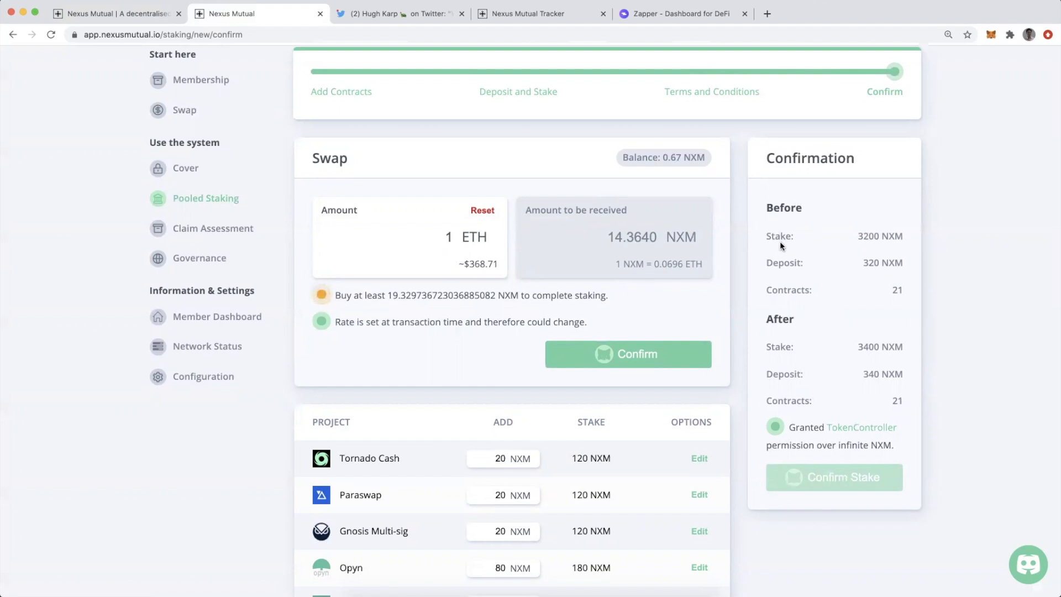
{"action": "mouse_move", "coordinate": [864, 247]}
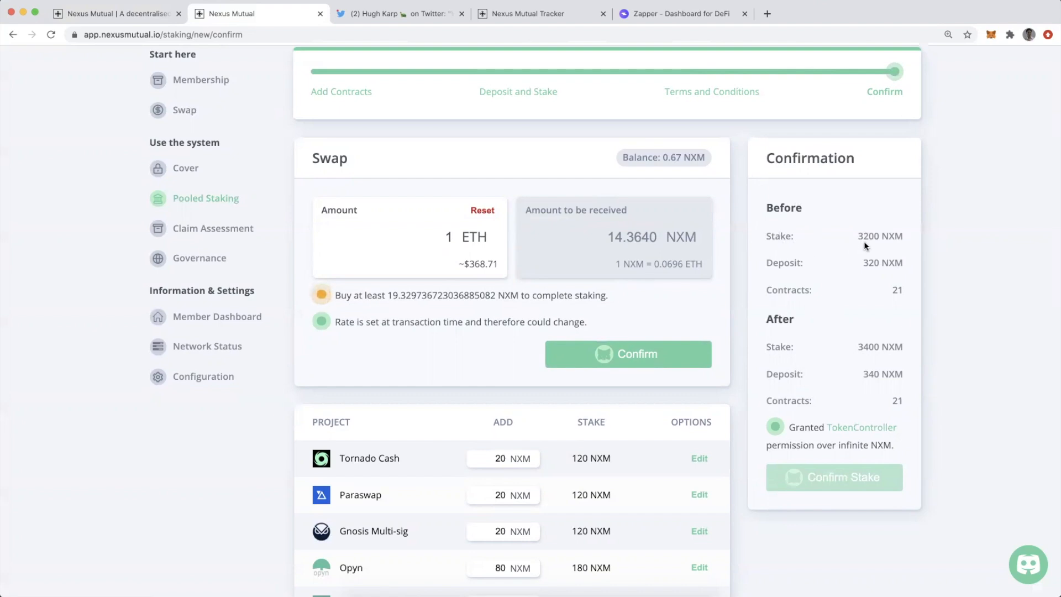
{"action": "mouse_move", "coordinate": [871, 352]}
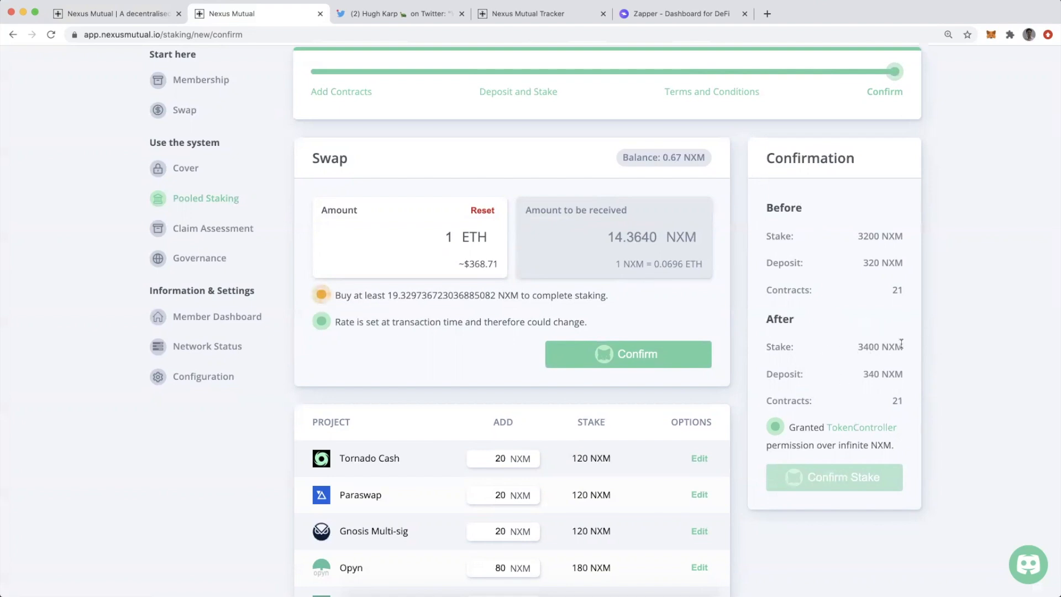
{"action": "mouse_move", "coordinate": [872, 274]}
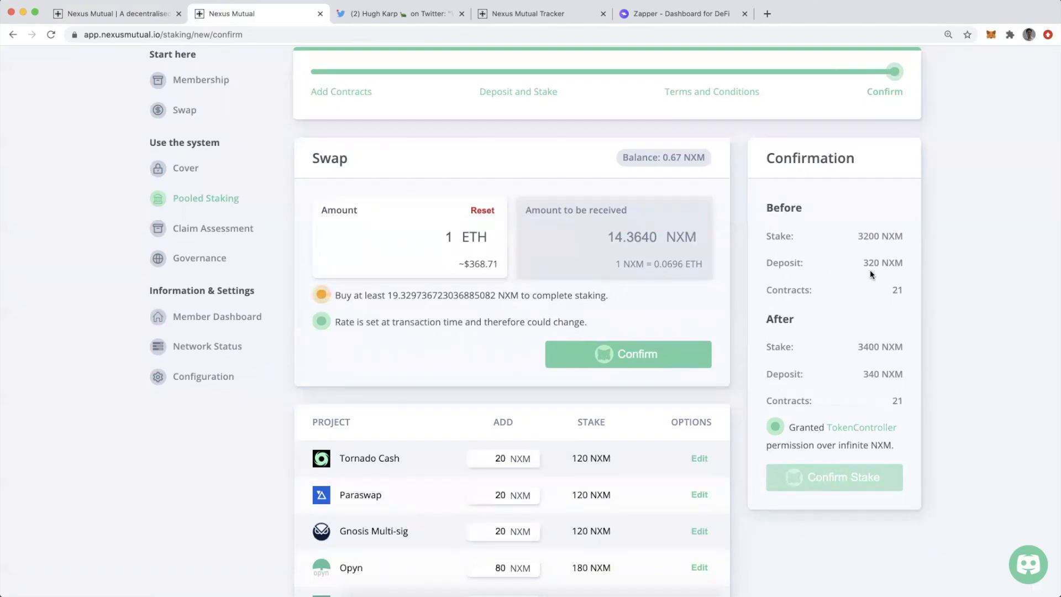
{"action": "mouse_move", "coordinate": [846, 277]}
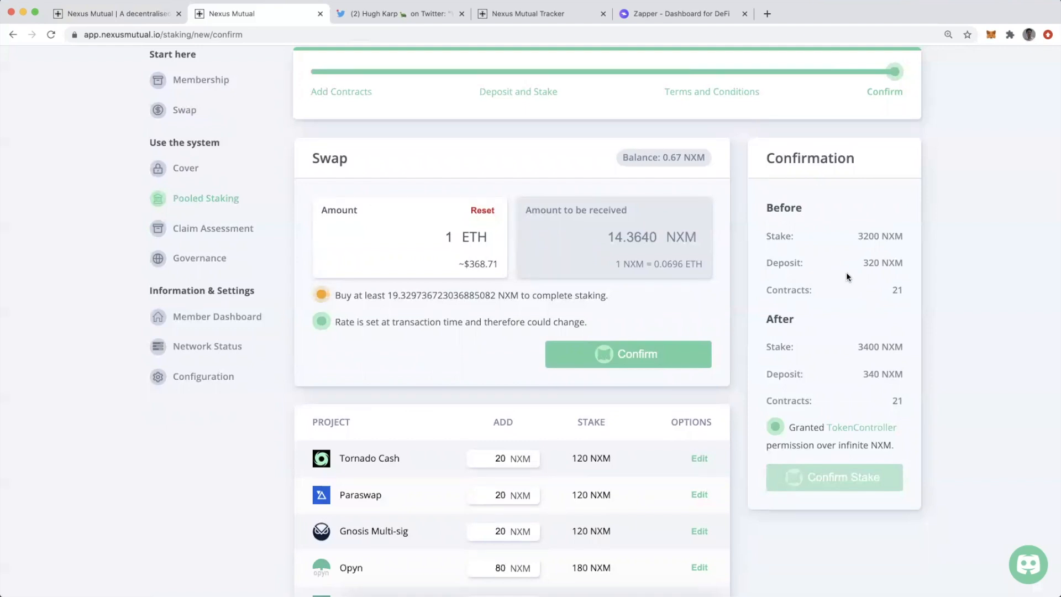
{"action": "mouse_move", "coordinate": [893, 278]}
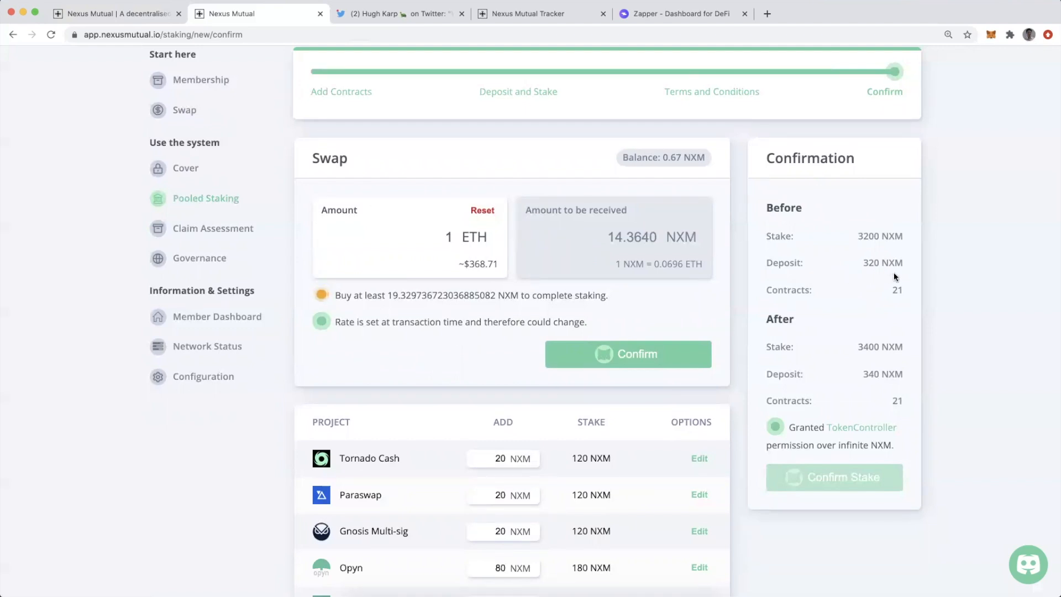
{"action": "mouse_move", "coordinate": [869, 387]}
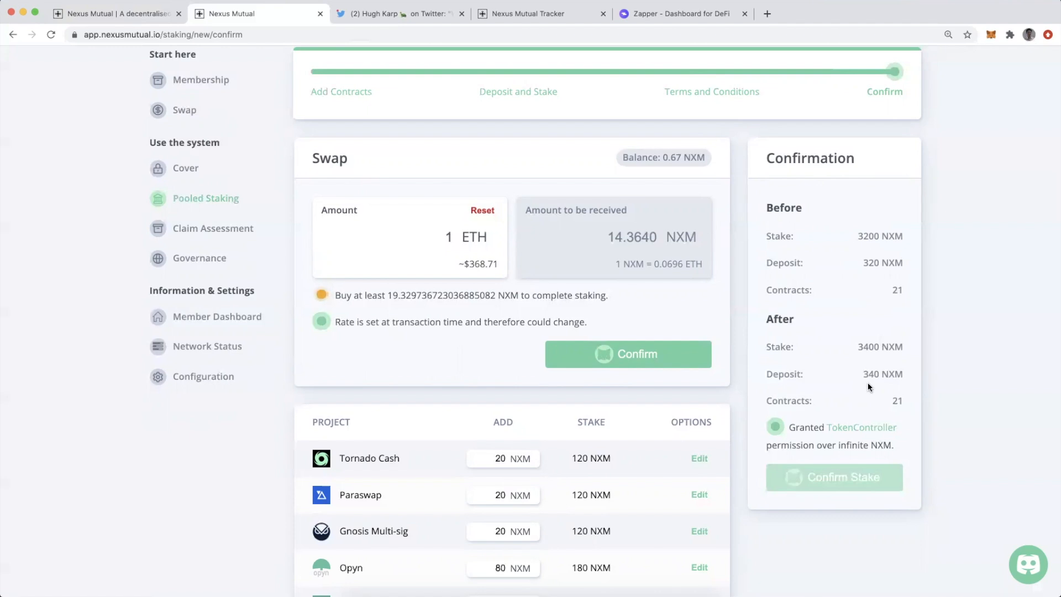
{"action": "mouse_move", "coordinate": [851, 303]}
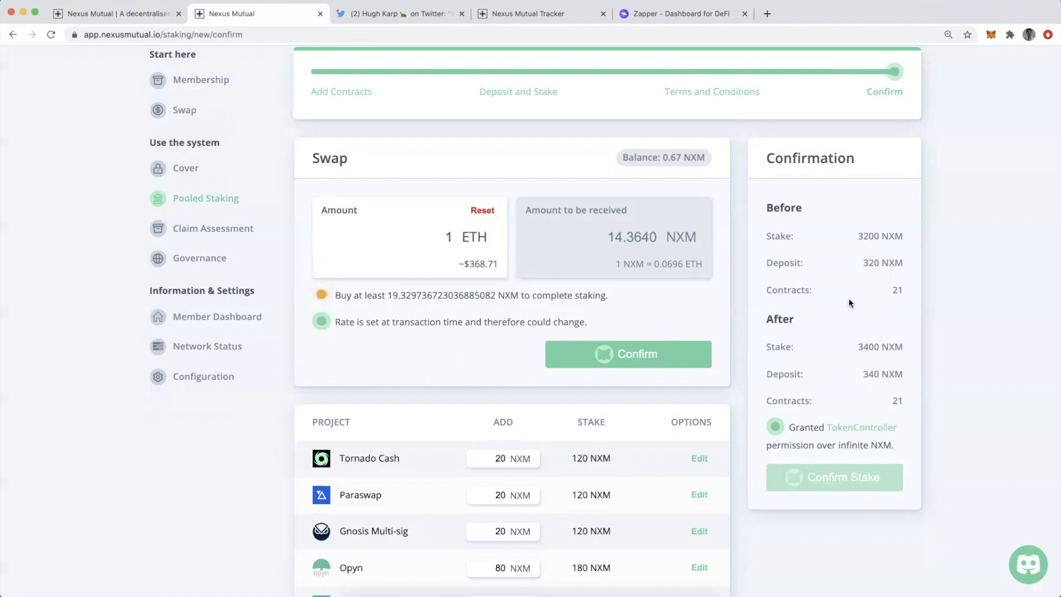
{"action": "mouse_move", "coordinate": [888, 303]}
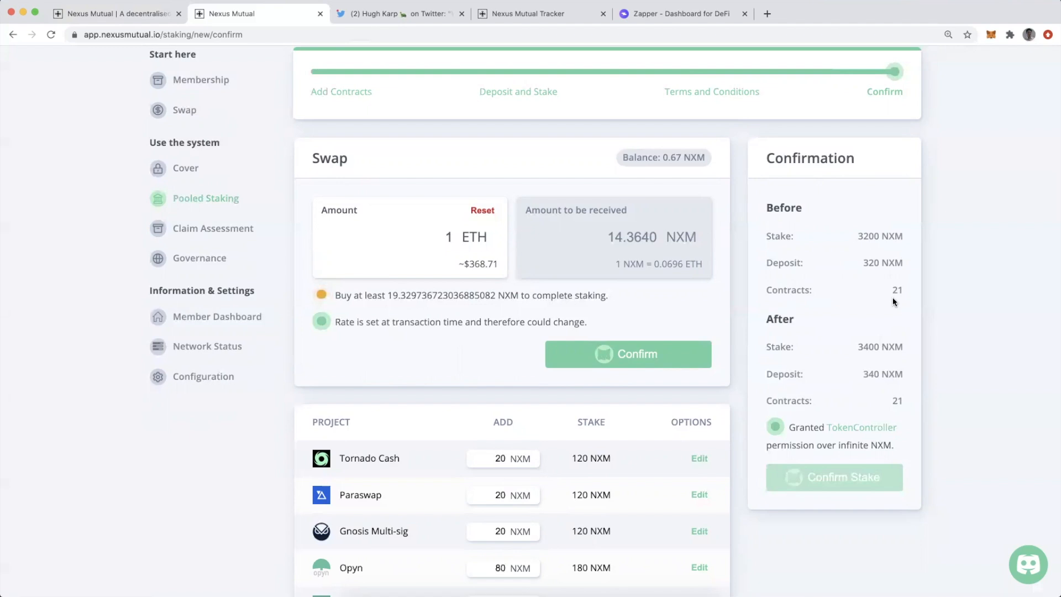
{"action": "mouse_move", "coordinate": [884, 405]}
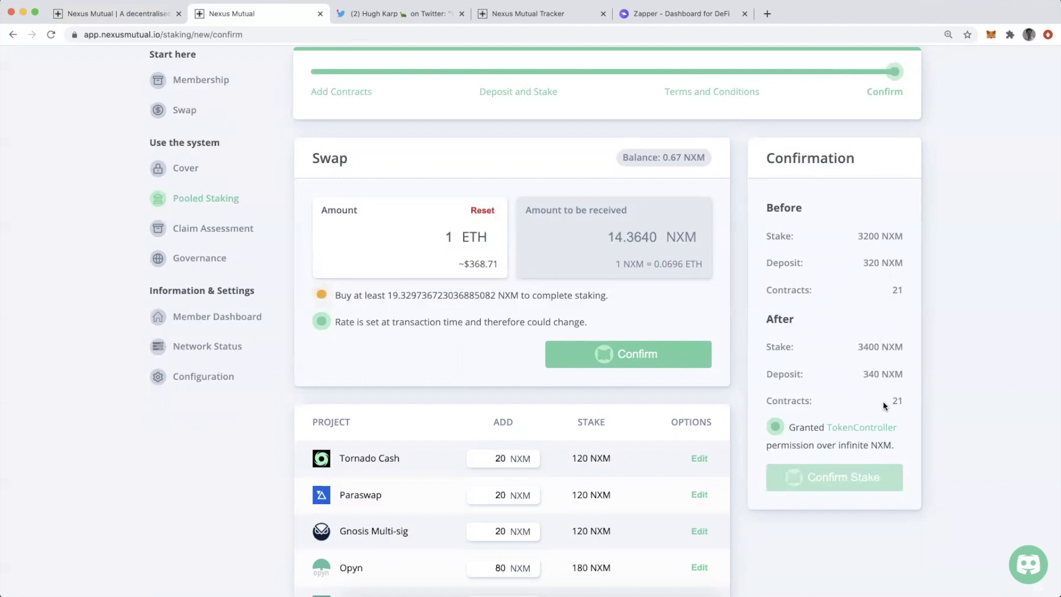
{"action": "mouse_move", "coordinate": [892, 401]}
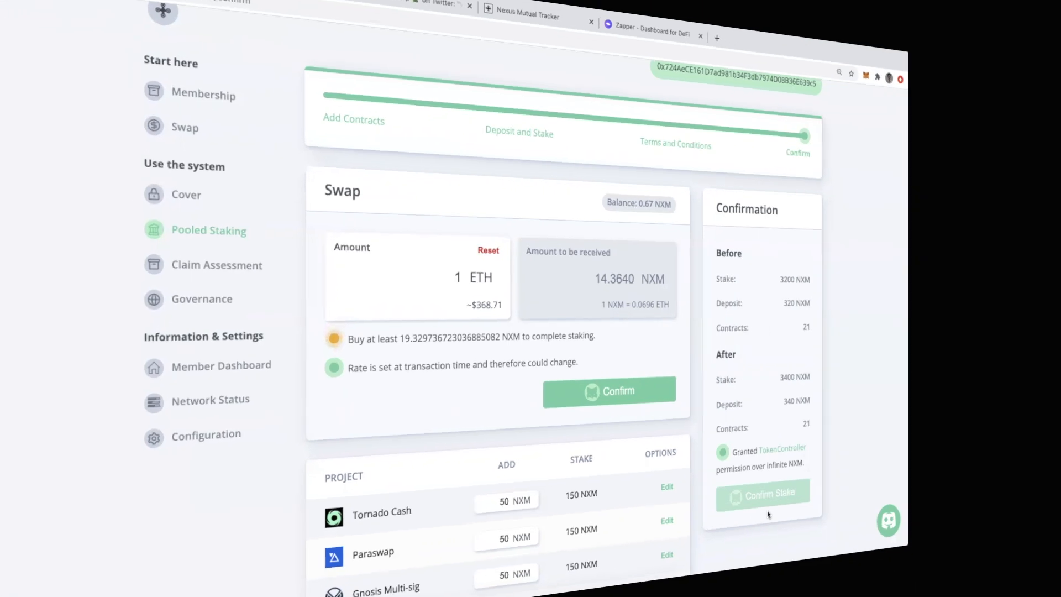
- Return to My Staking Dashboard showing 3200 NXM staked, 21 contracts and a 320 NXM deposit
{"action": "left_click", "coordinate": [763, 492]}
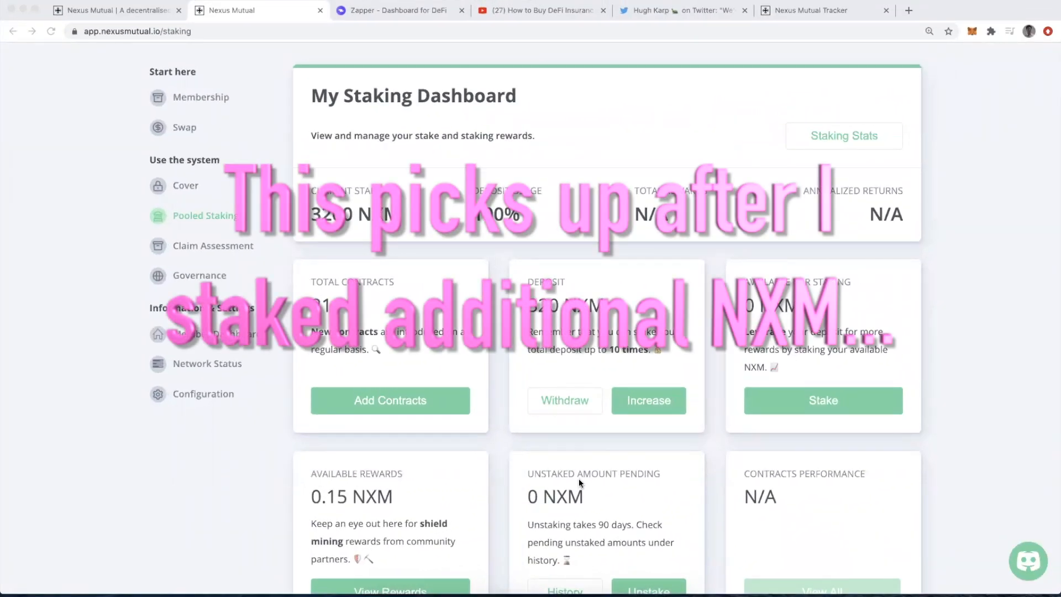
{"action": "mouse_move", "coordinate": [342, 228]}
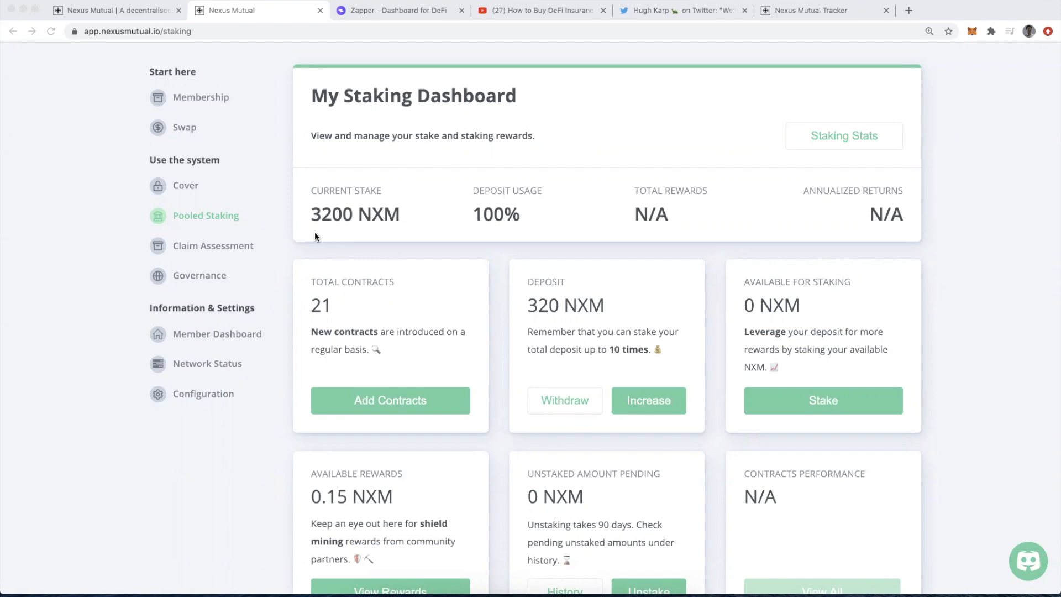
{"action": "mouse_move", "coordinate": [463, 271]}
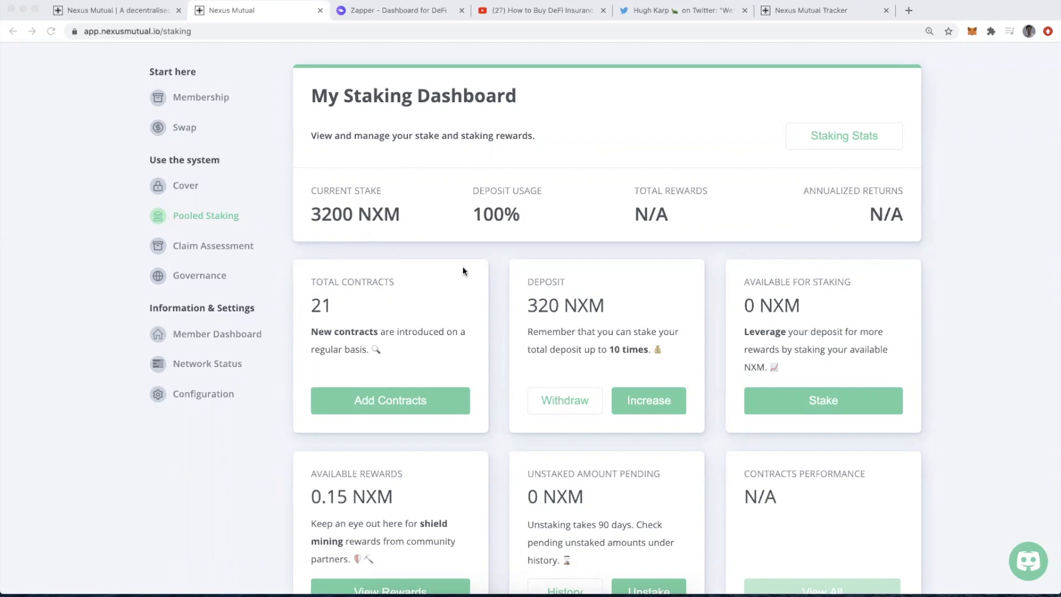
{"action": "mouse_move", "coordinate": [580, 335]}
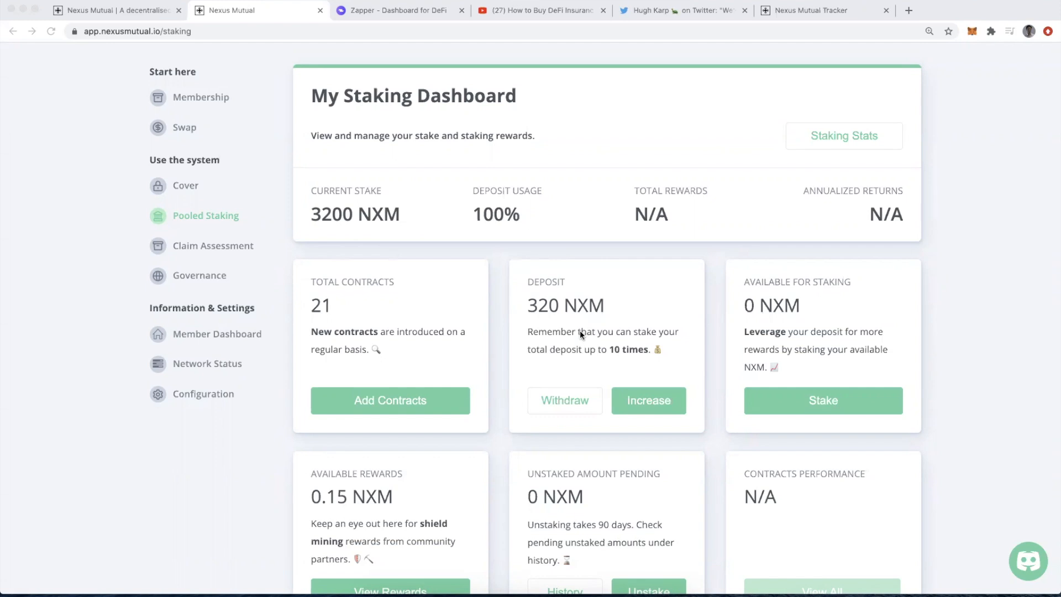
{"action": "mouse_move", "coordinate": [347, 230]}
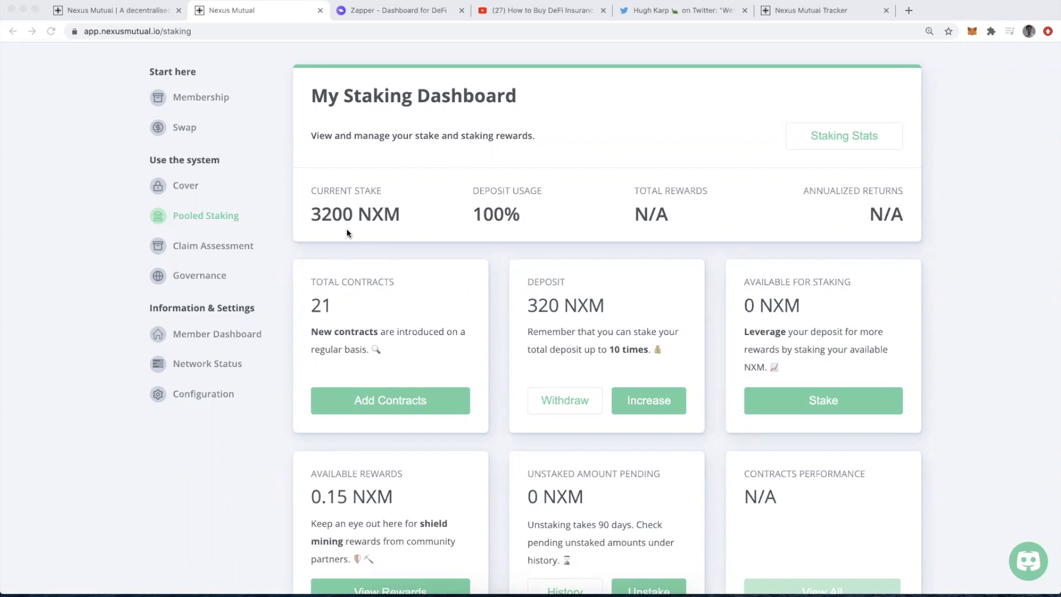
- Scroll the dashboard to the Project table of per-contract stakes, Tornado Cash to dydx Perpetual
{"action": "scroll", "scroll_direction": "down", "scroll_amount": 3}
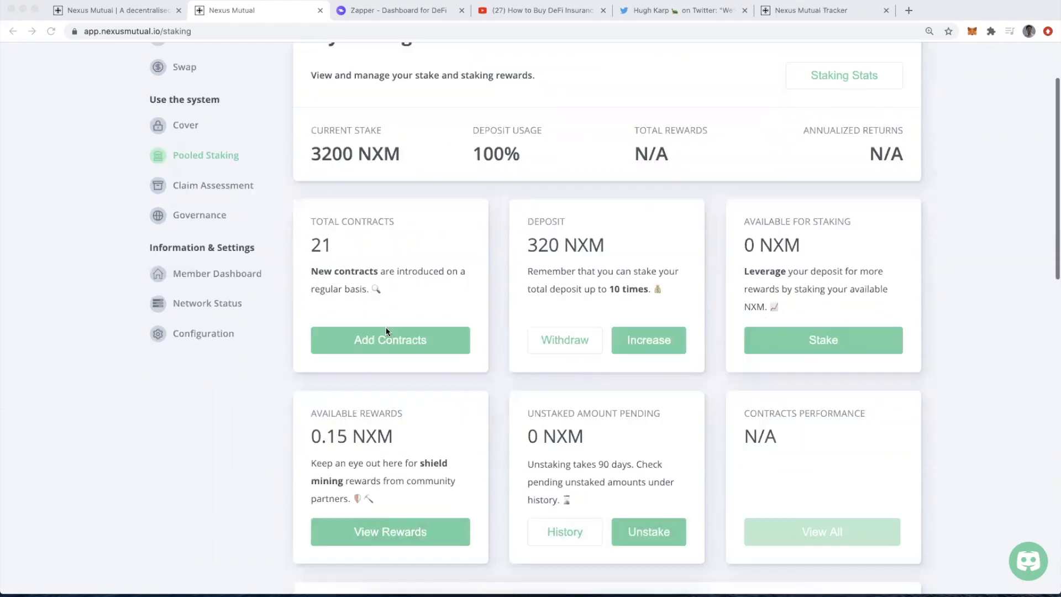
{"action": "scroll", "scroll_direction": "down", "scroll_amount": 3}
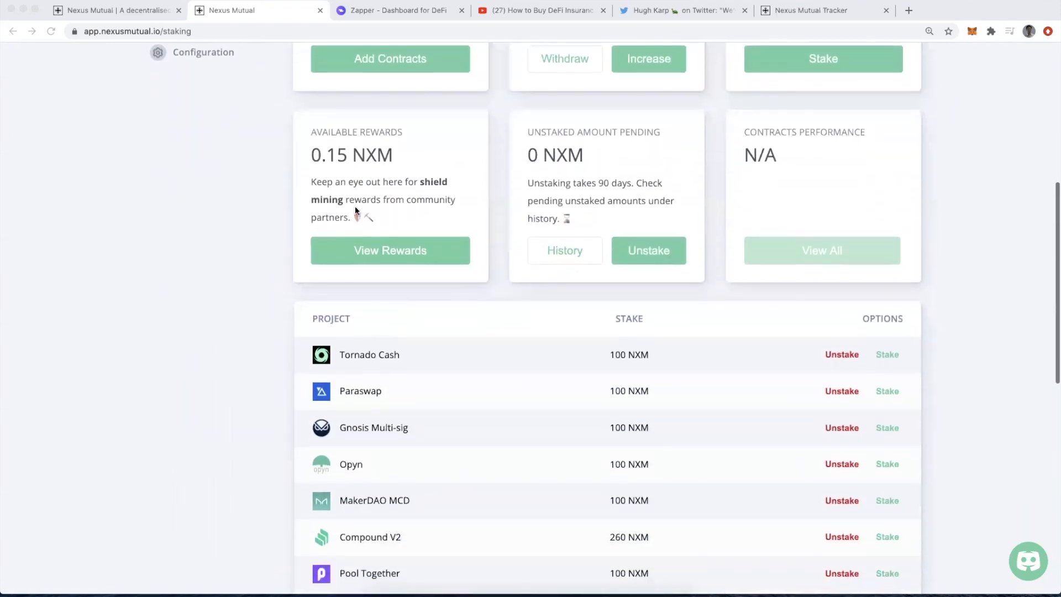
{"action": "mouse_move", "coordinate": [376, 175]}
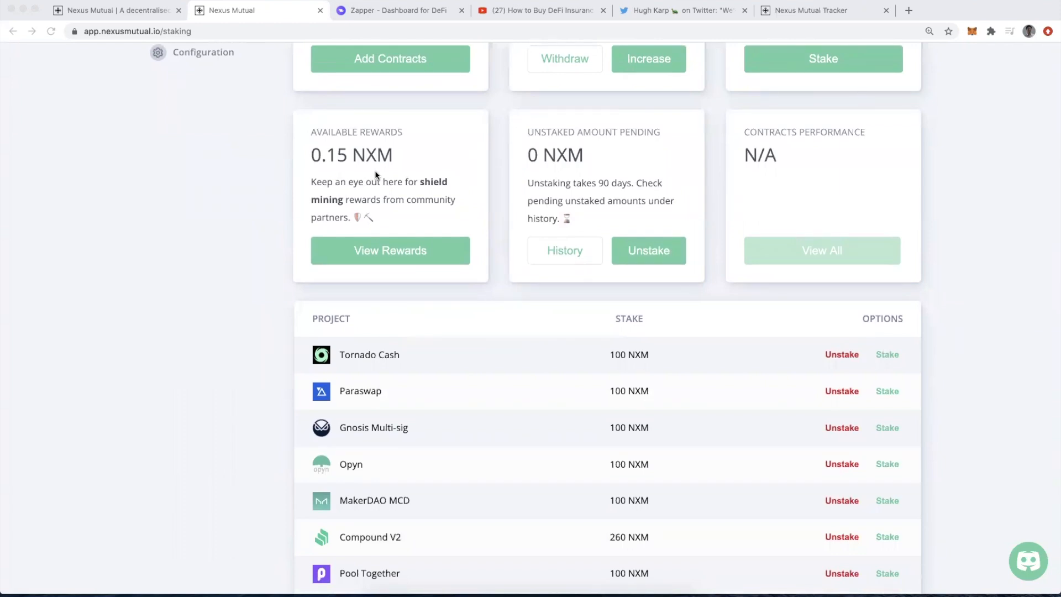
{"action": "scroll", "scroll_direction": "down", "scroll_amount": 3}
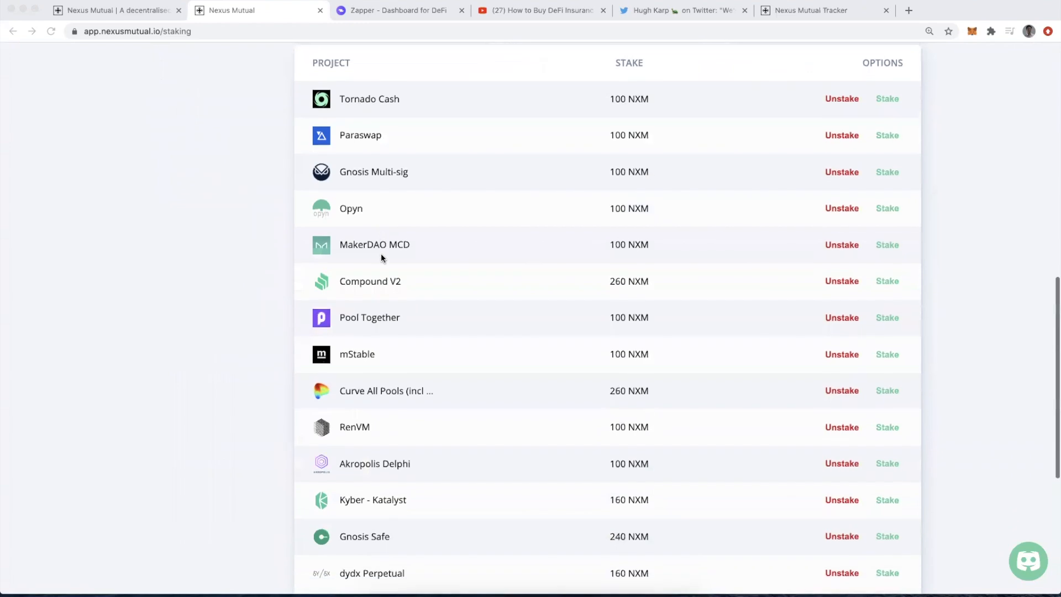
{"action": "scroll", "scroll_direction": "up", "scroll_amount": 3}
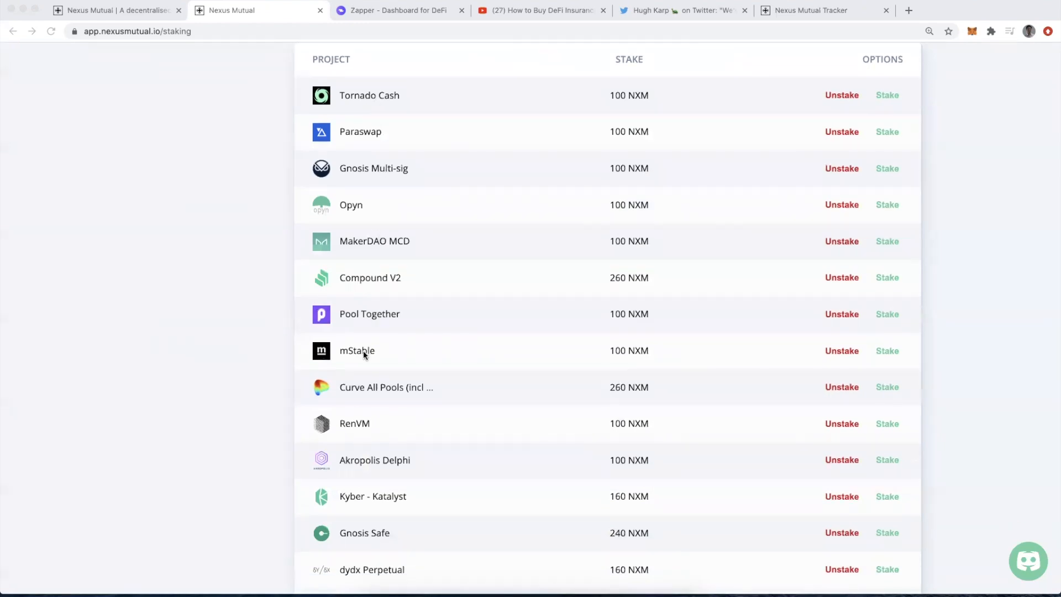
{"action": "scroll", "scroll_direction": "down", "scroll_amount": 3}
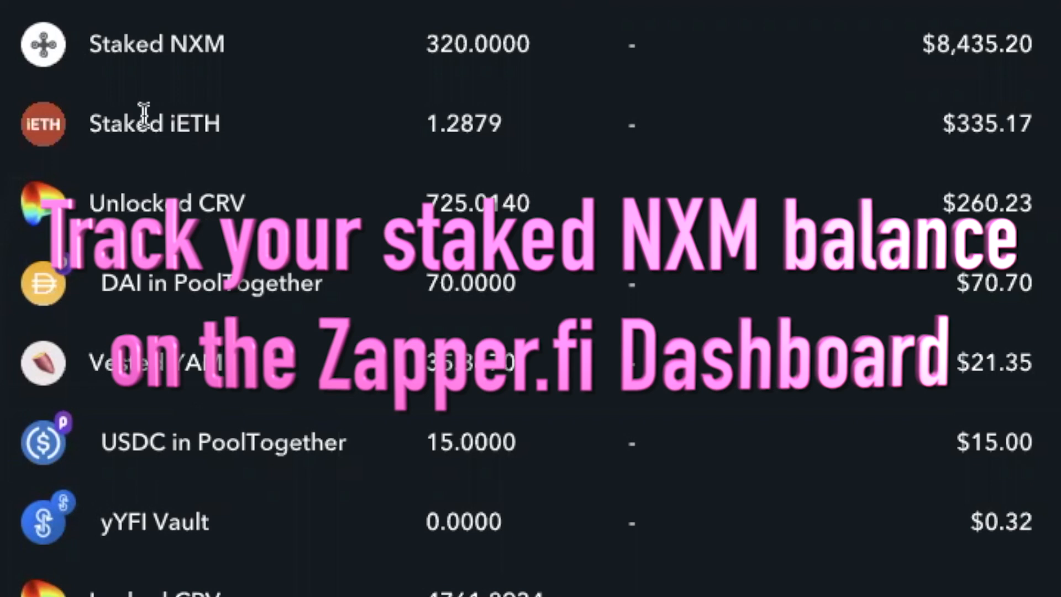
{"action": "mouse_move", "coordinate": [417, 86]}
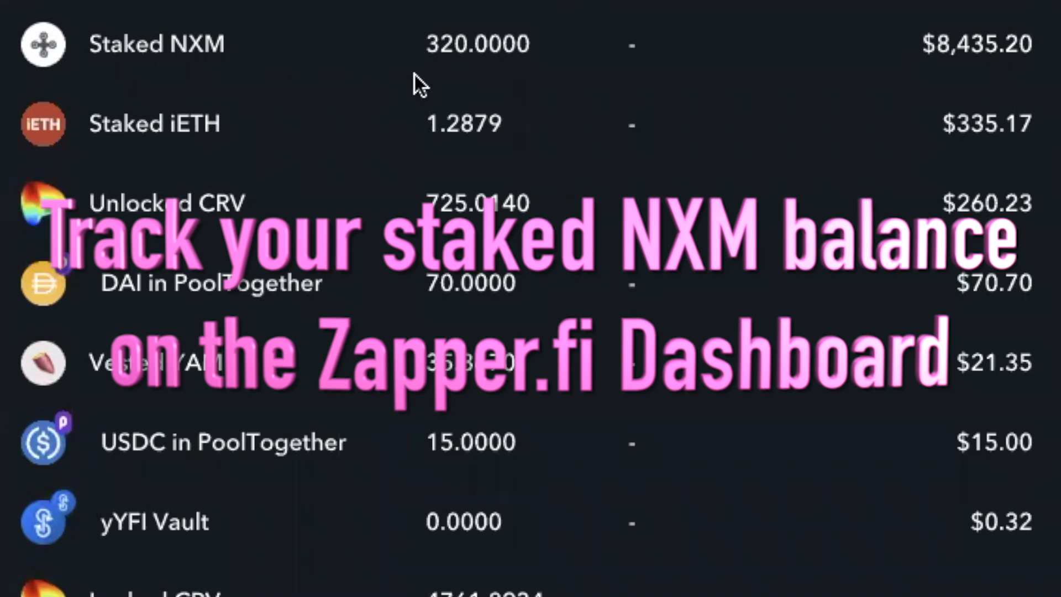